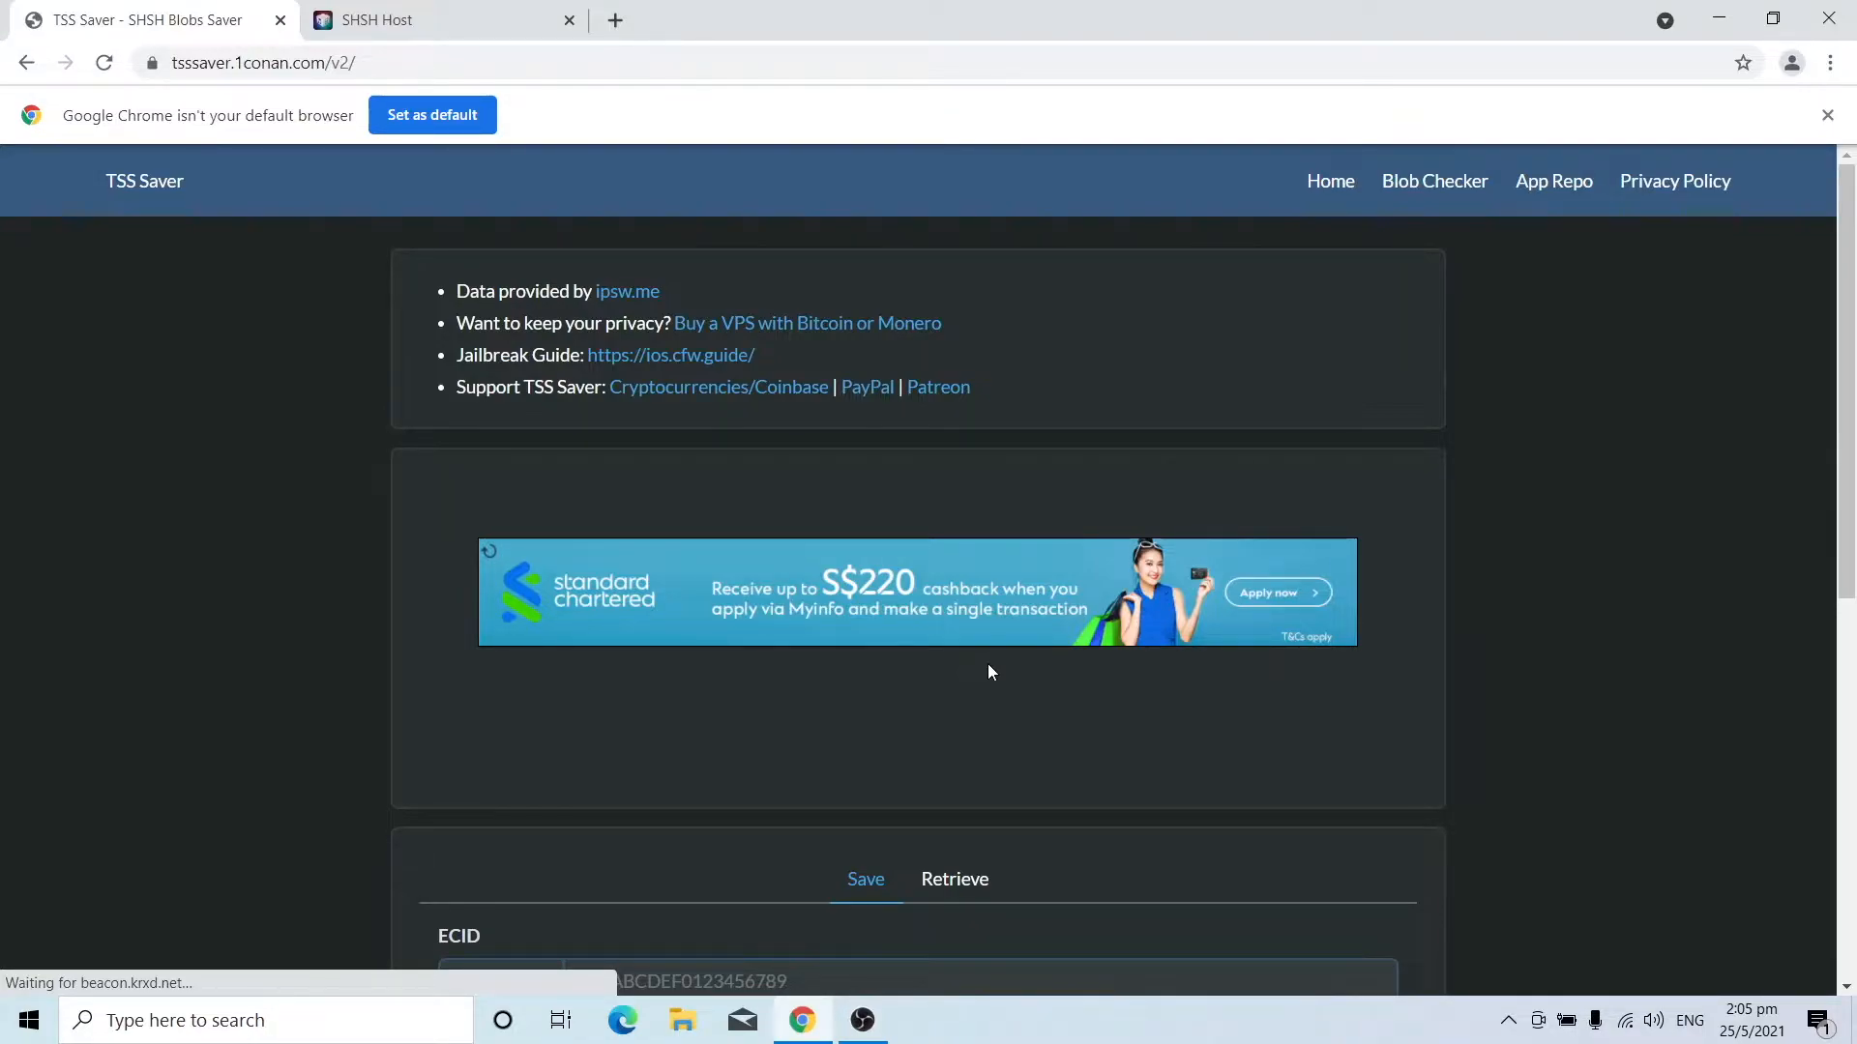
mouse_move(547, 806)
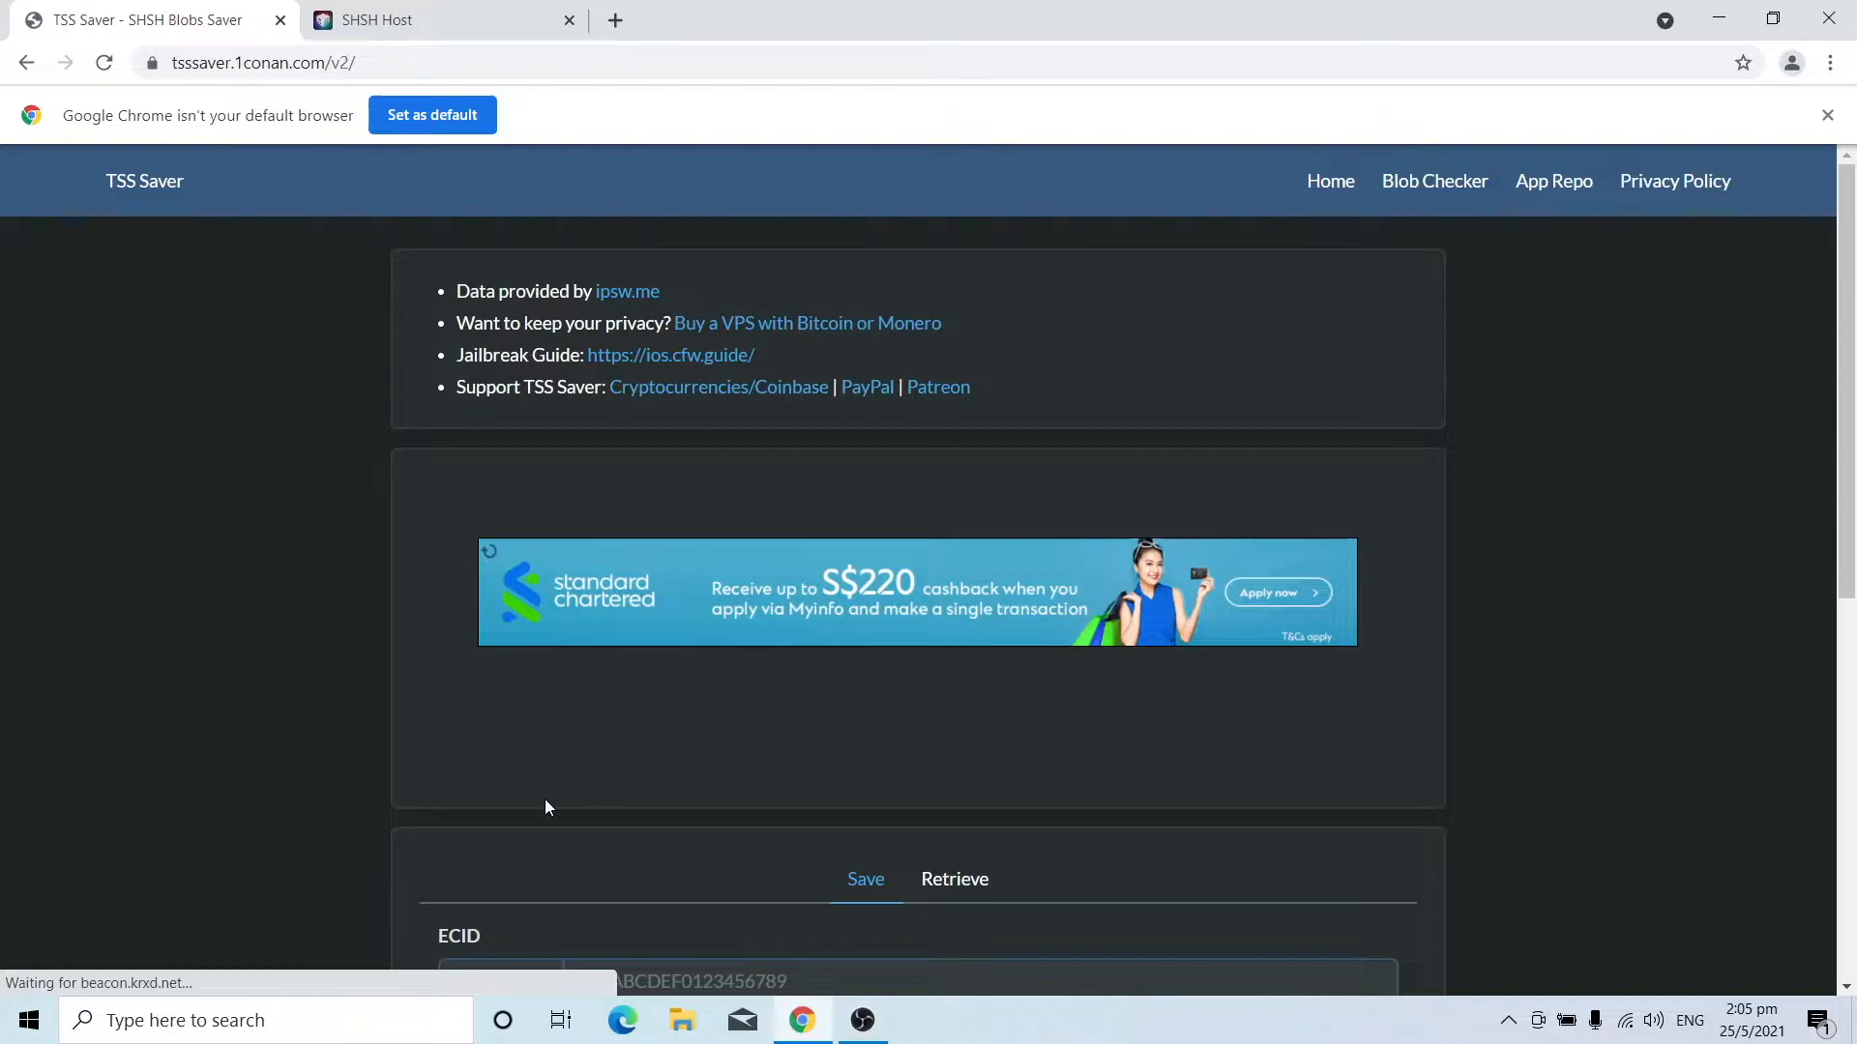
mouse_move(538, 807)
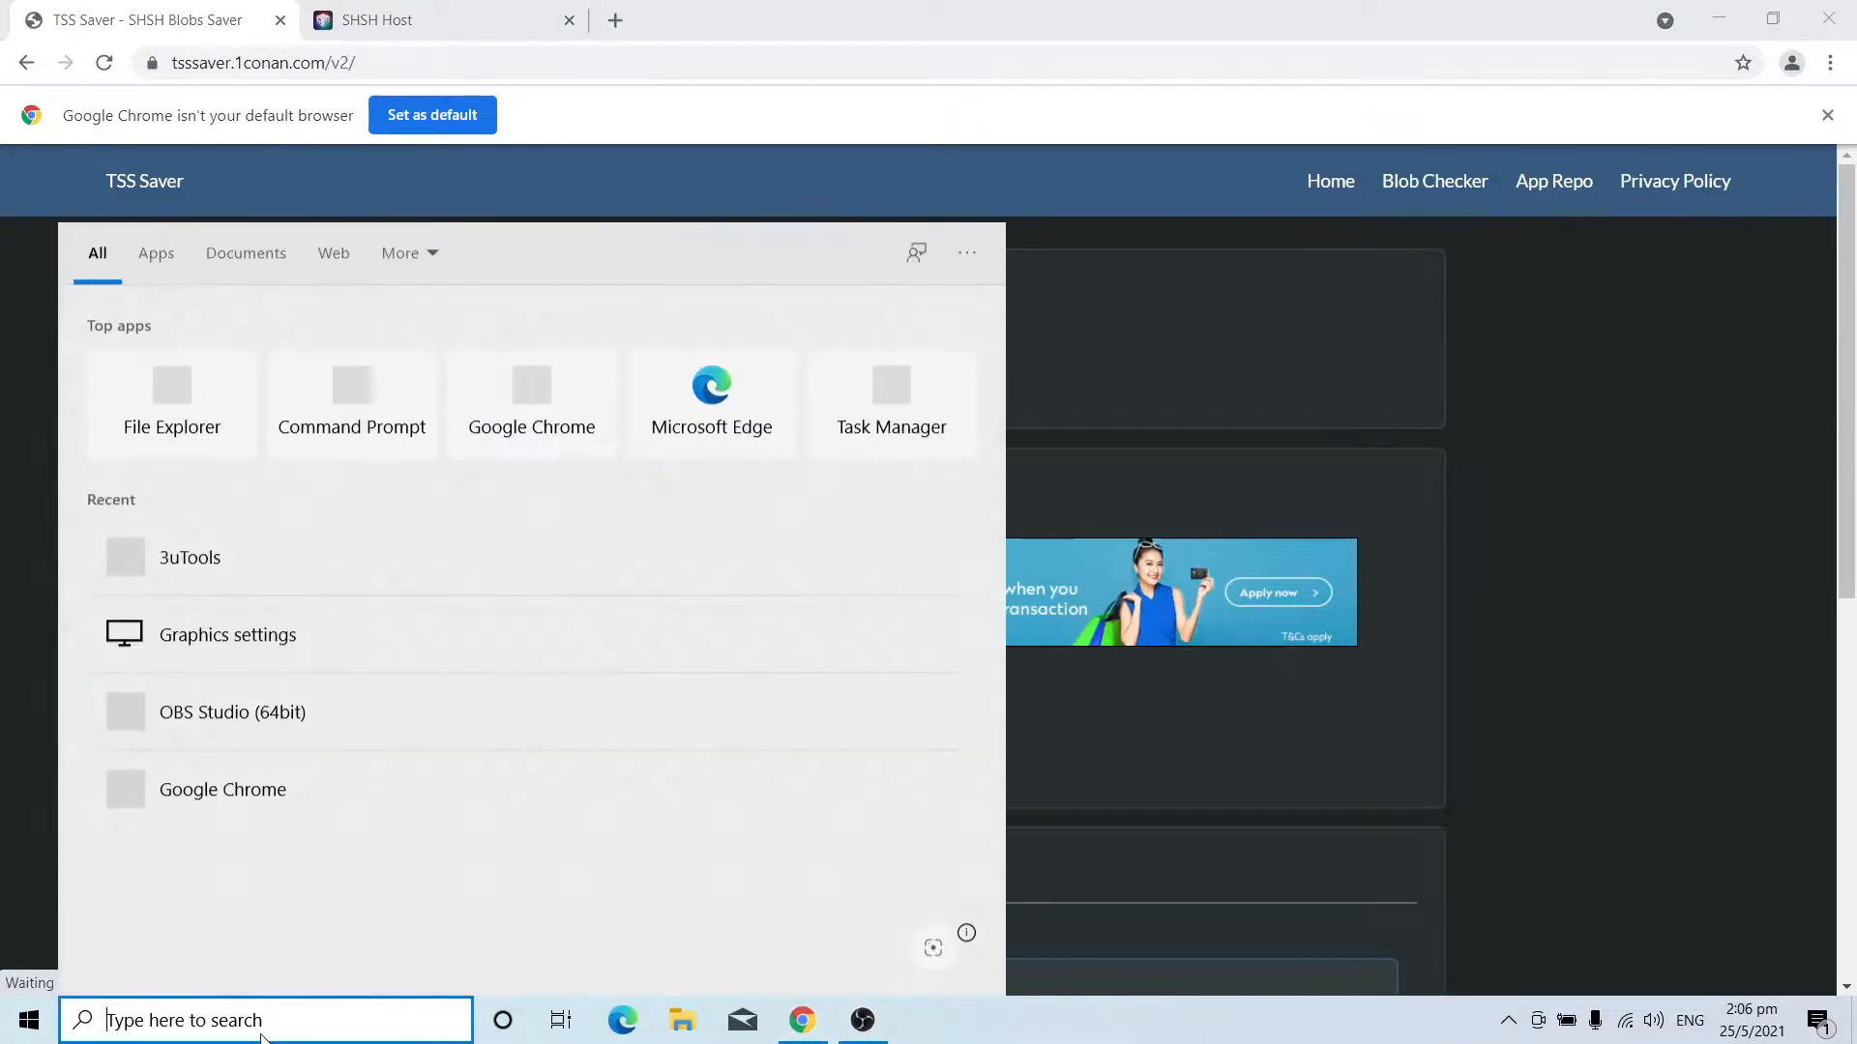
Launch 3uTools, dismiss the connection reminder and copy the connected iPhone 7's ECID.
click(190, 557)
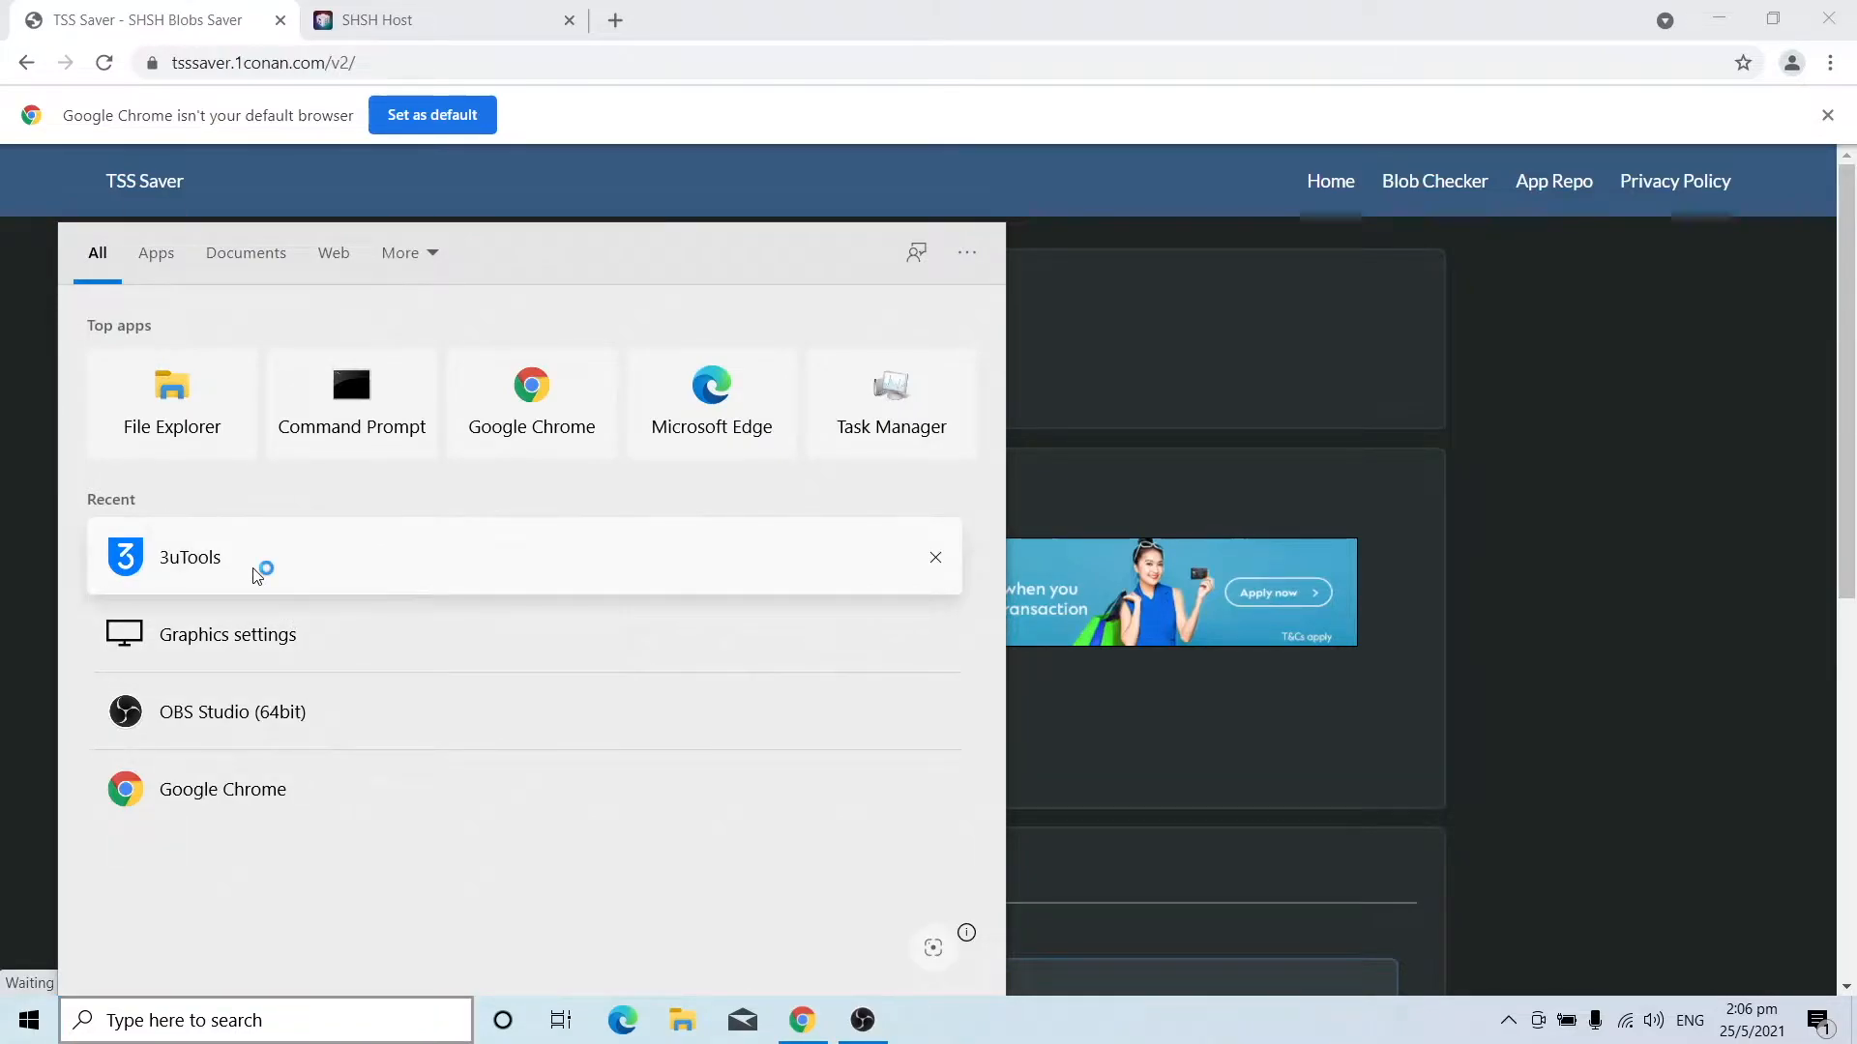
click(189, 557)
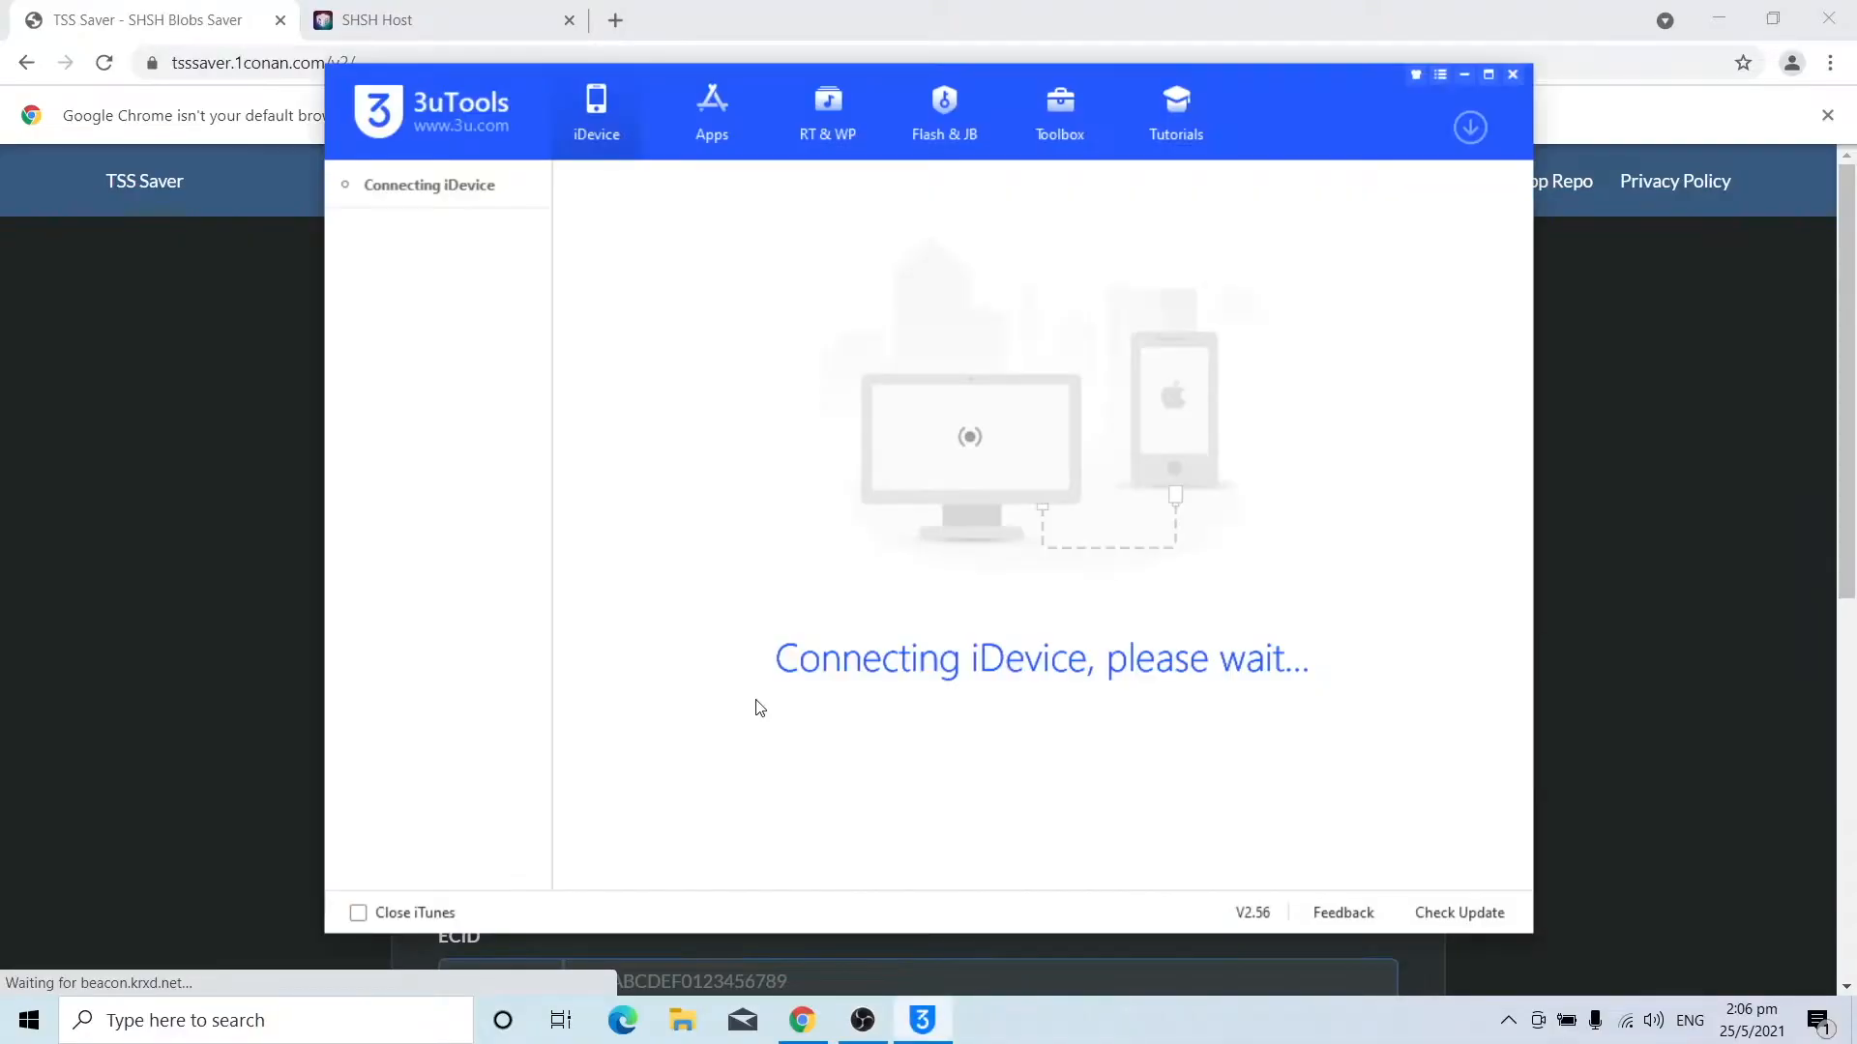
mouse_move(868, 572)
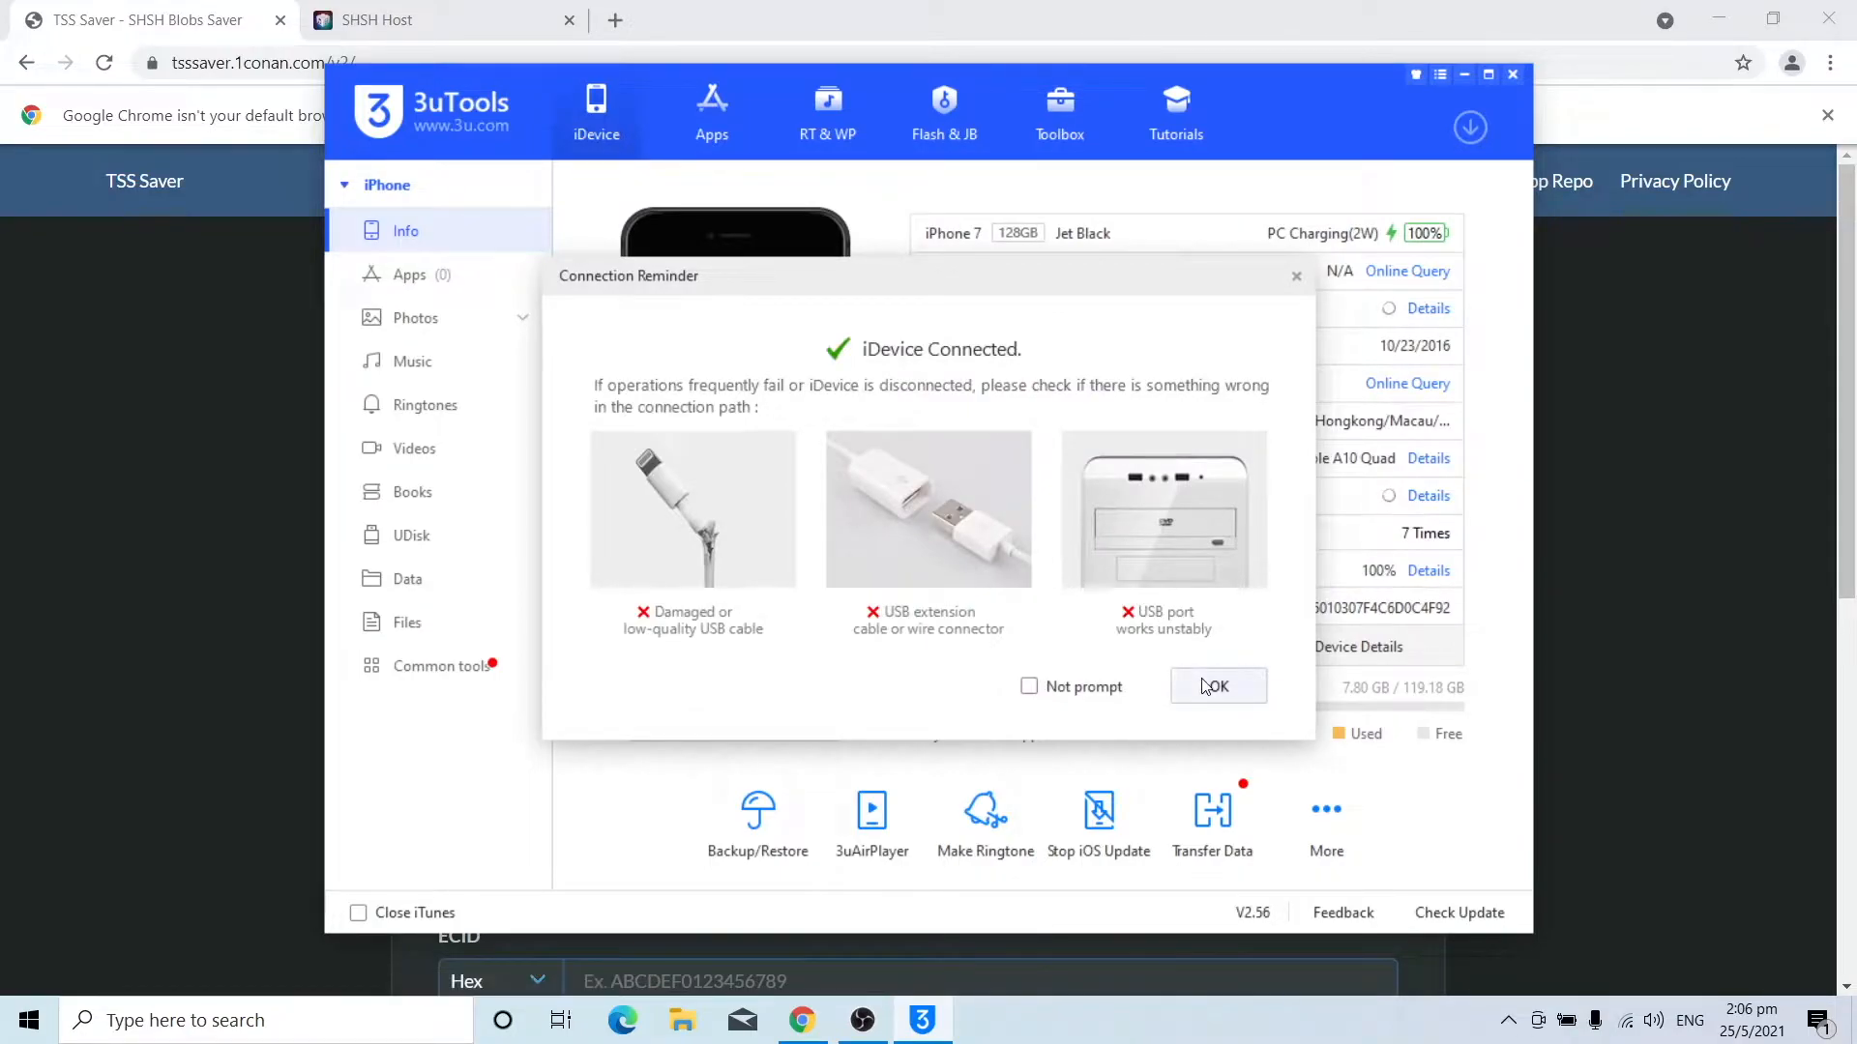
click(1216, 687)
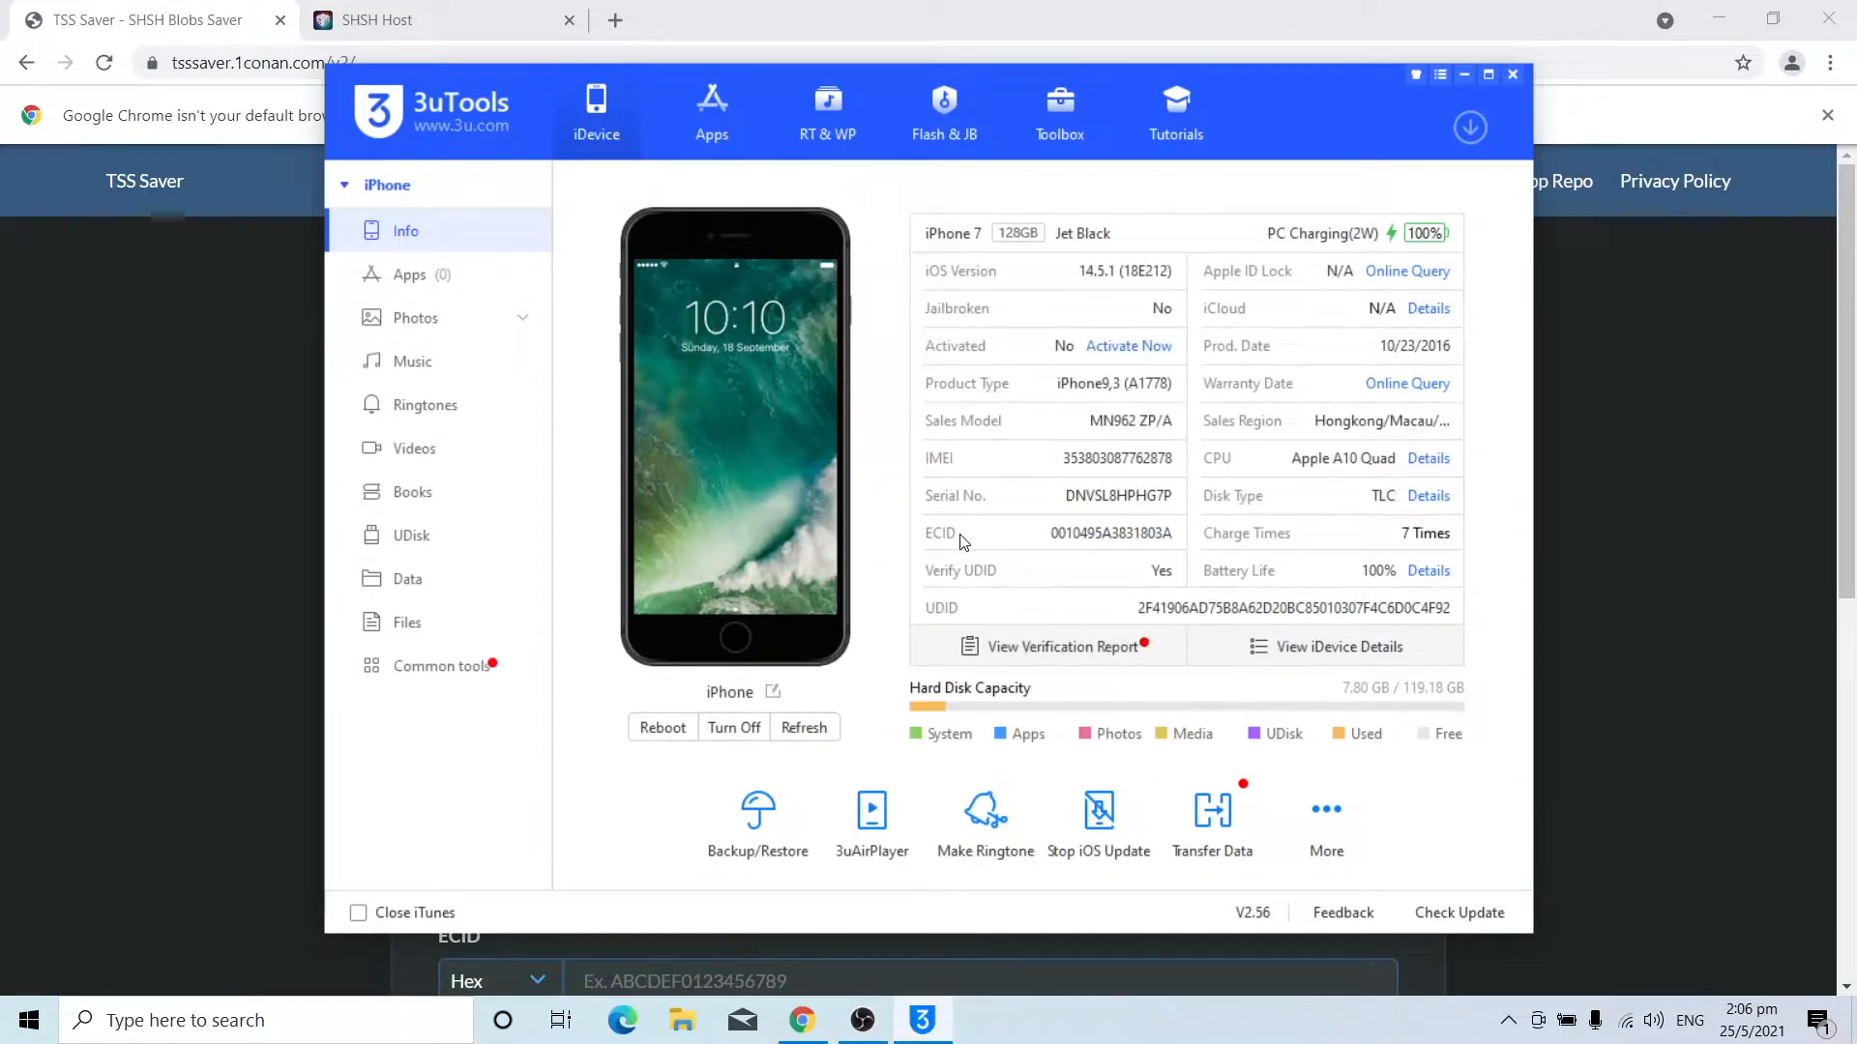
click(1060, 534)
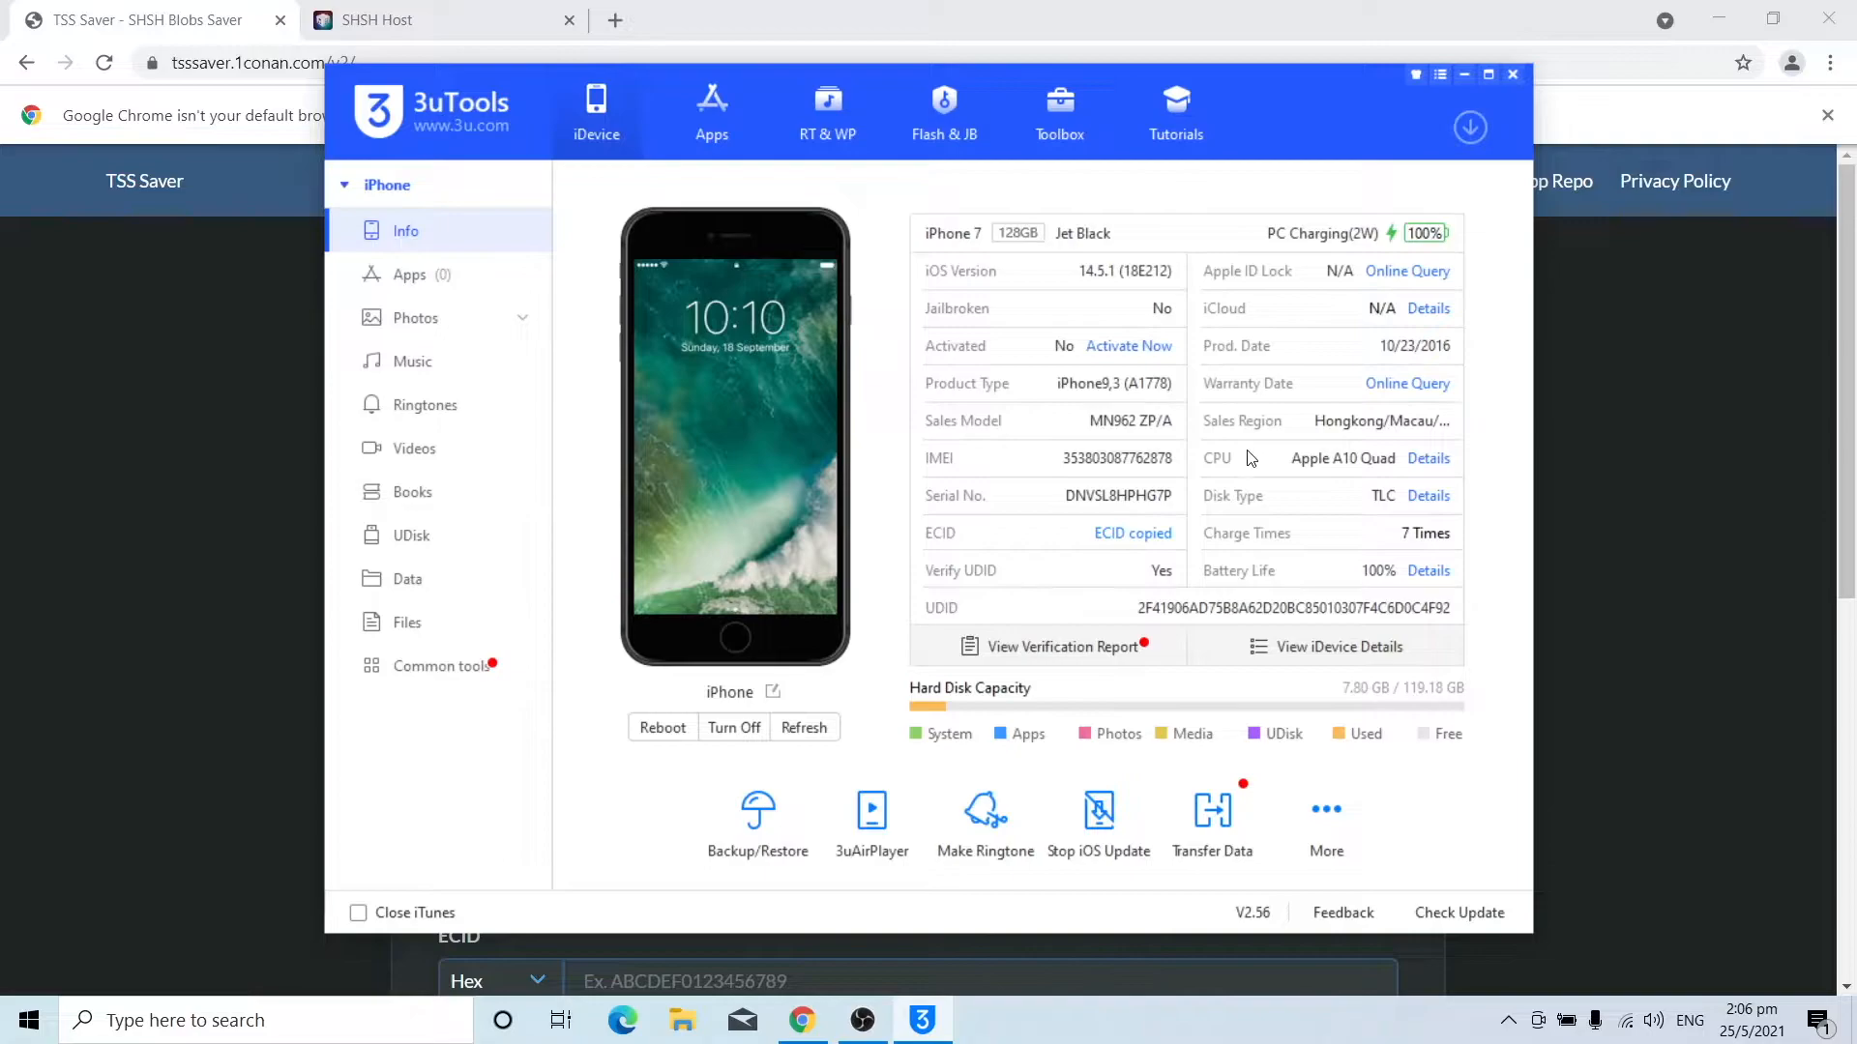
Send 3uTools to the tray and bring the TSS Saver page back to the front.
click(1464, 75)
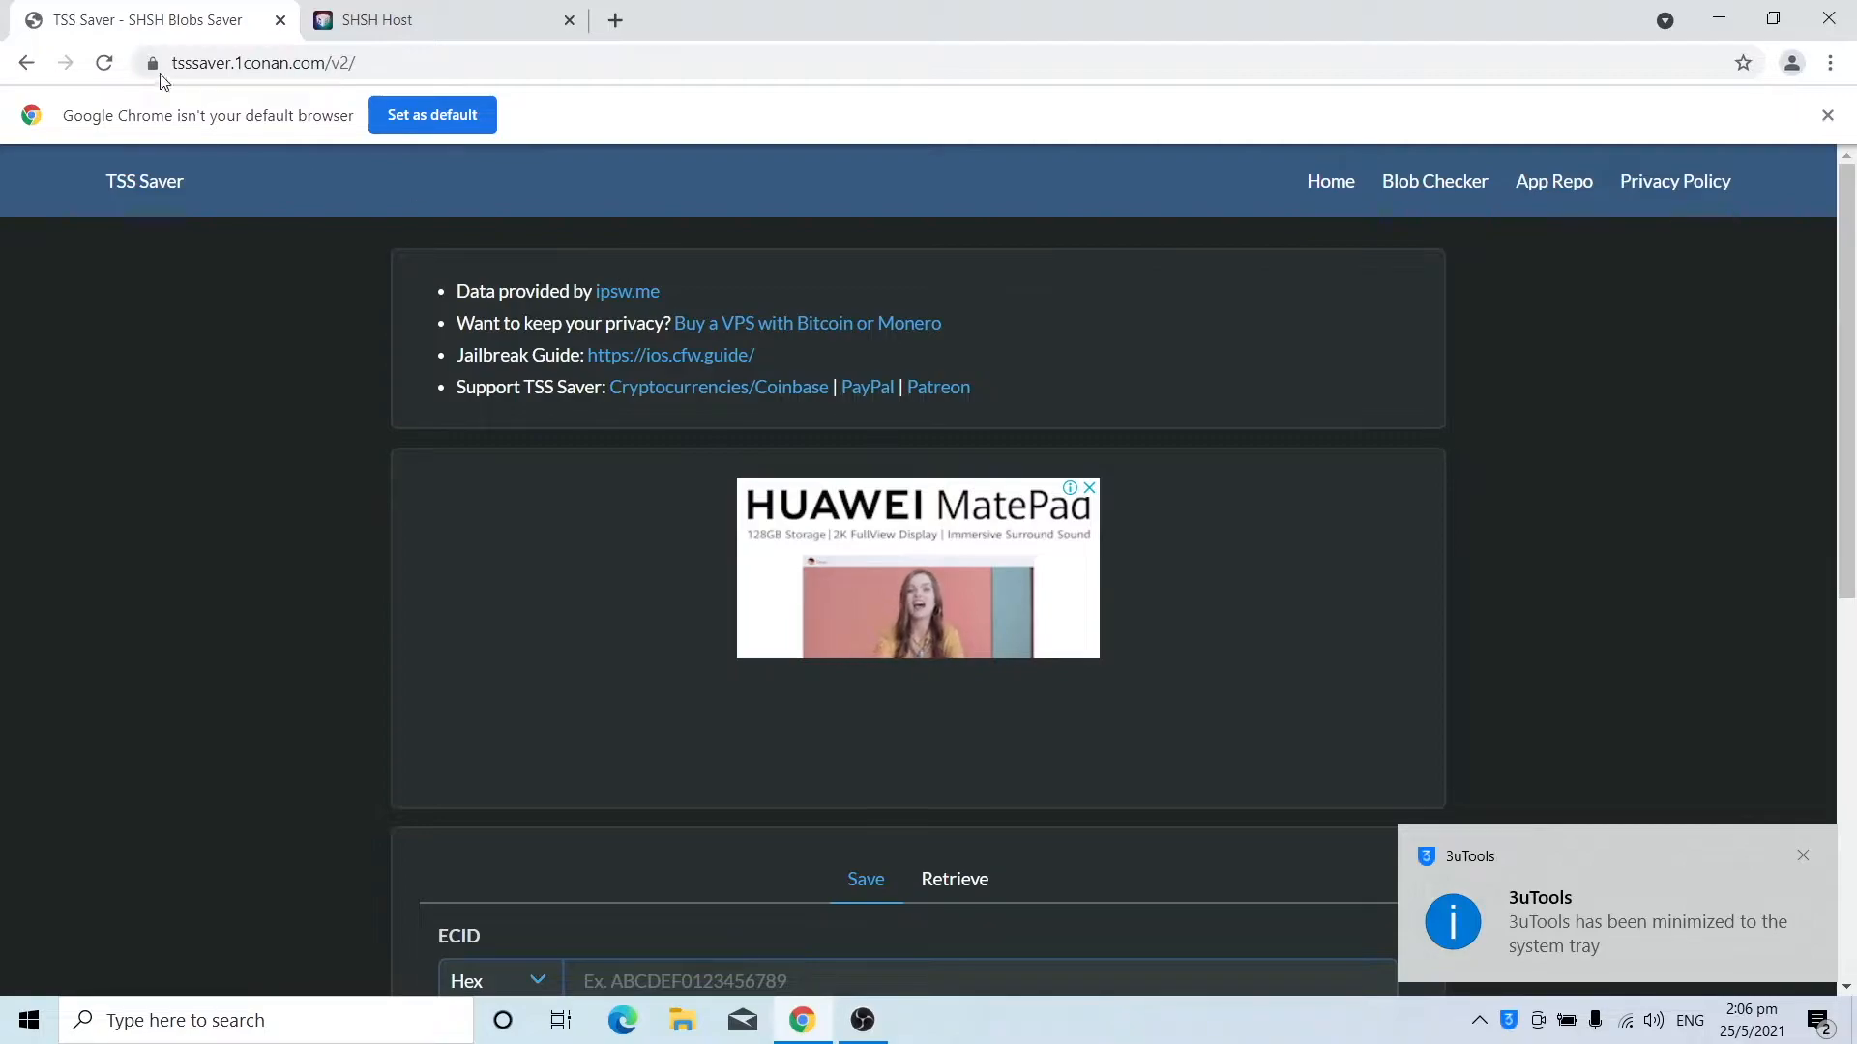
click(439, 19)
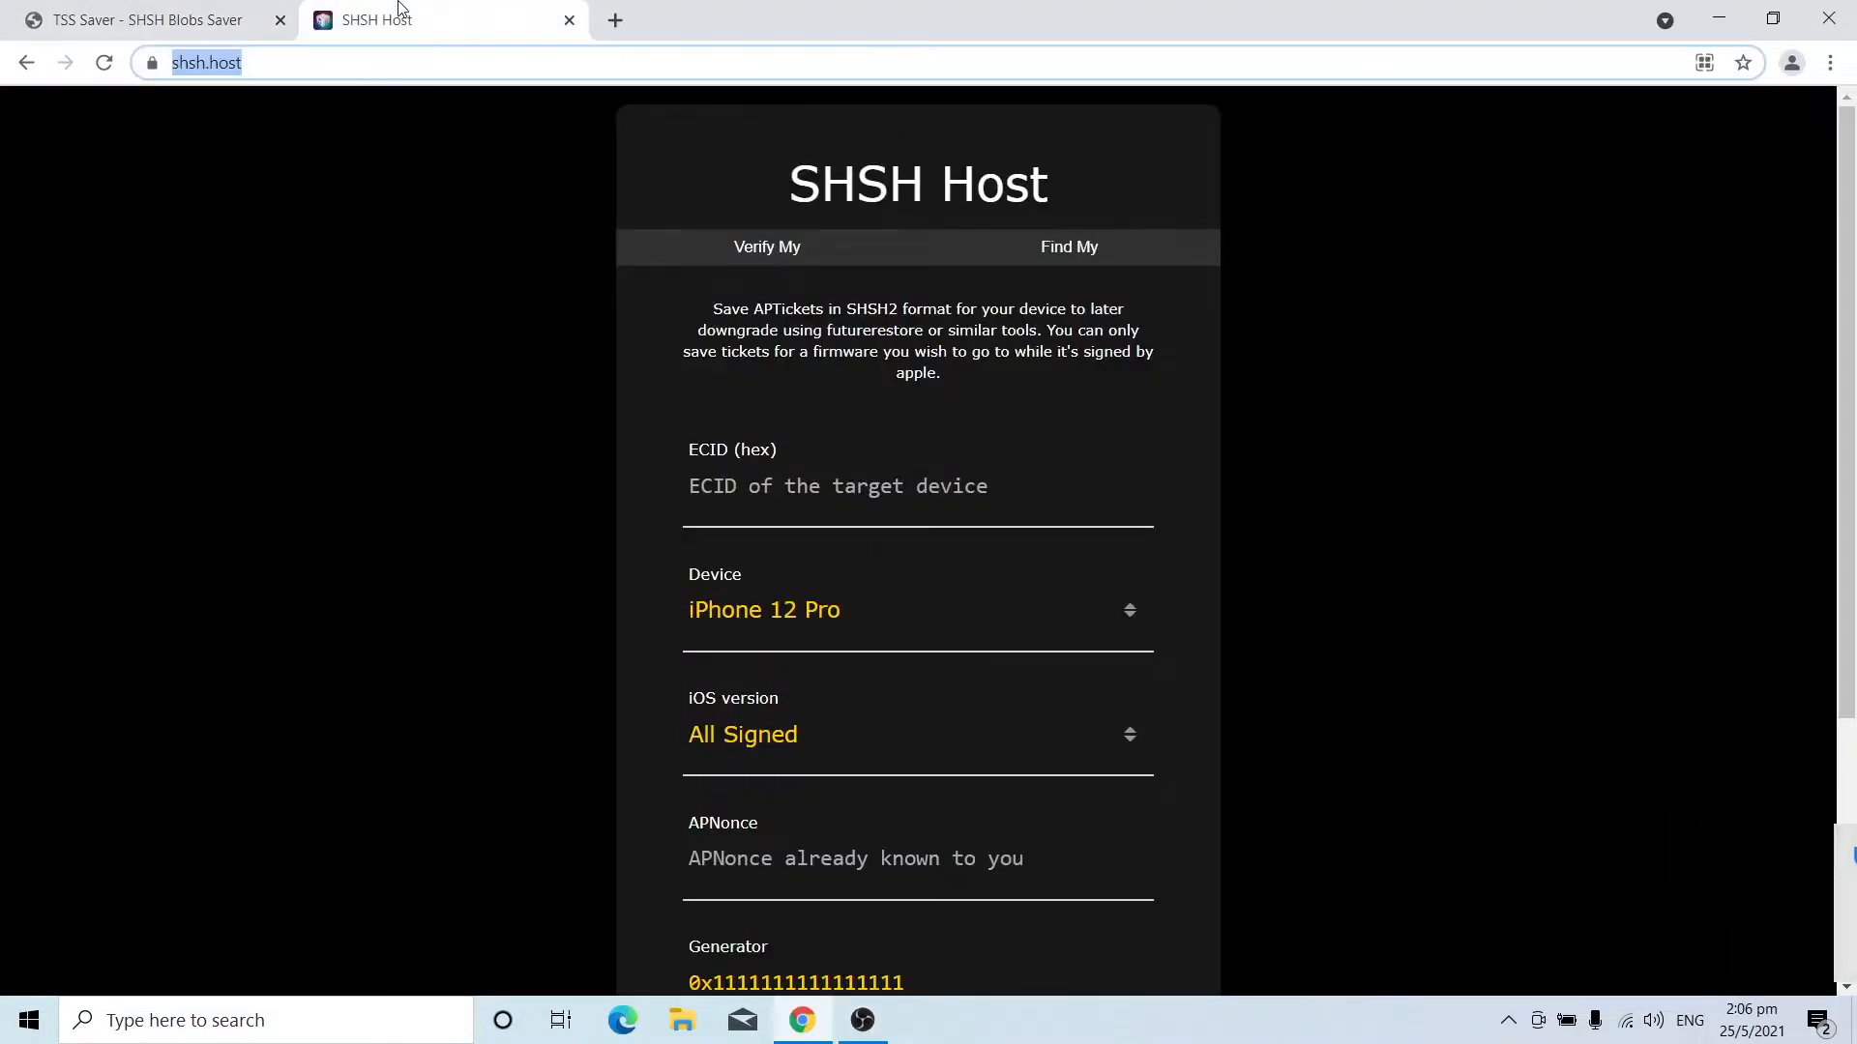
click(141, 20)
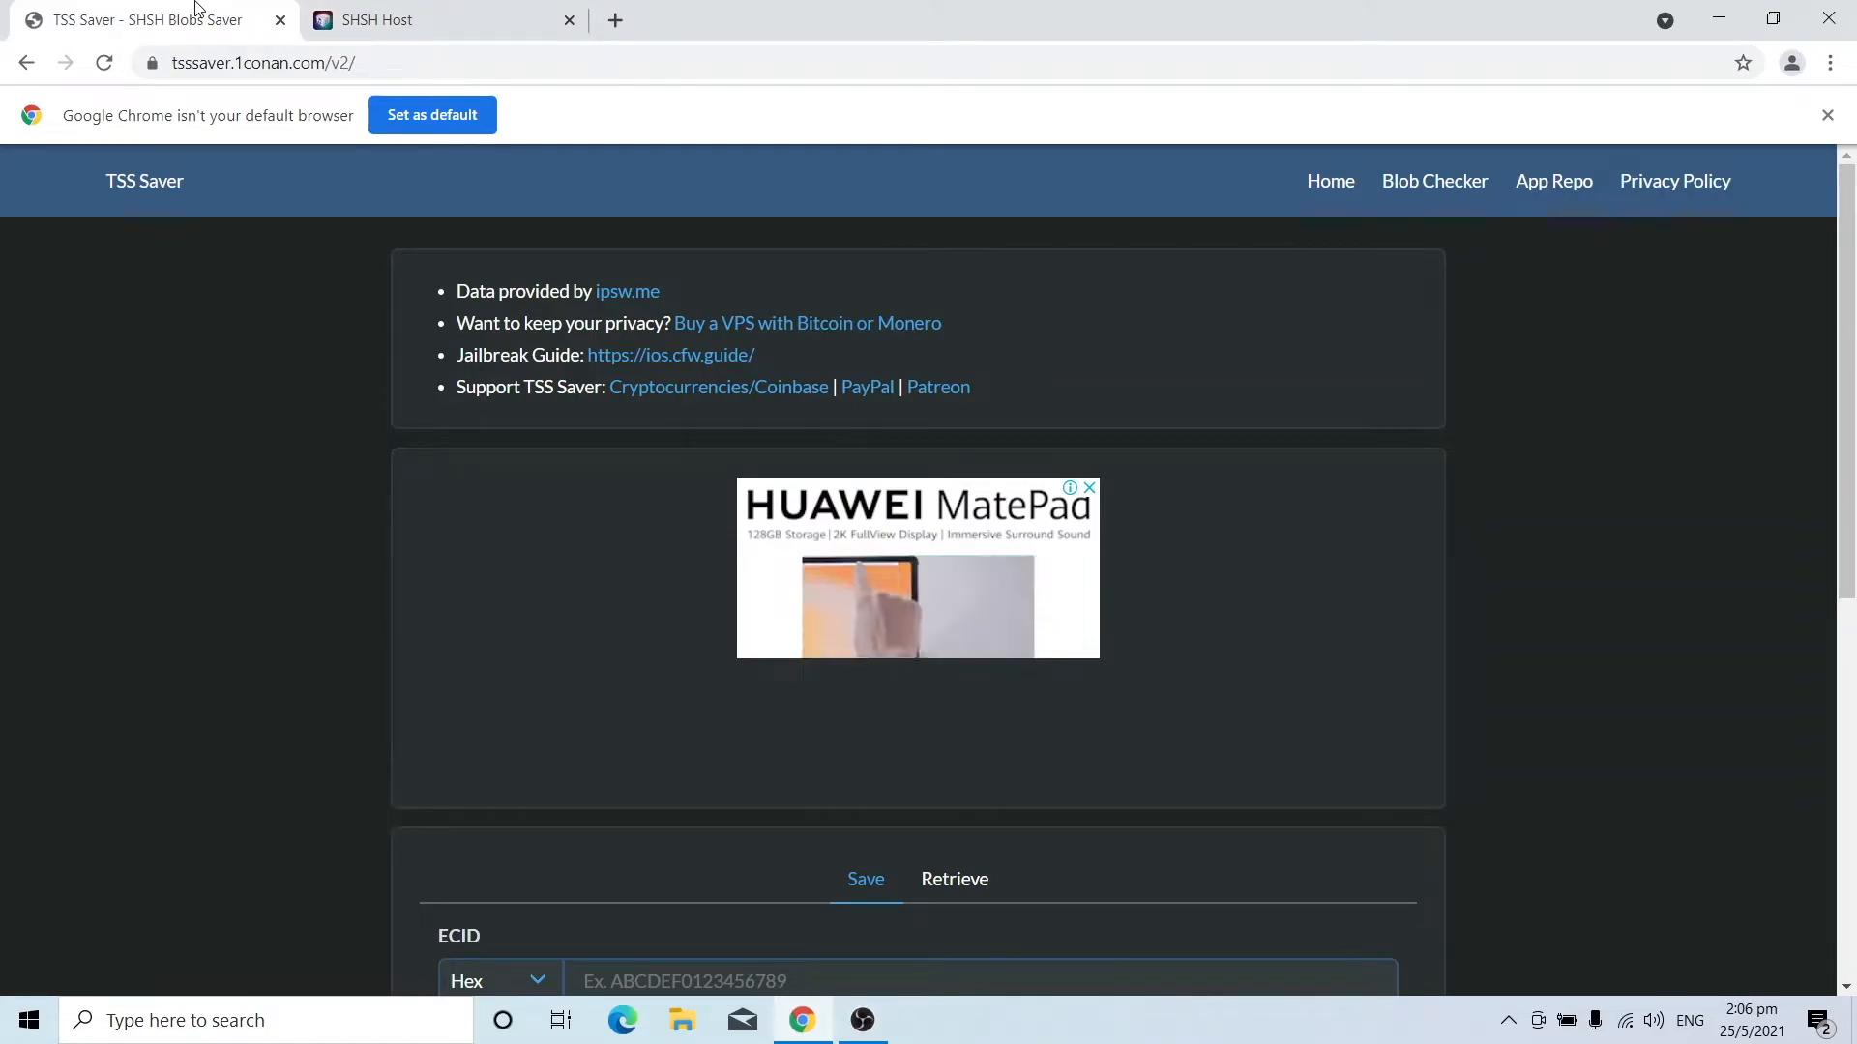
scroll(down, 3)
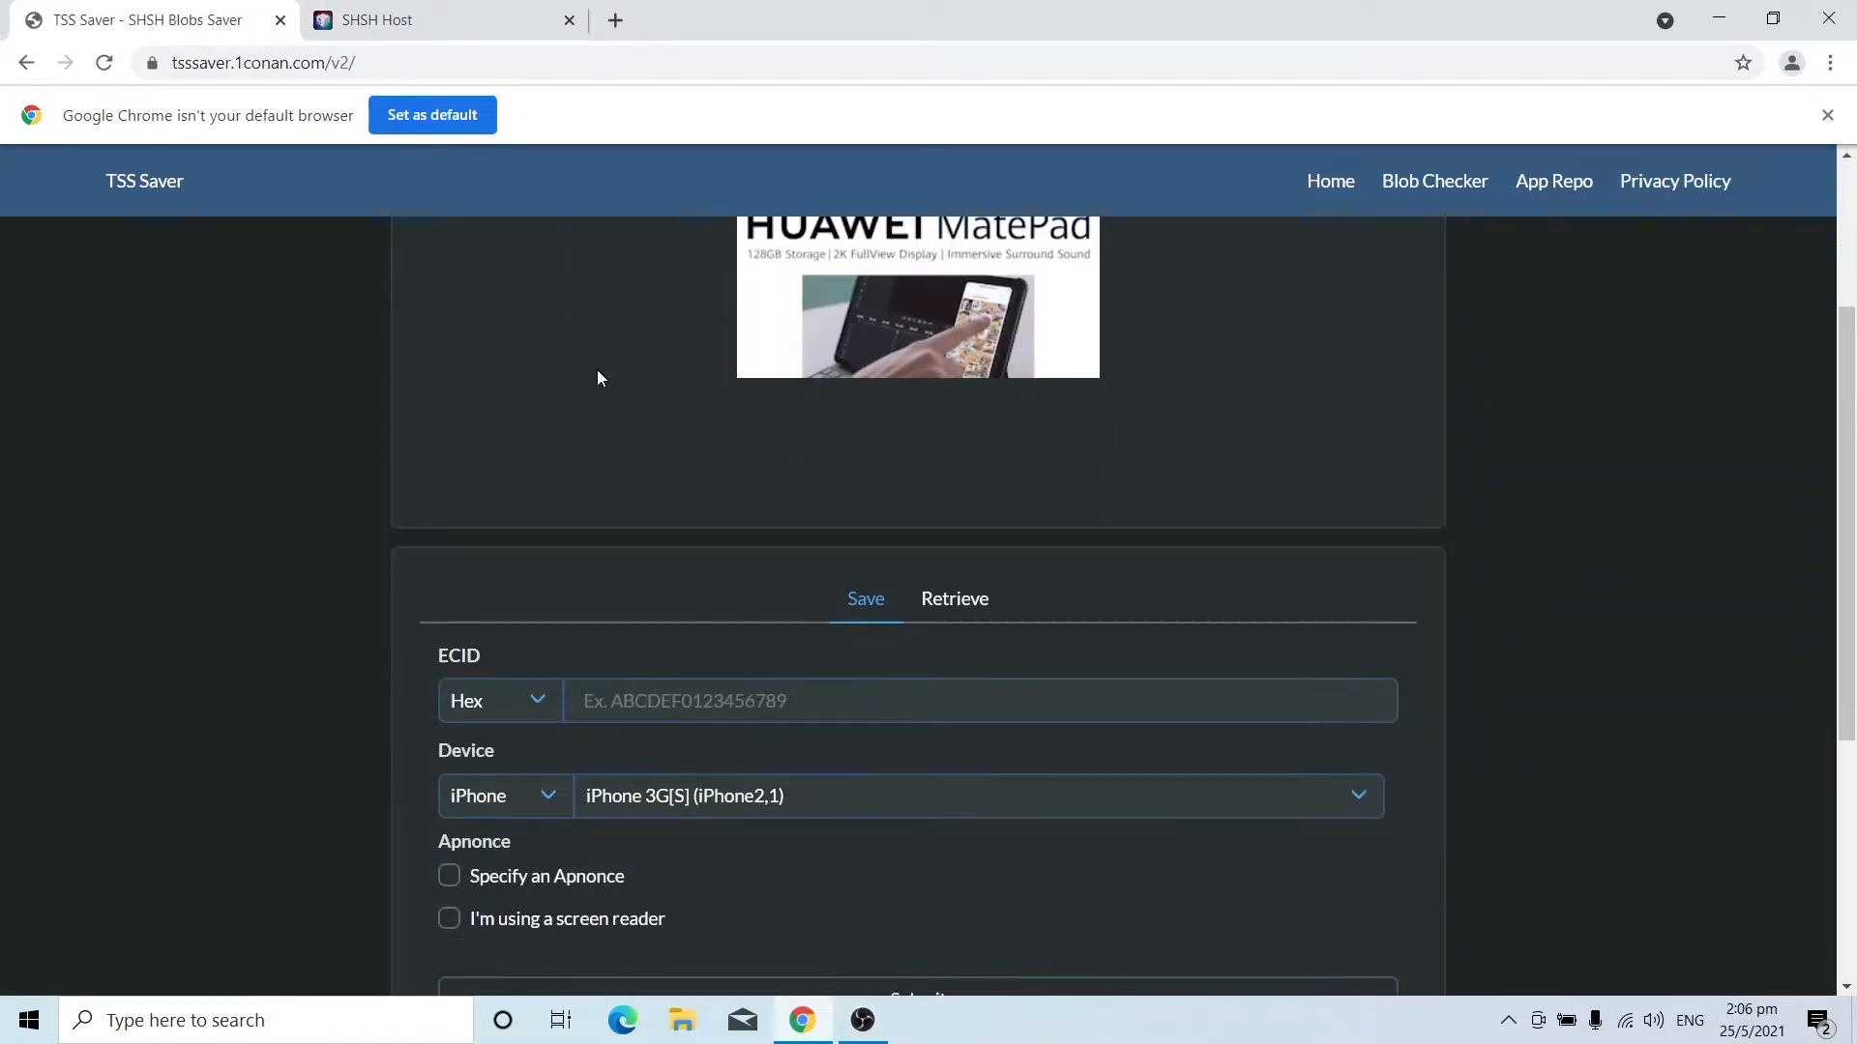
scroll(down, 3)
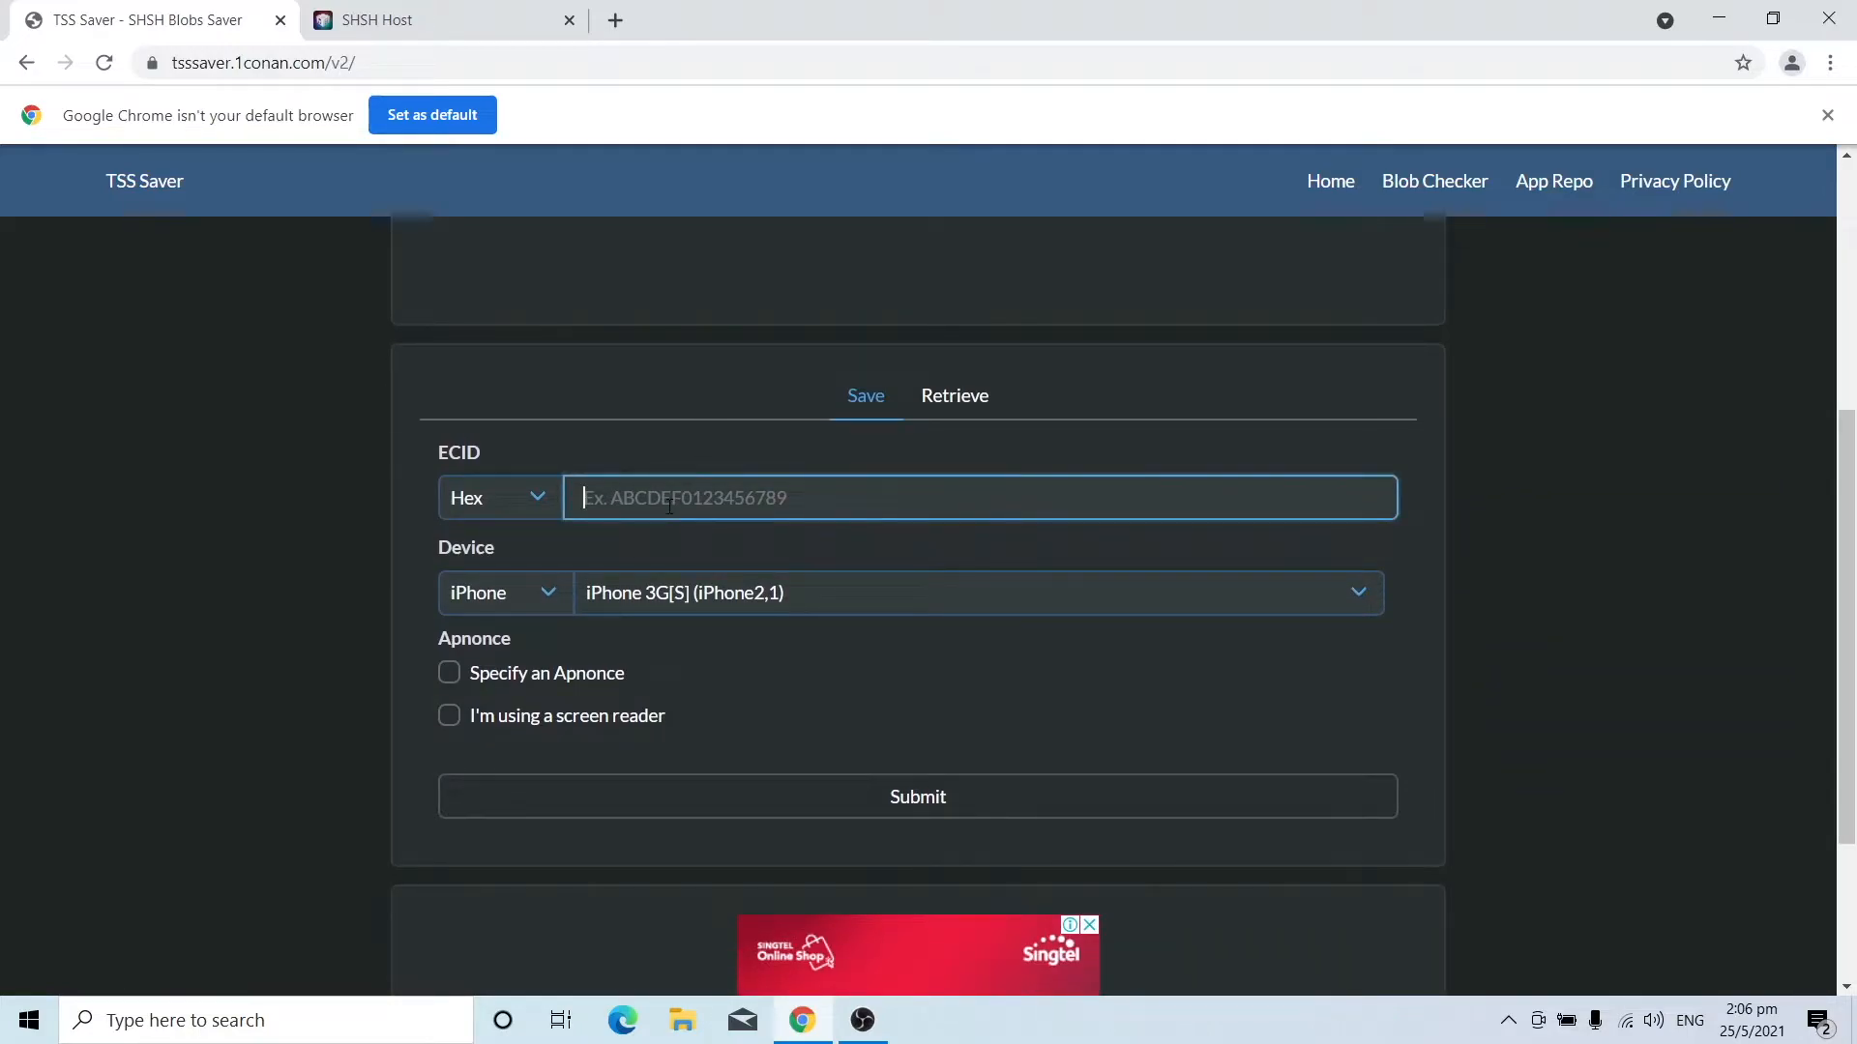
text(0010495A3831803A)
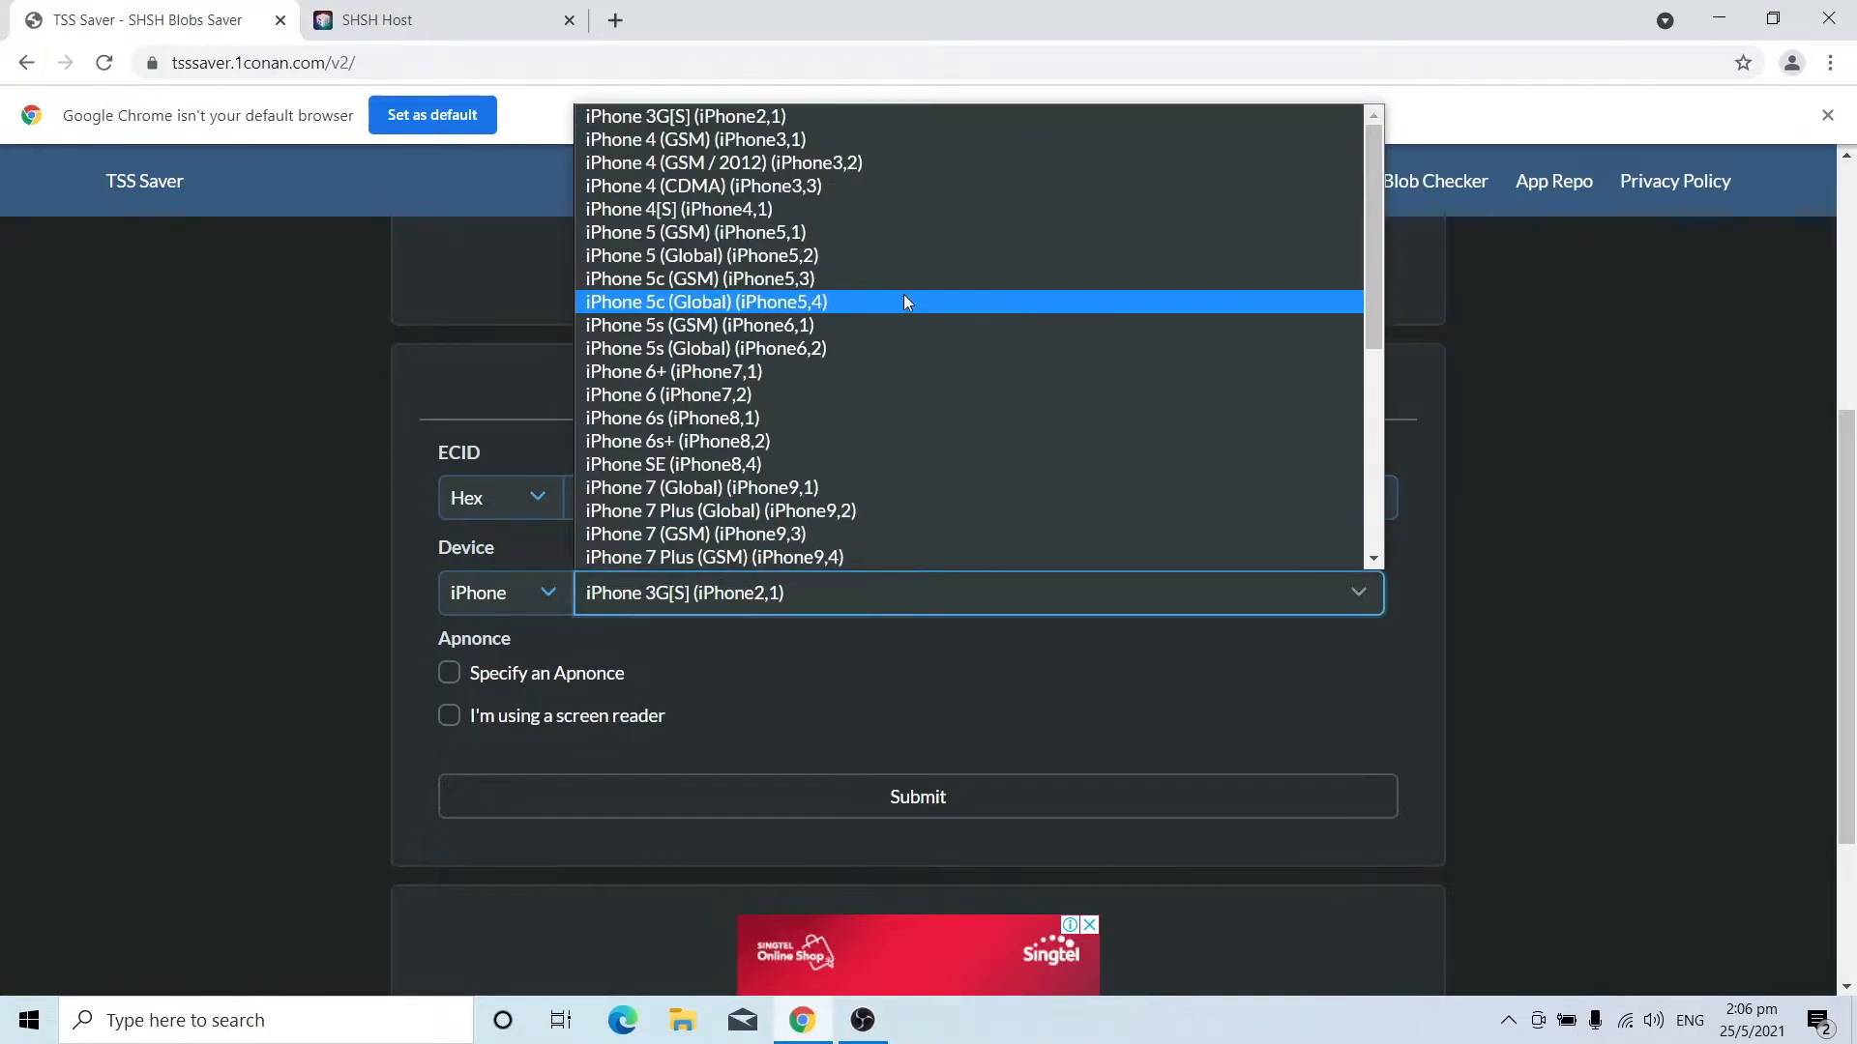
scroll(down, 3)
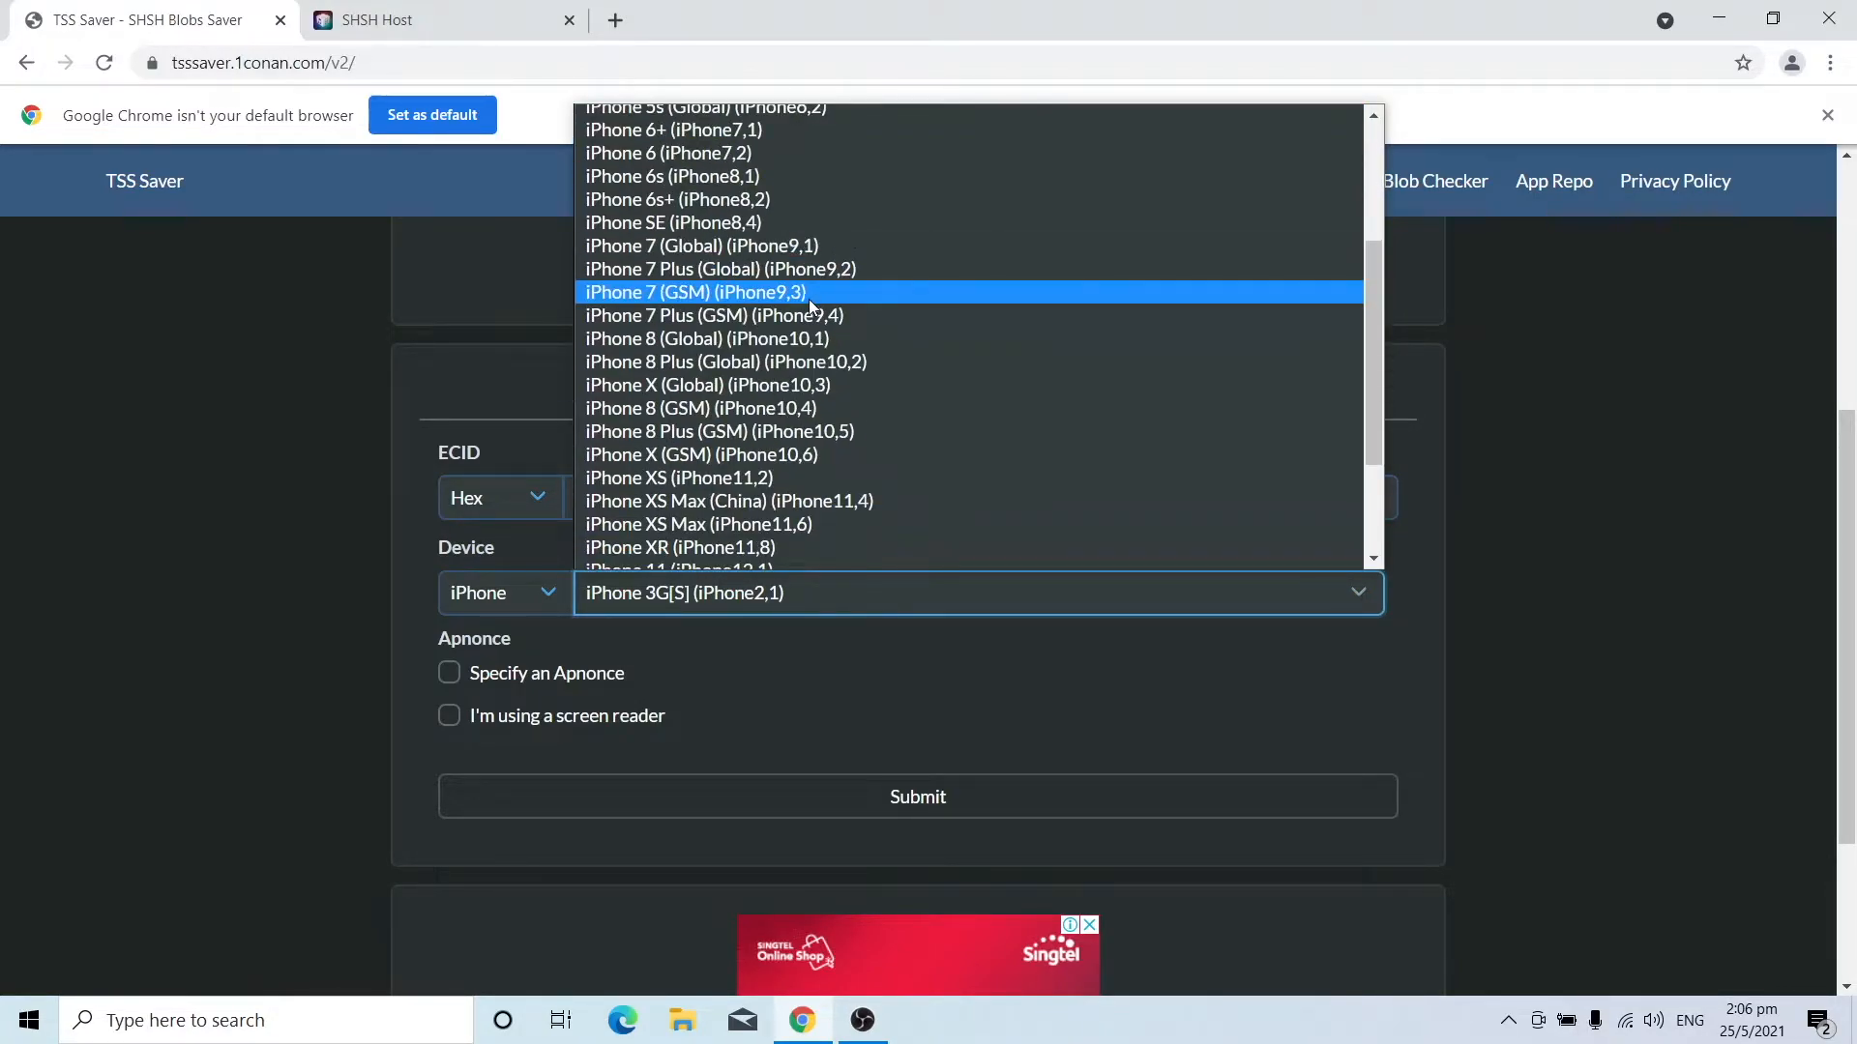
click(695, 292)
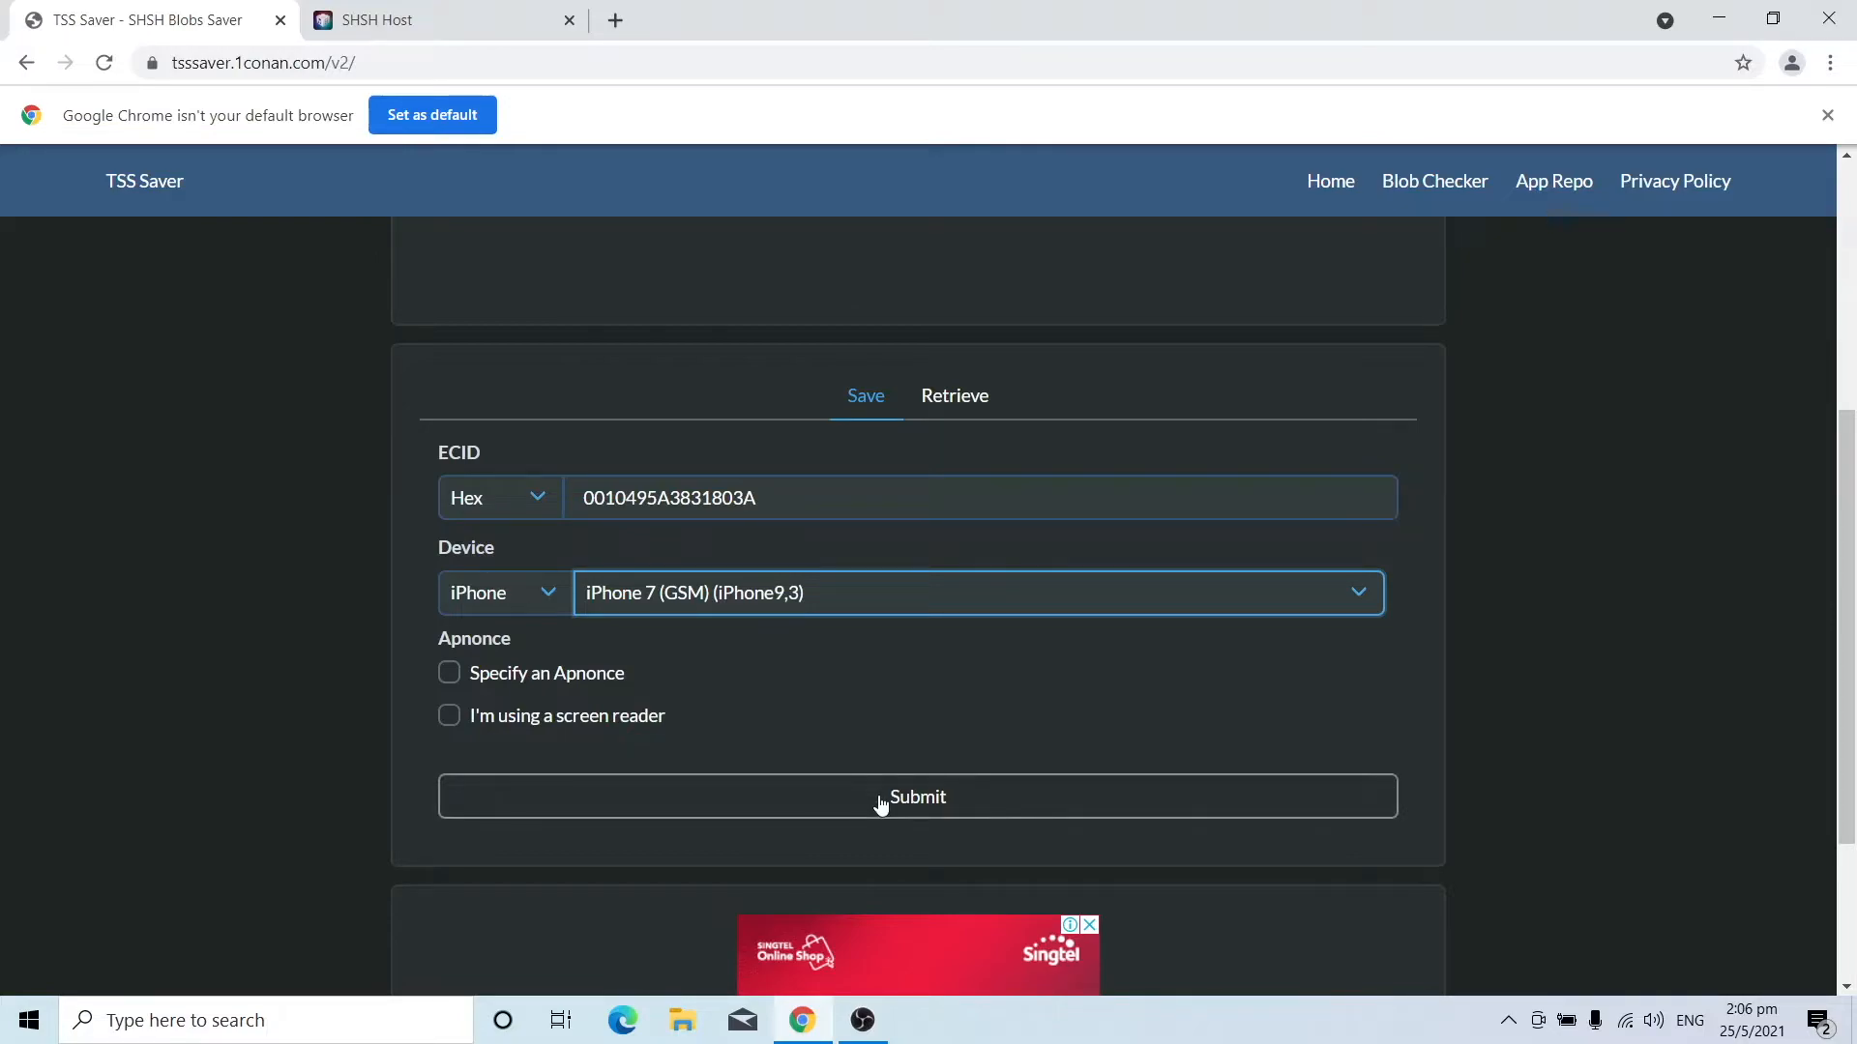
click(917, 797)
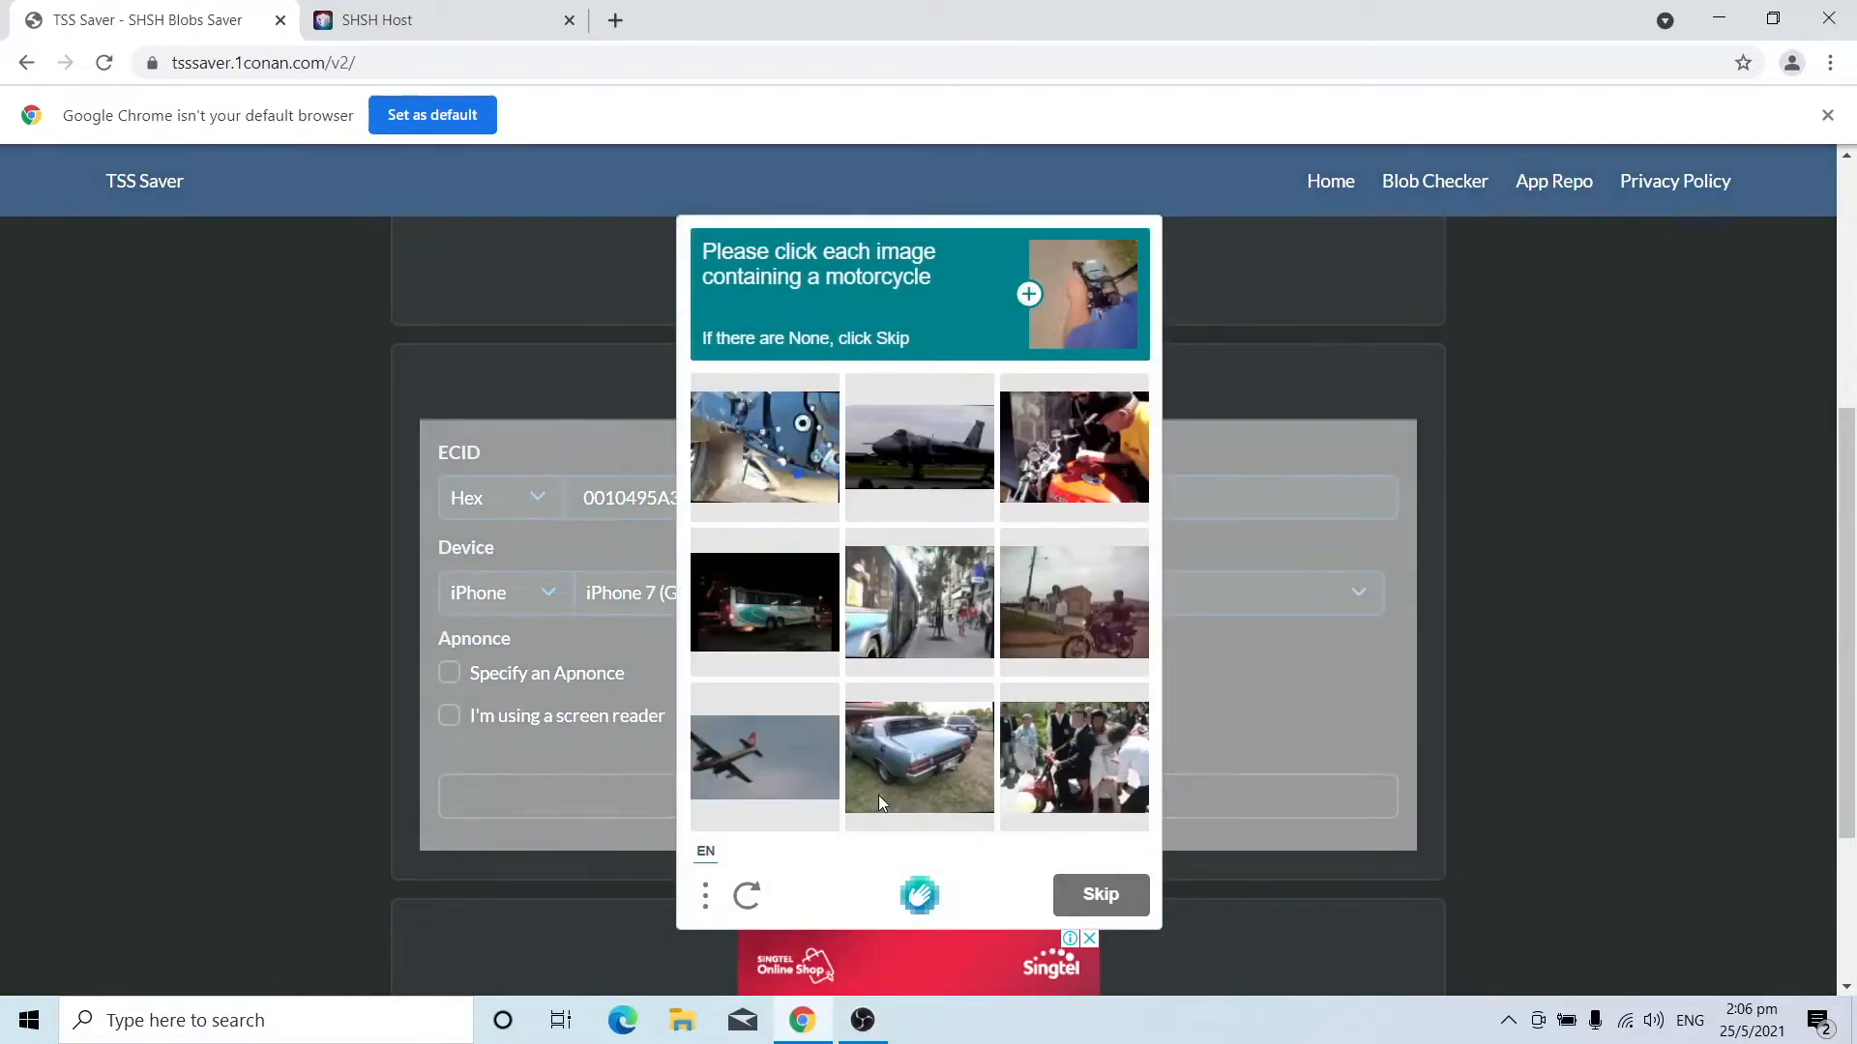
mouse_move(888, 779)
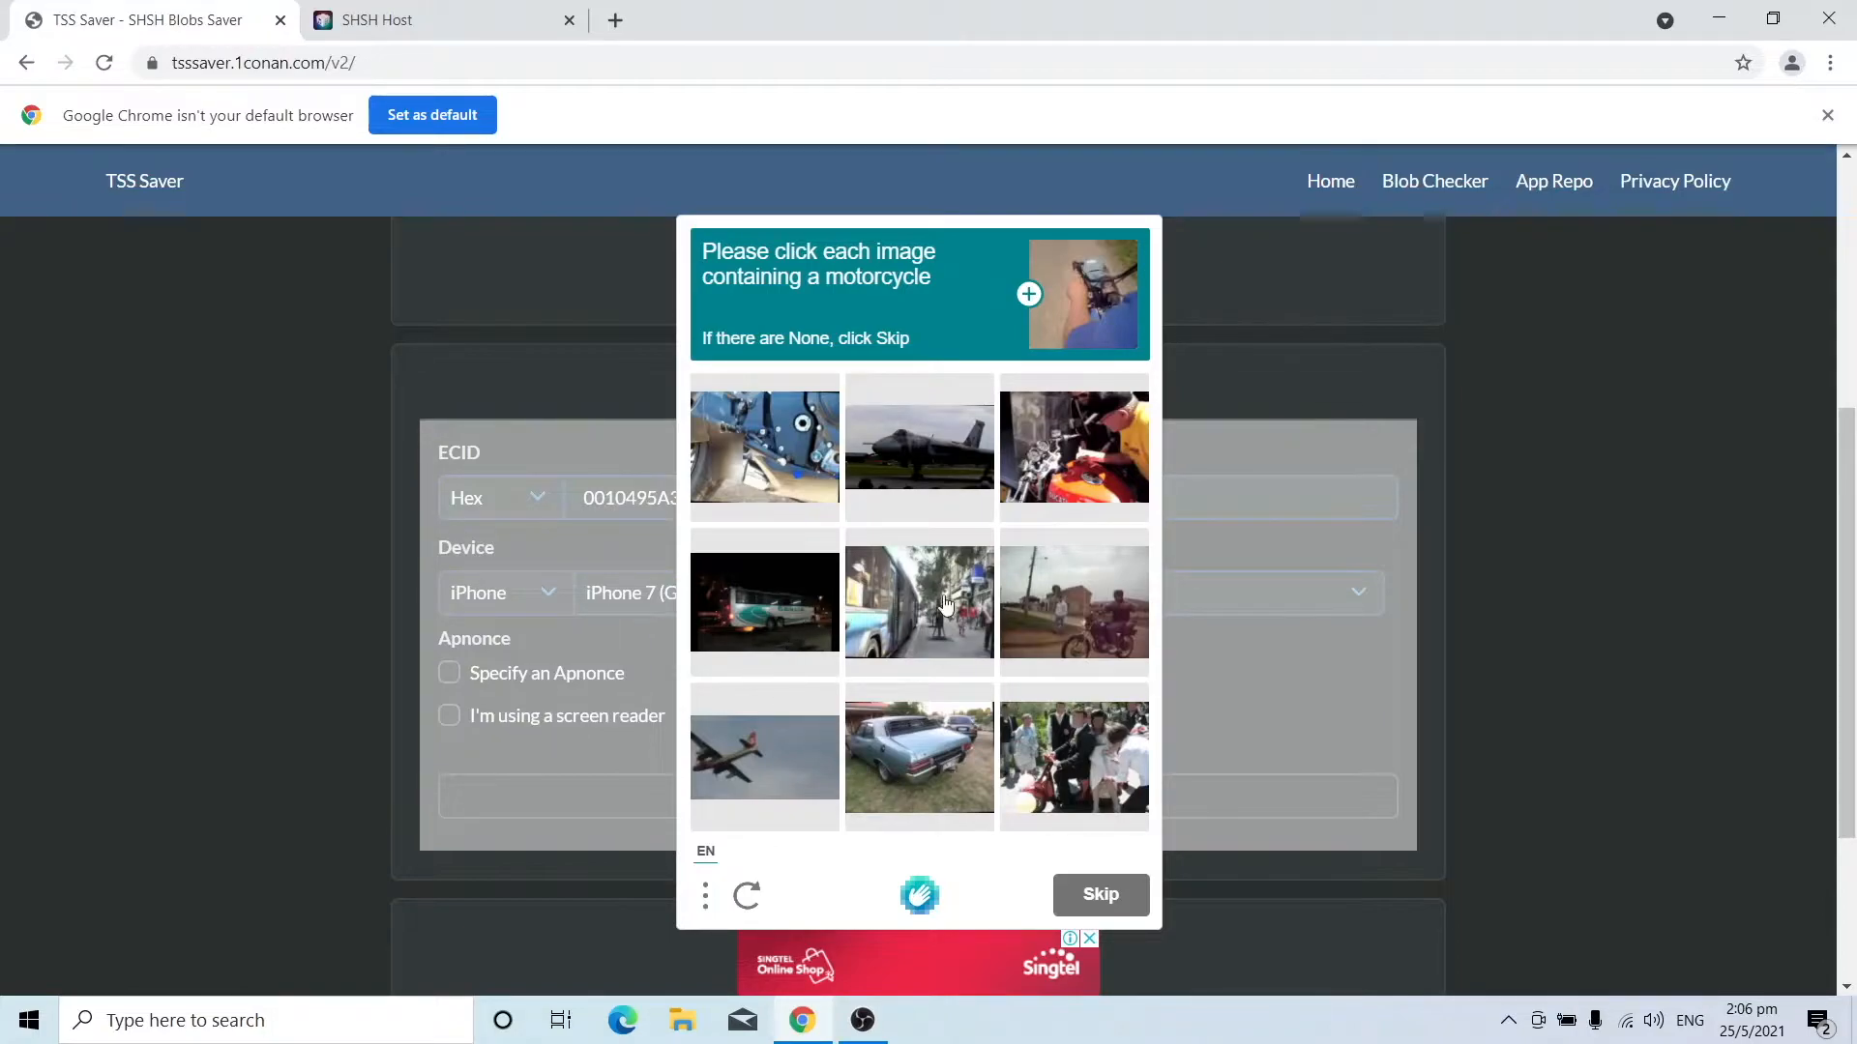
Solve the motorcycle hCaptcha so the device is confirmed as added to the queue.
click(1073, 446)
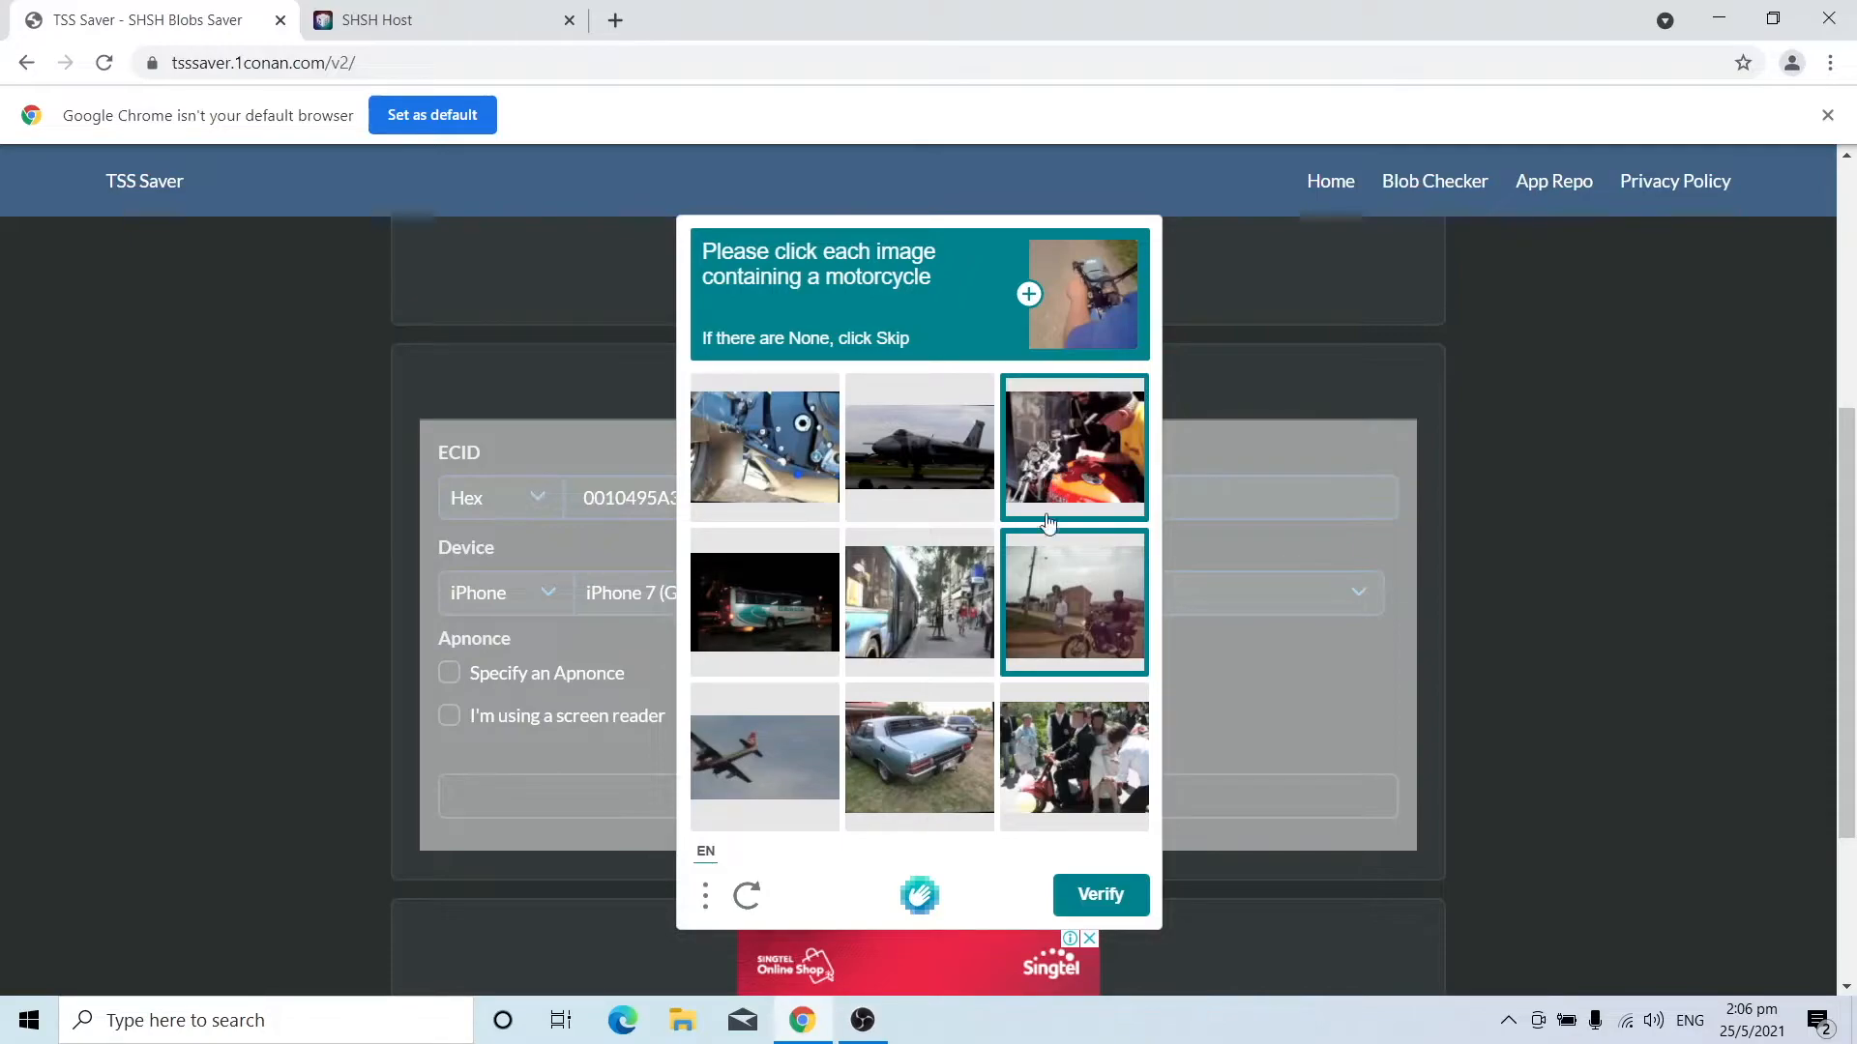
click(1099, 894)
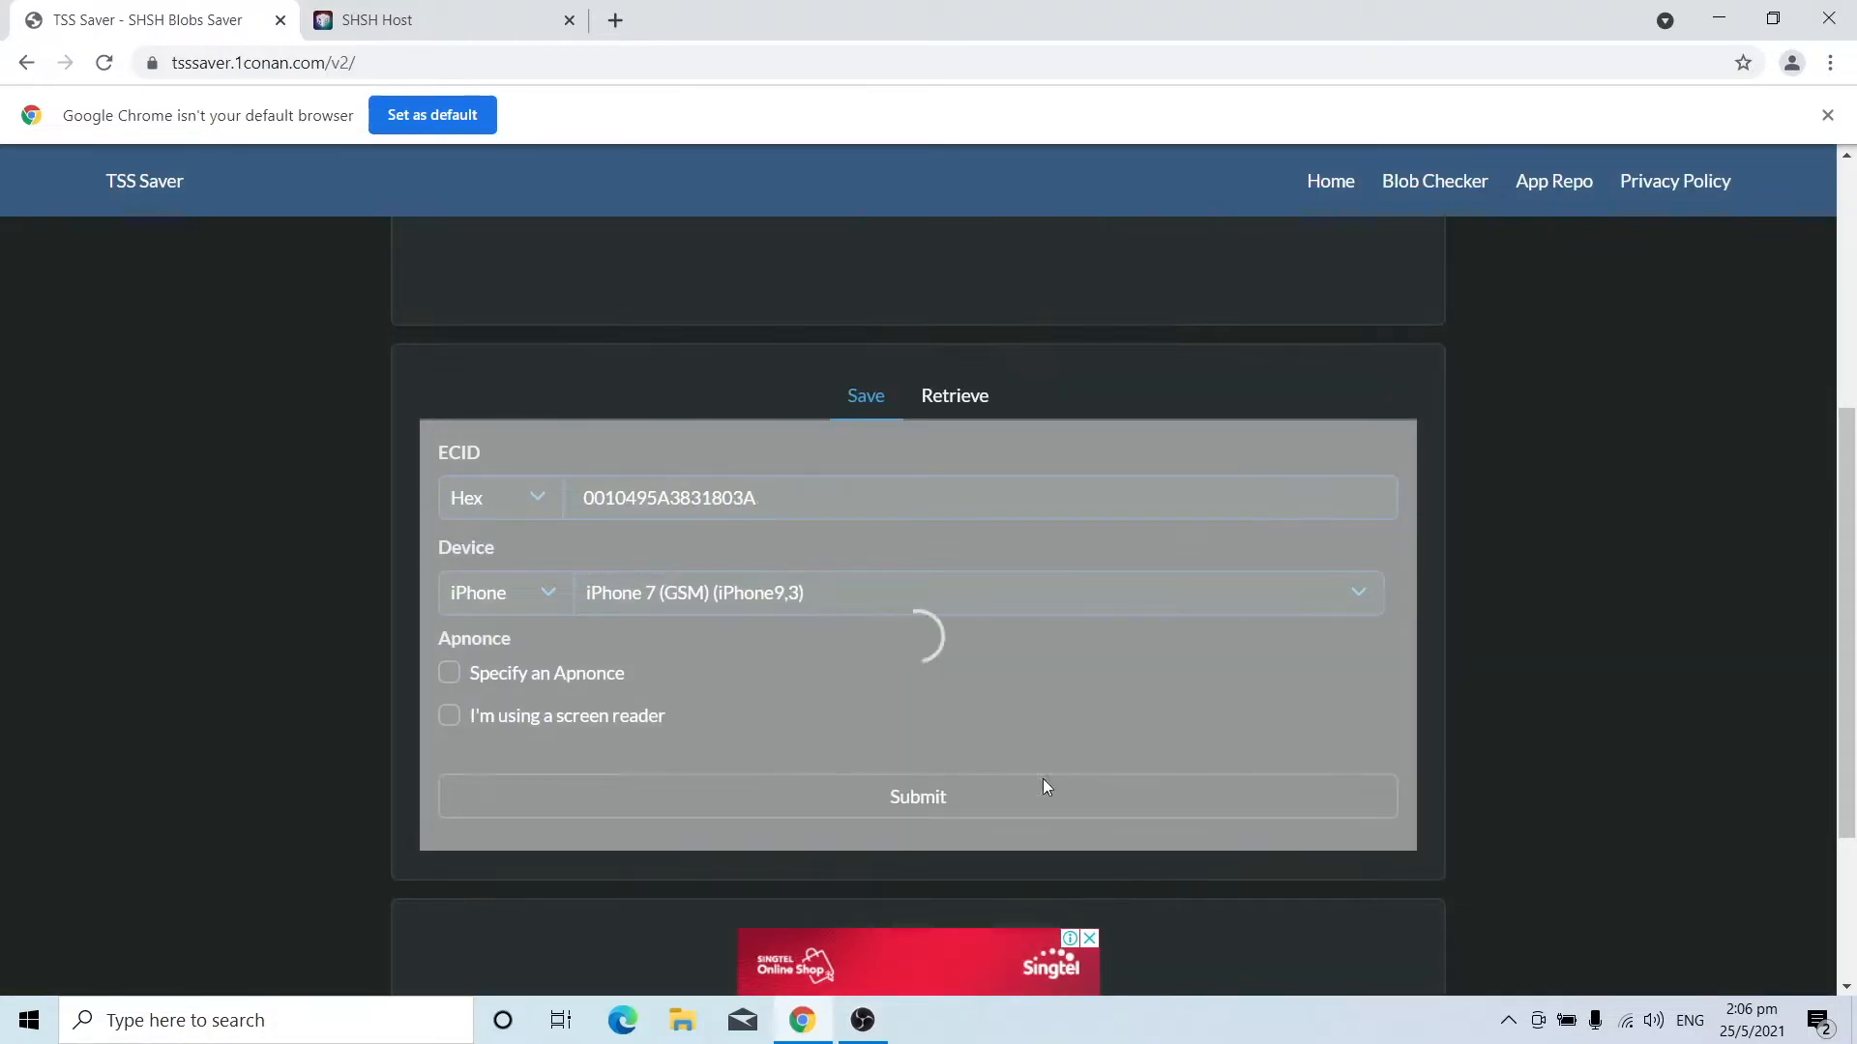
click(917, 795)
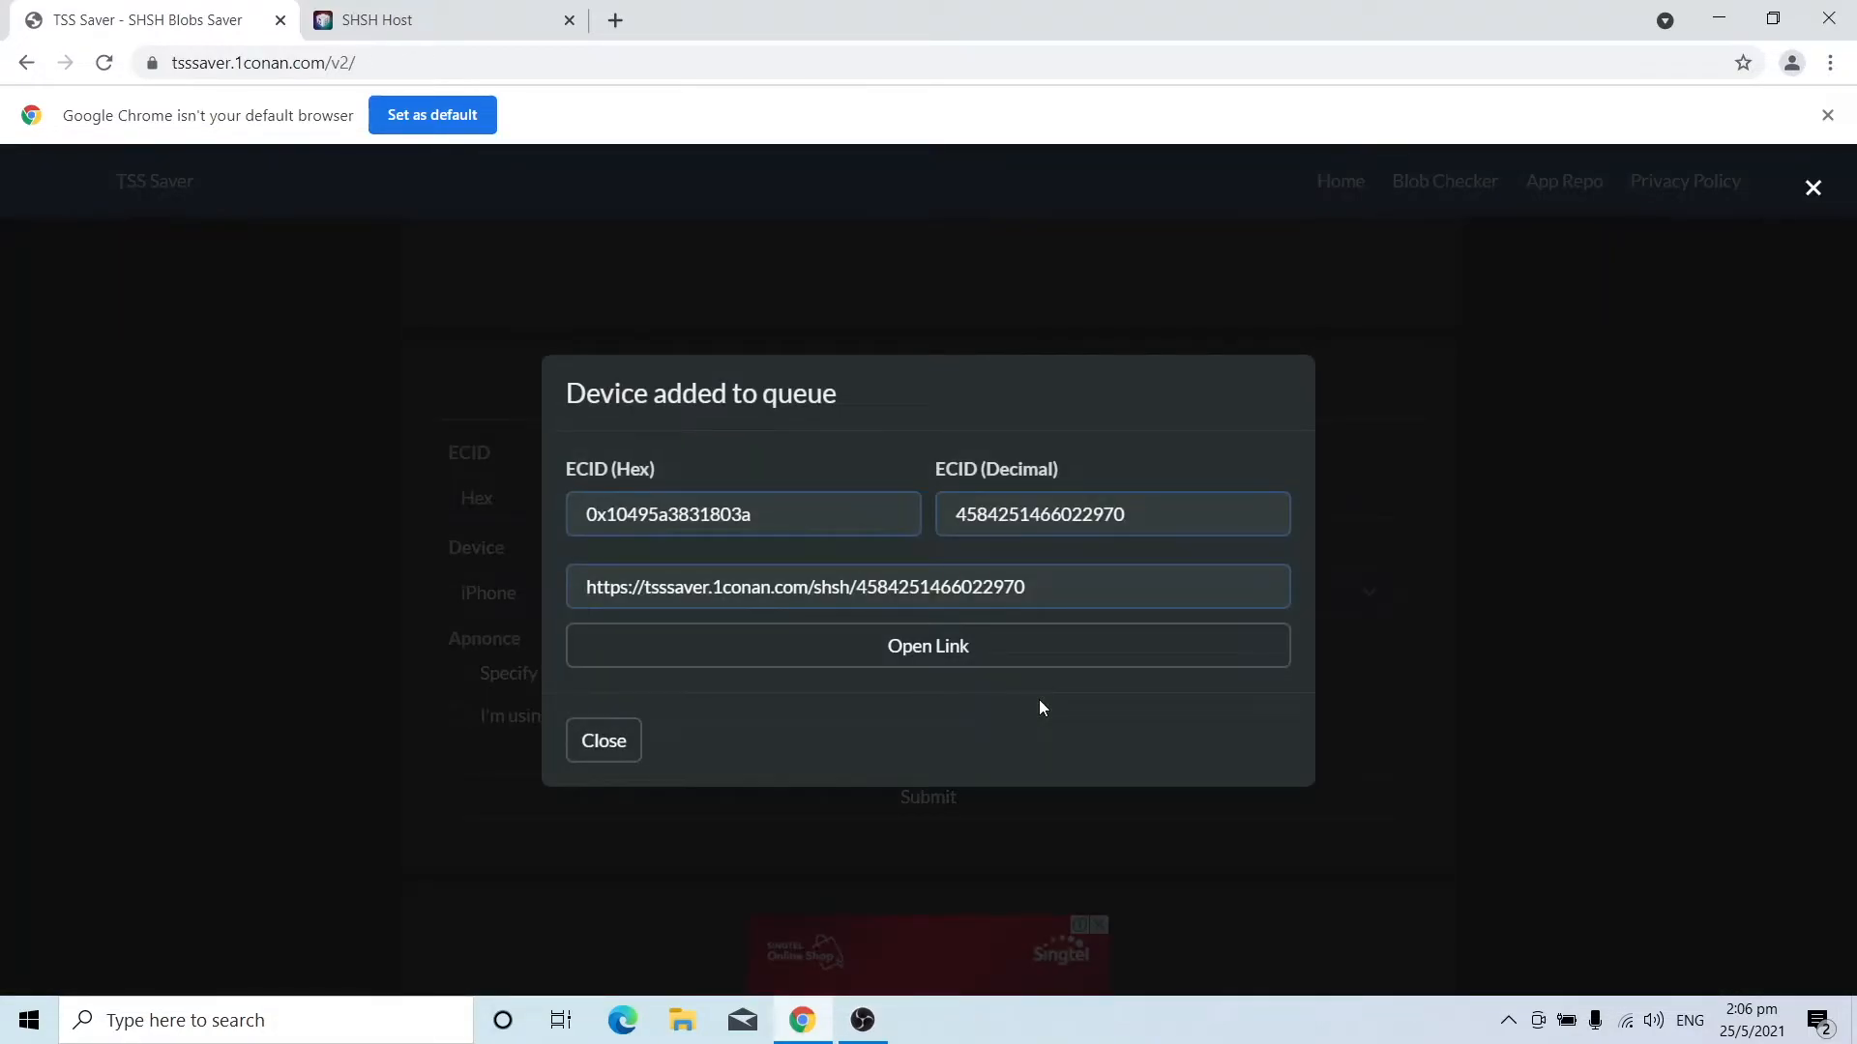
mouse_move(925, 725)
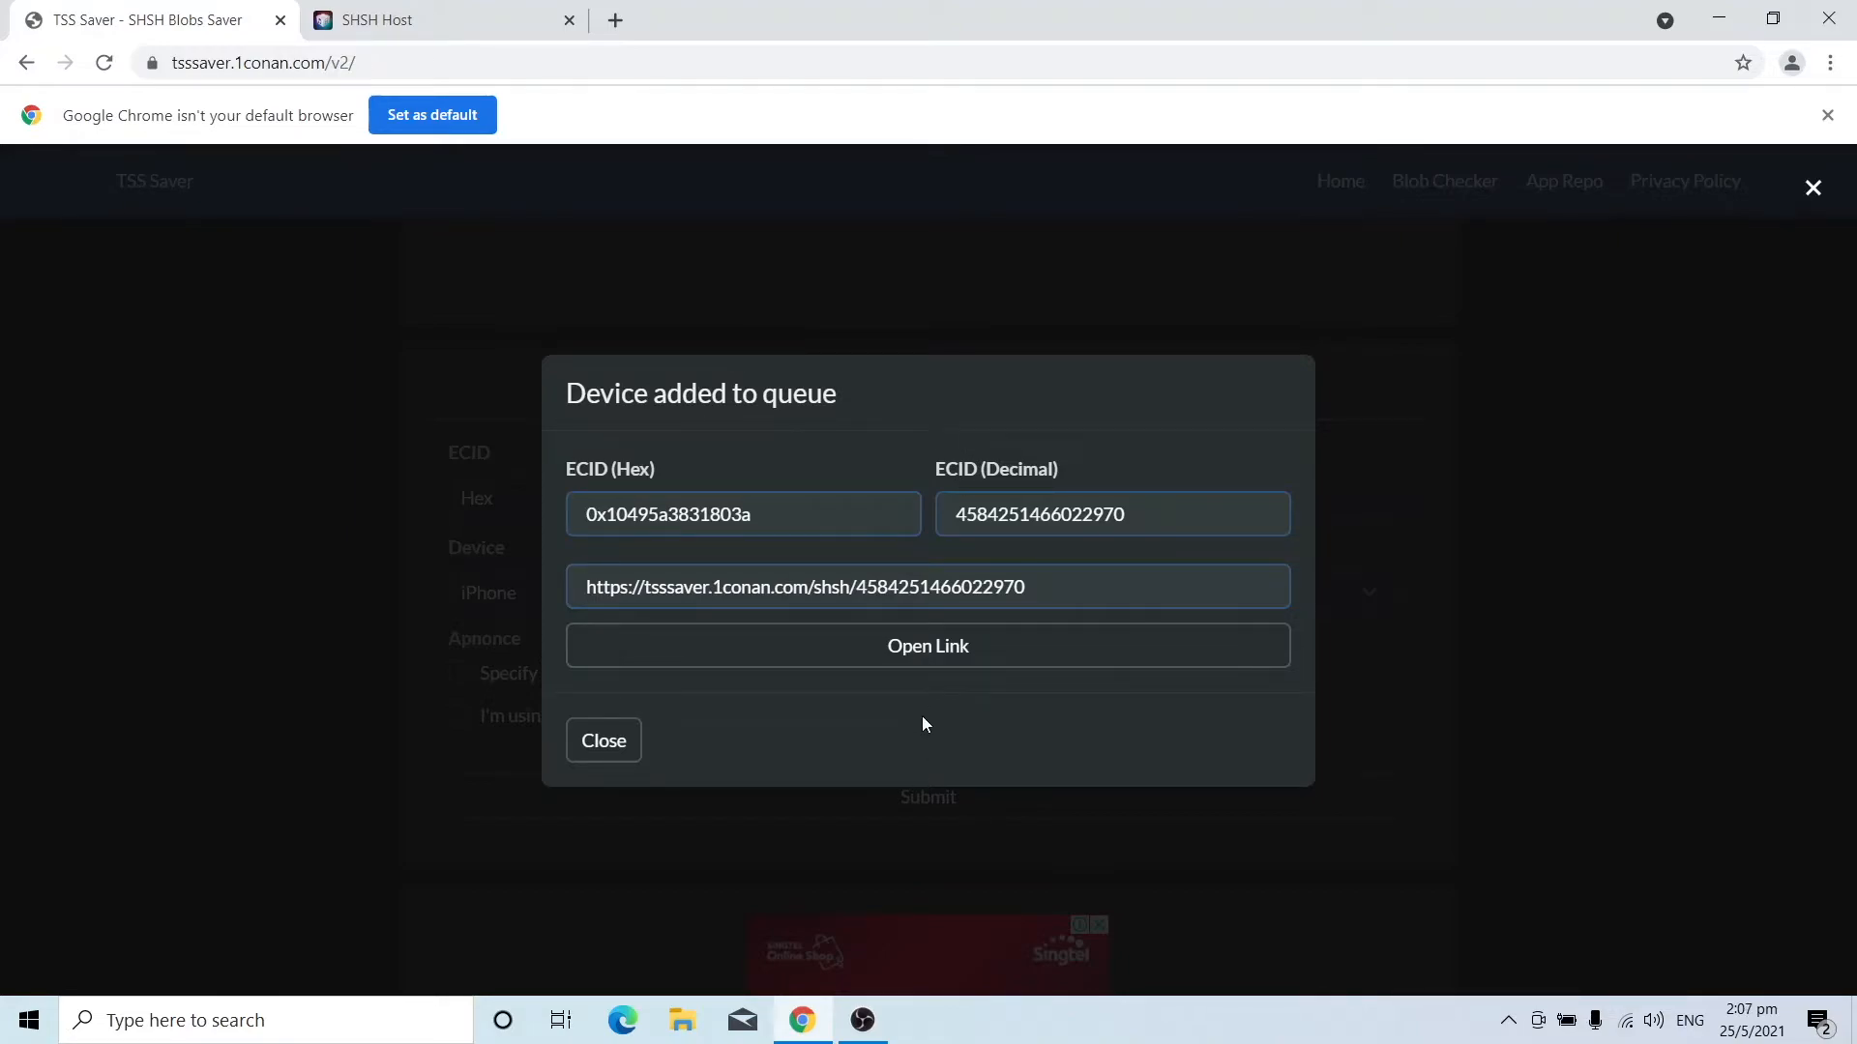
Open the saved blobs listing and download all blobs as a ZIP.
click(926, 646)
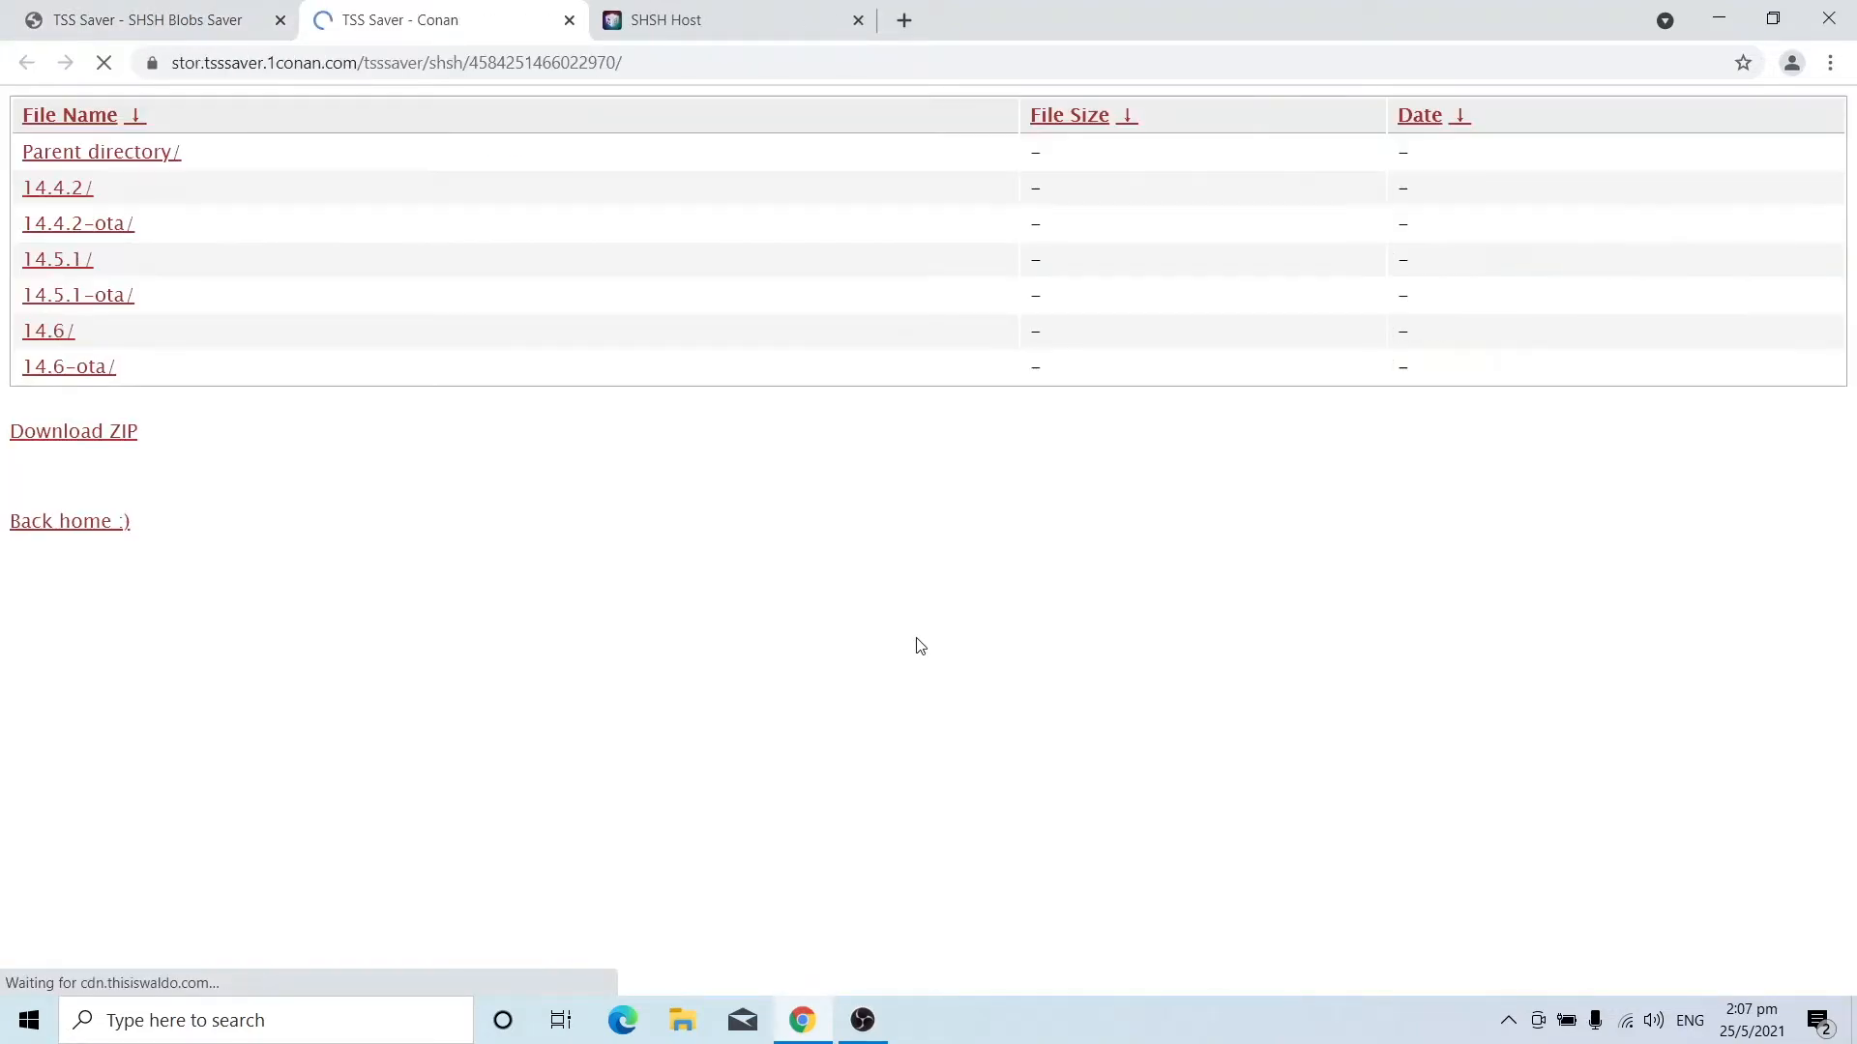
mouse_move(73, 432)
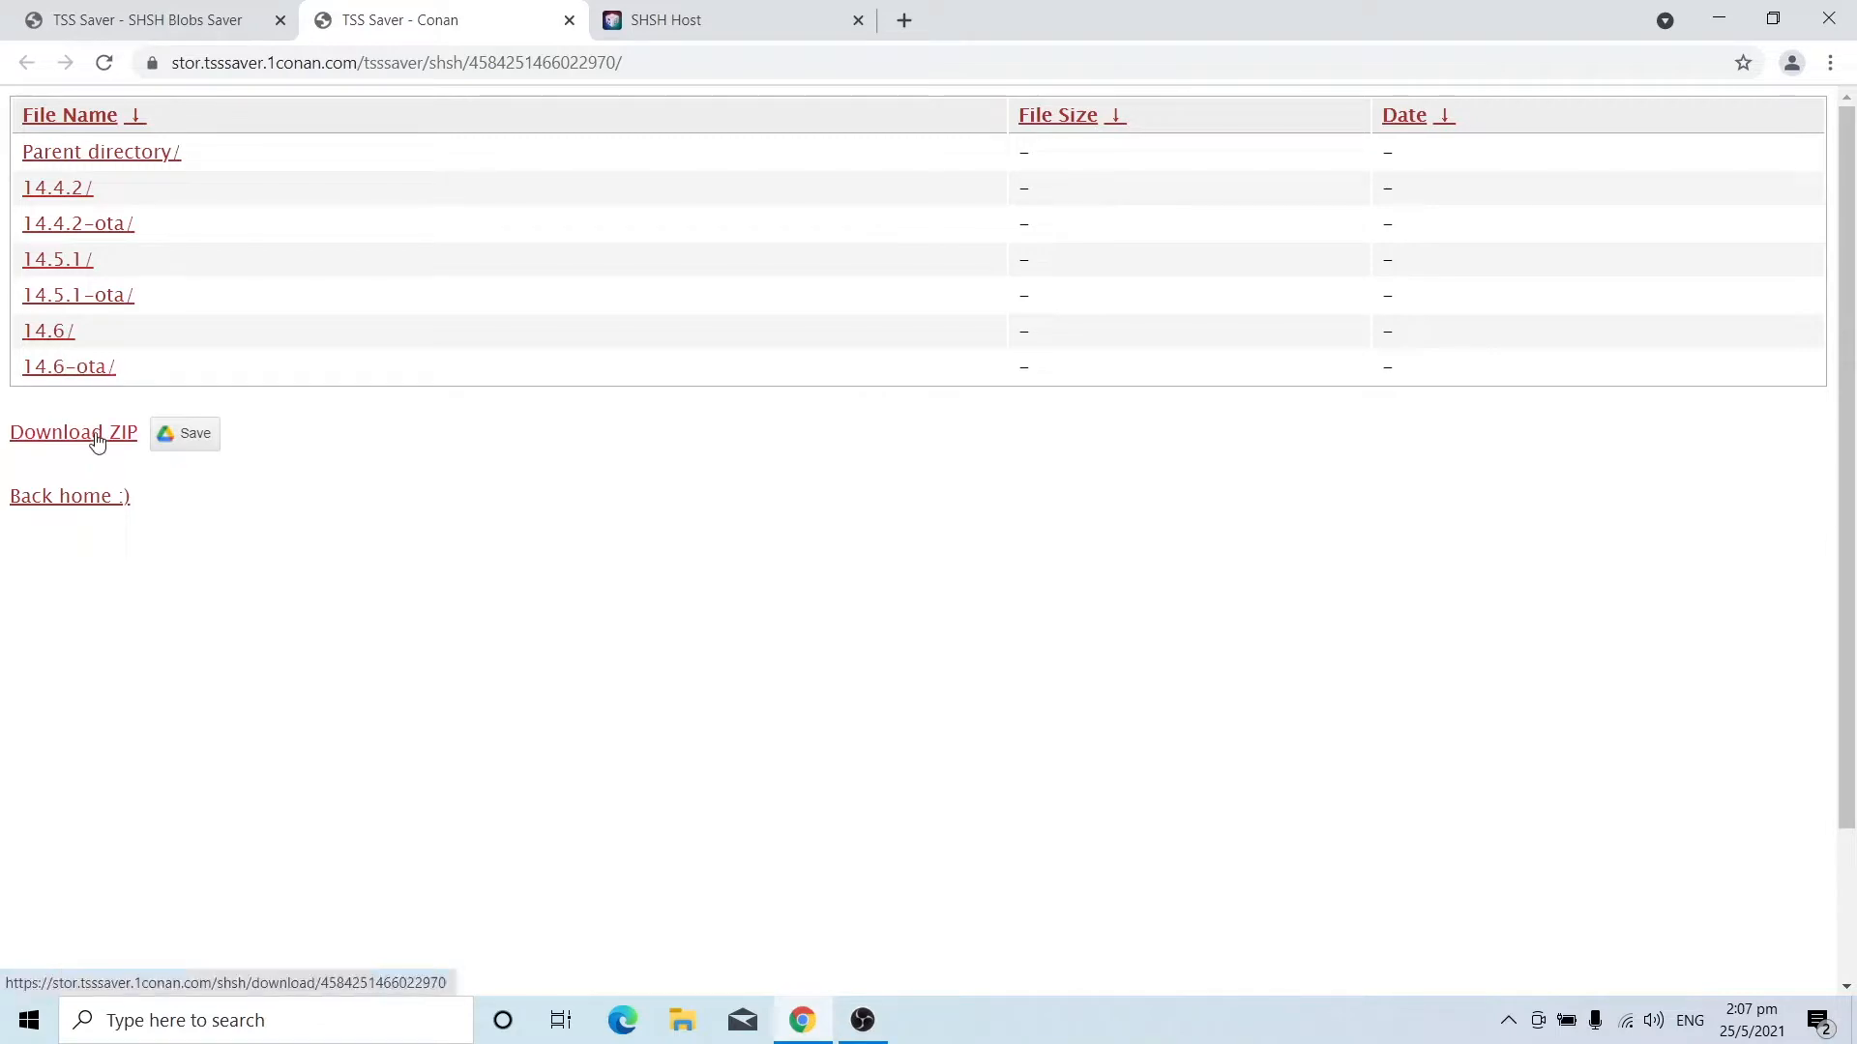
click(74, 431)
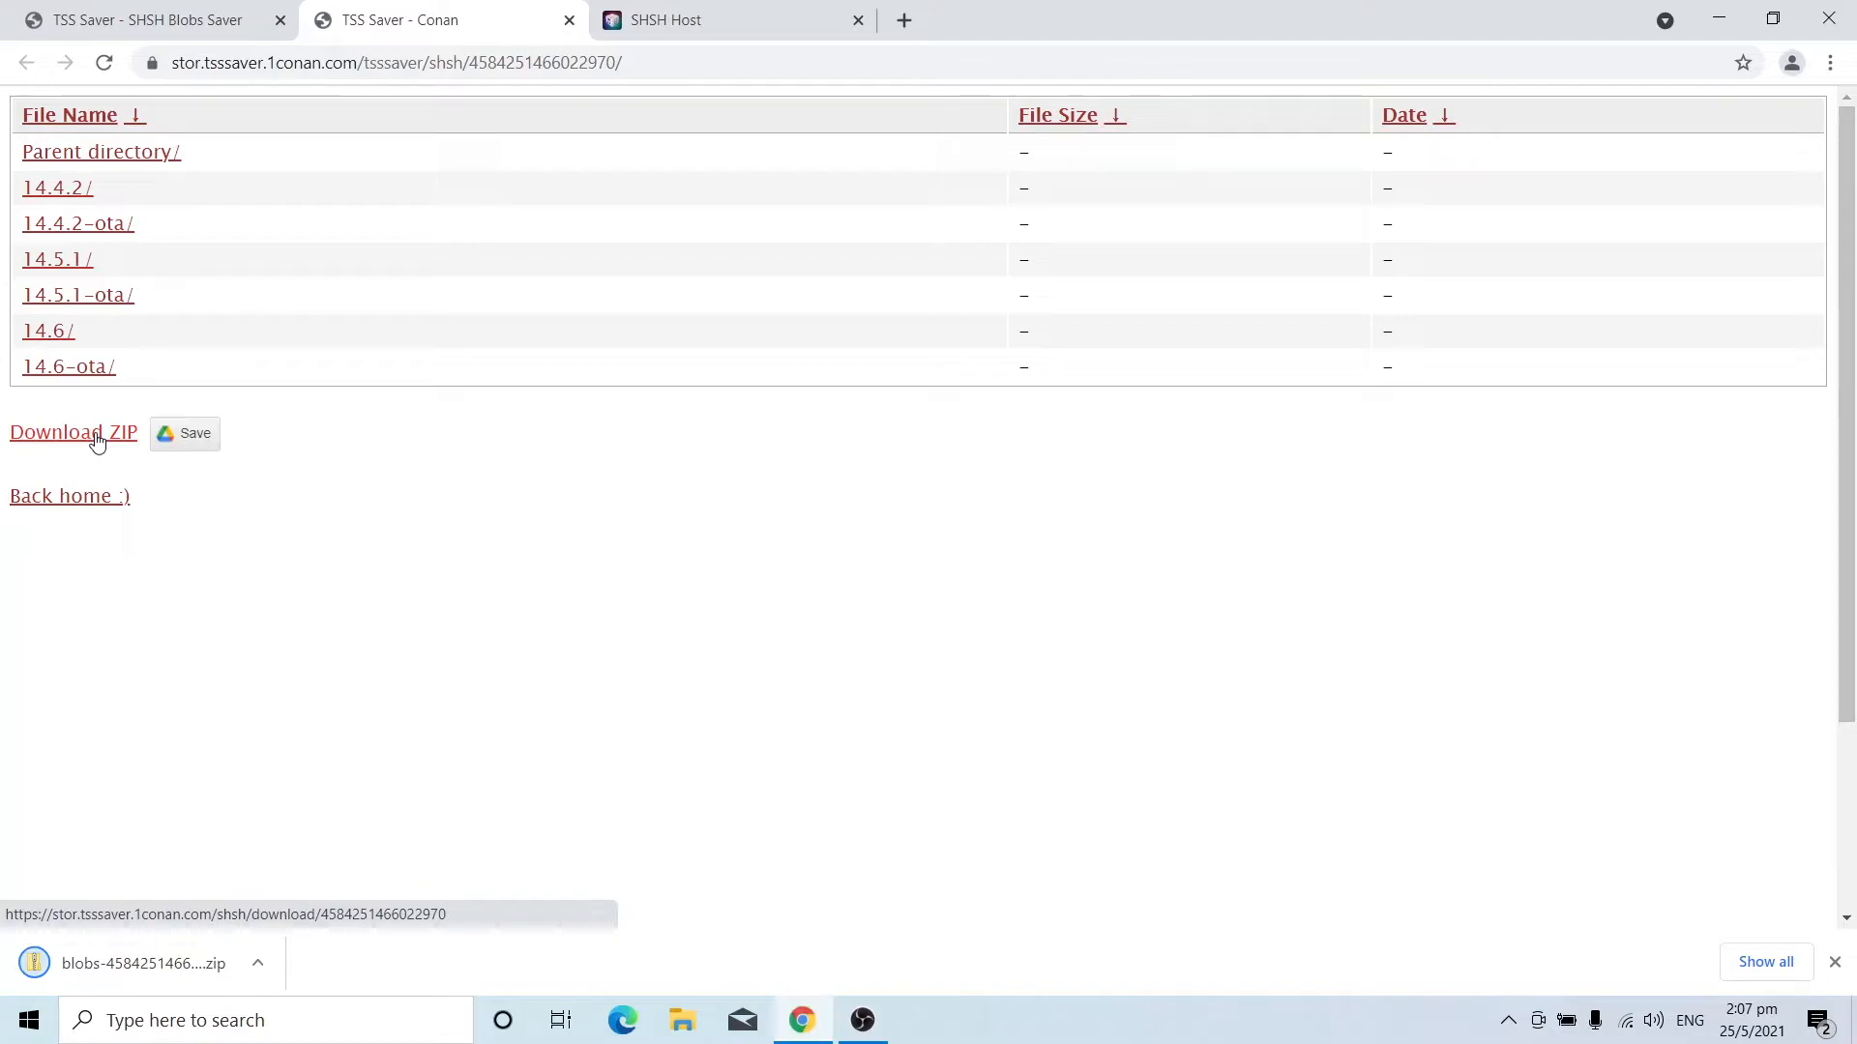
mouse_move(145, 963)
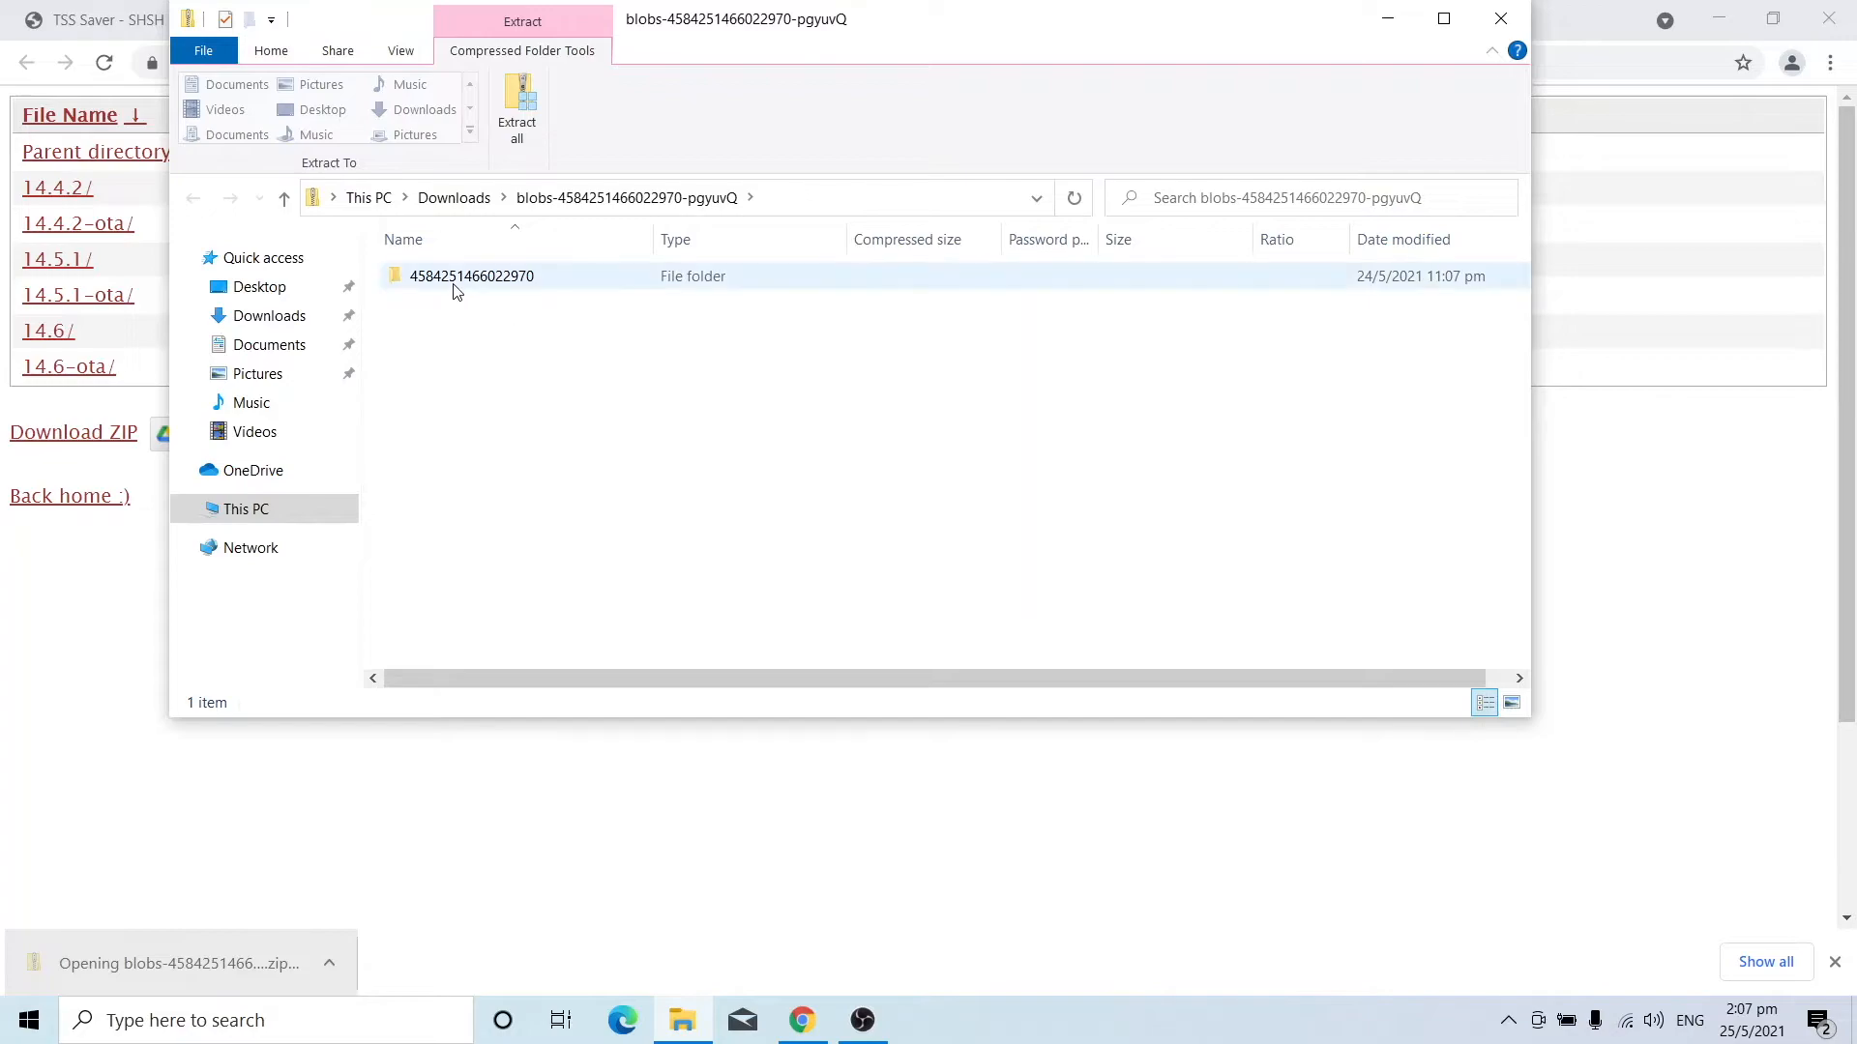
double_click(472, 274)
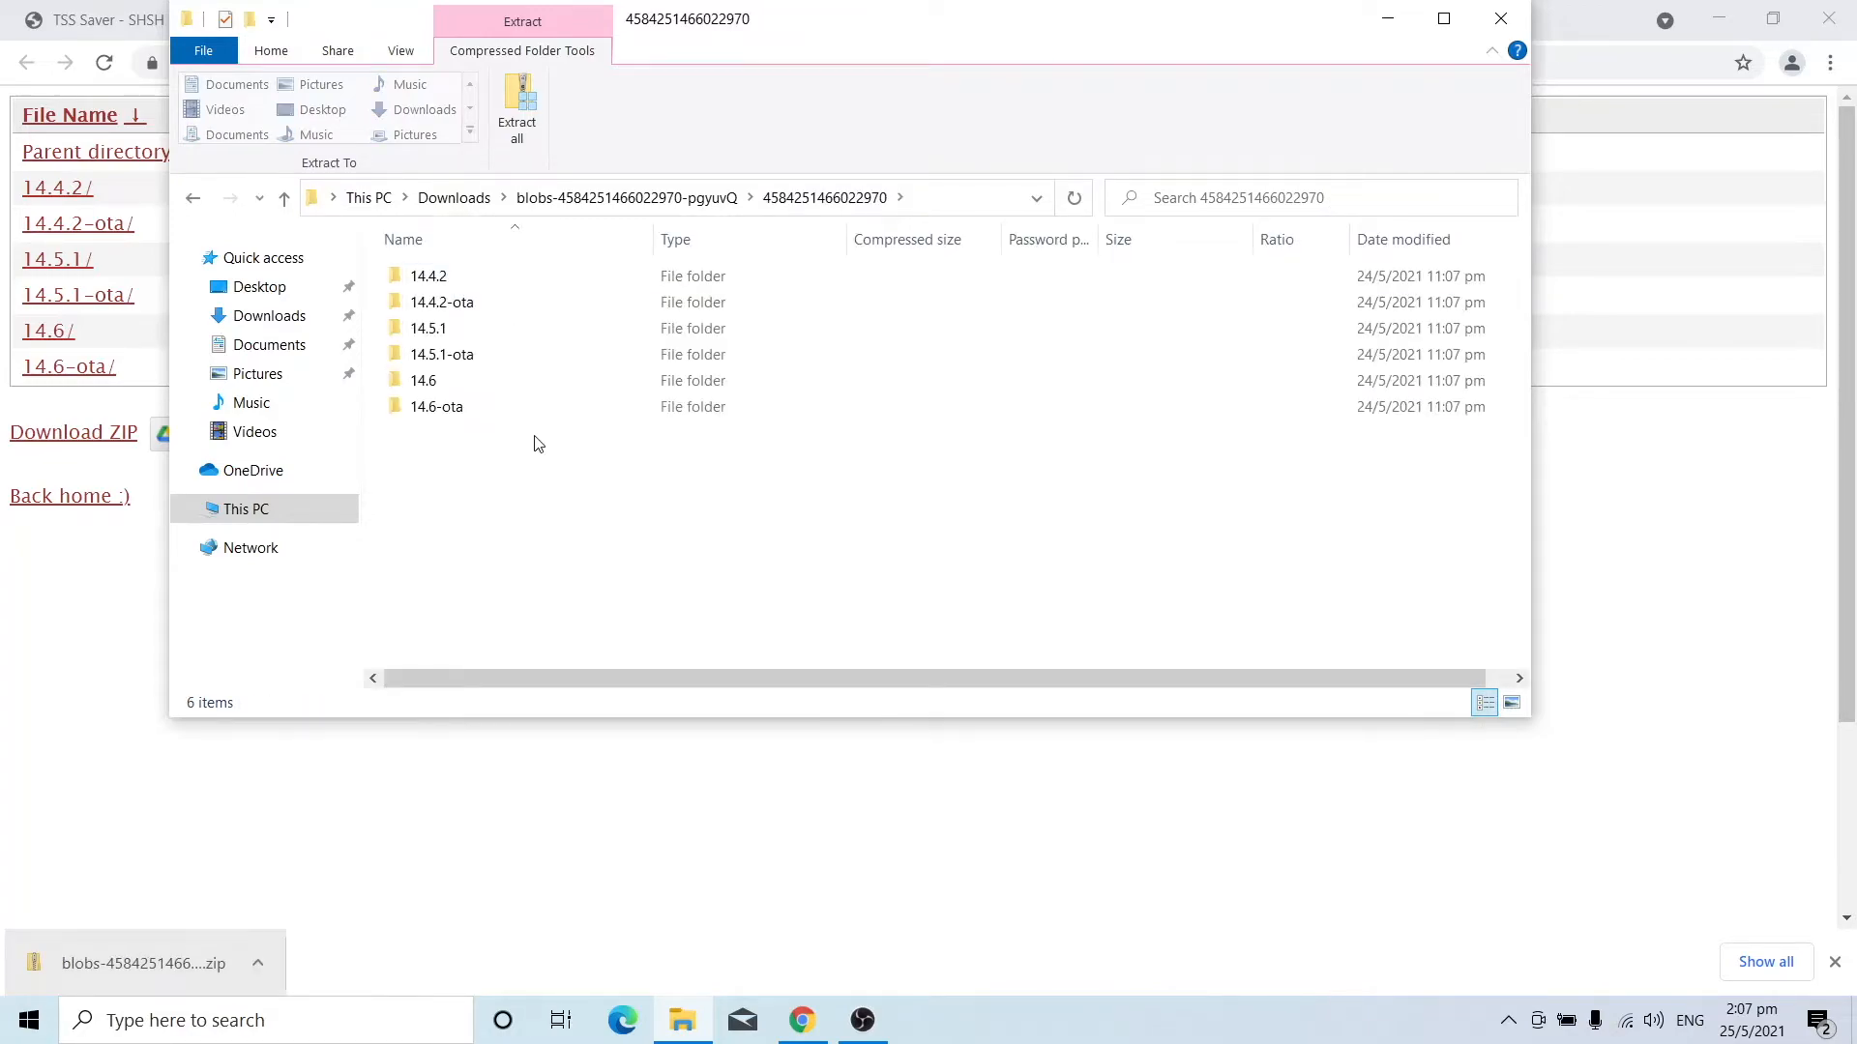
click(428, 329)
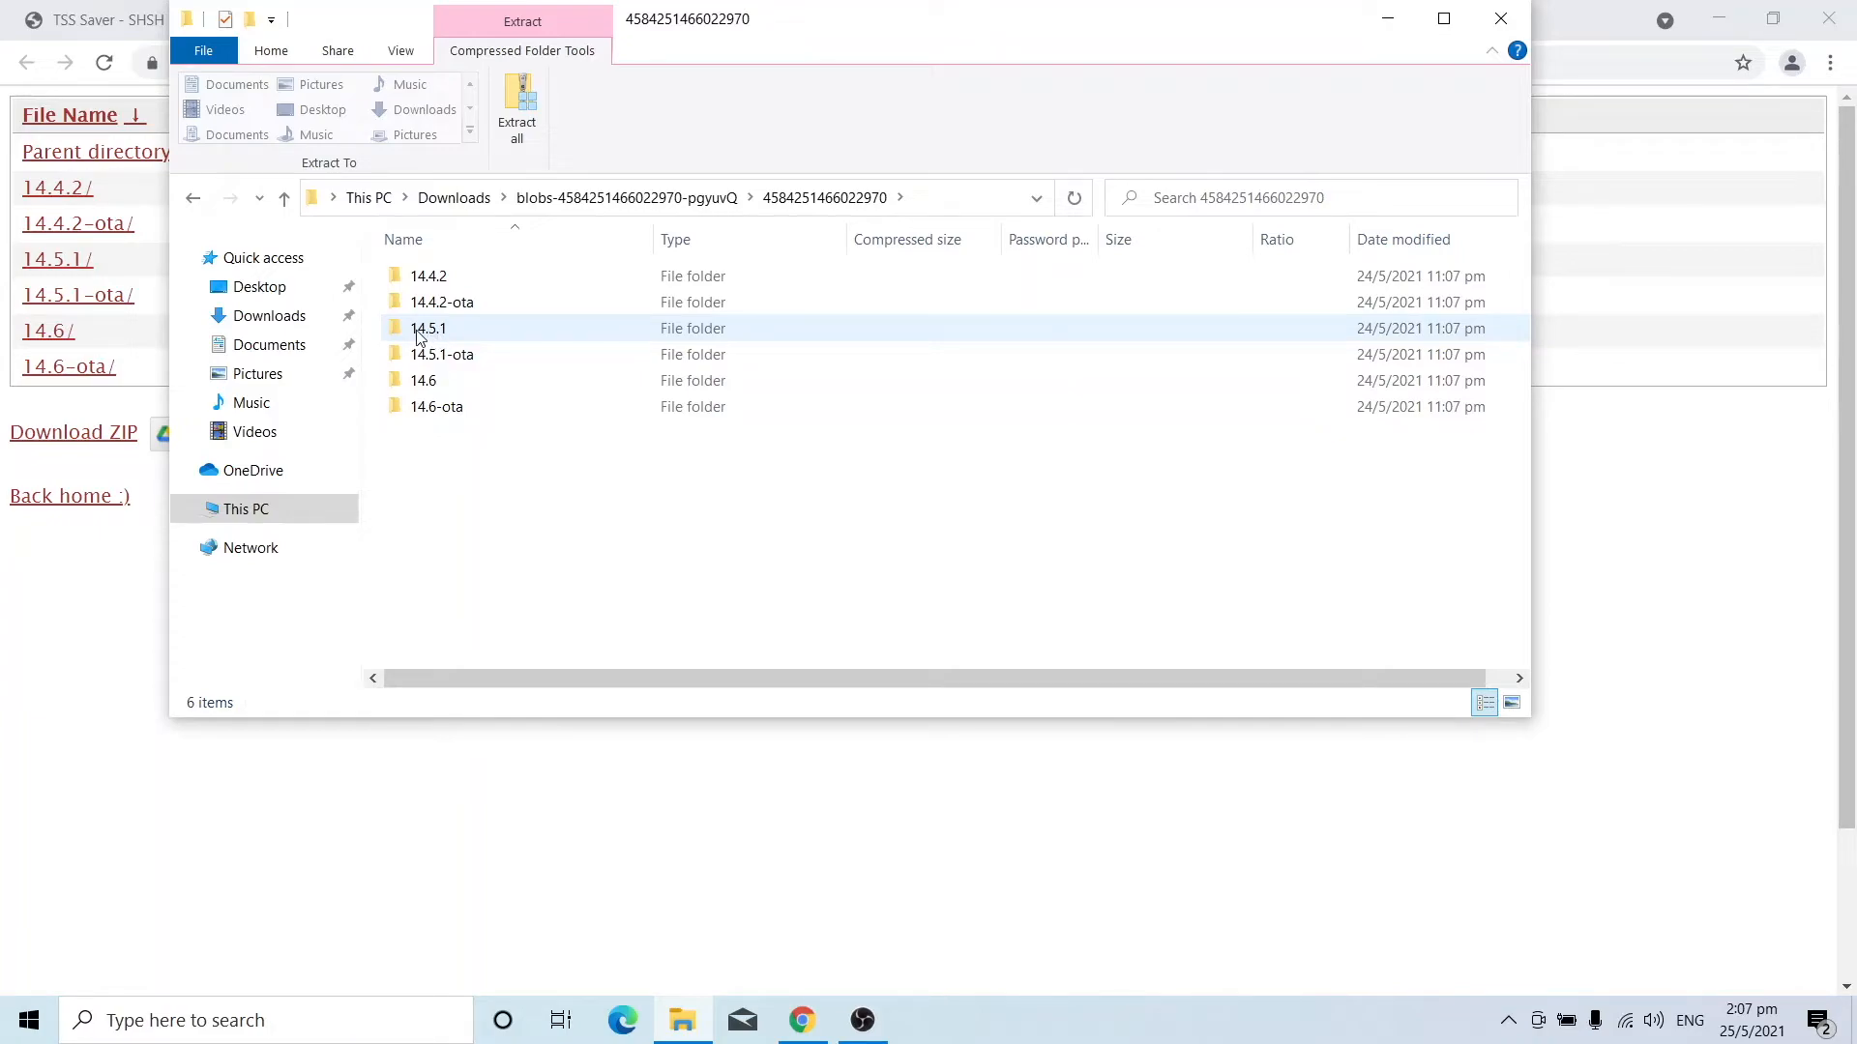
click(429, 329)
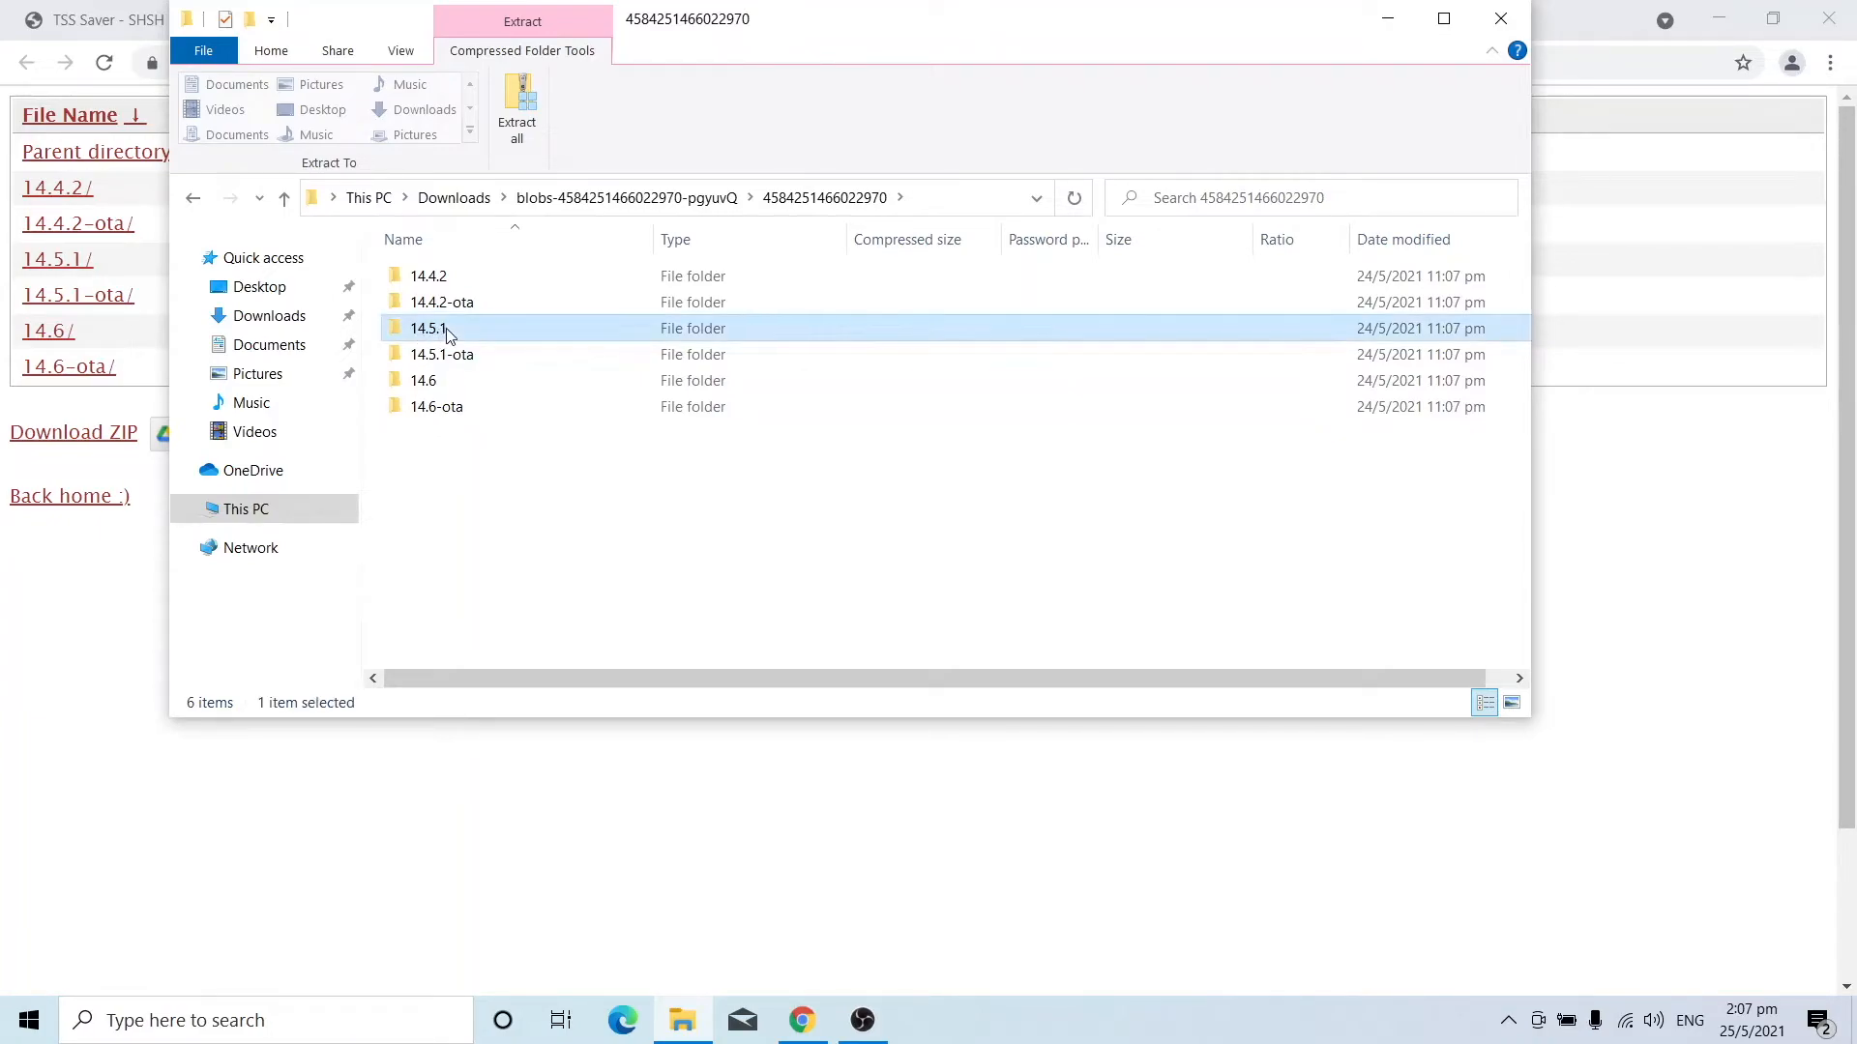
double_click(427, 329)
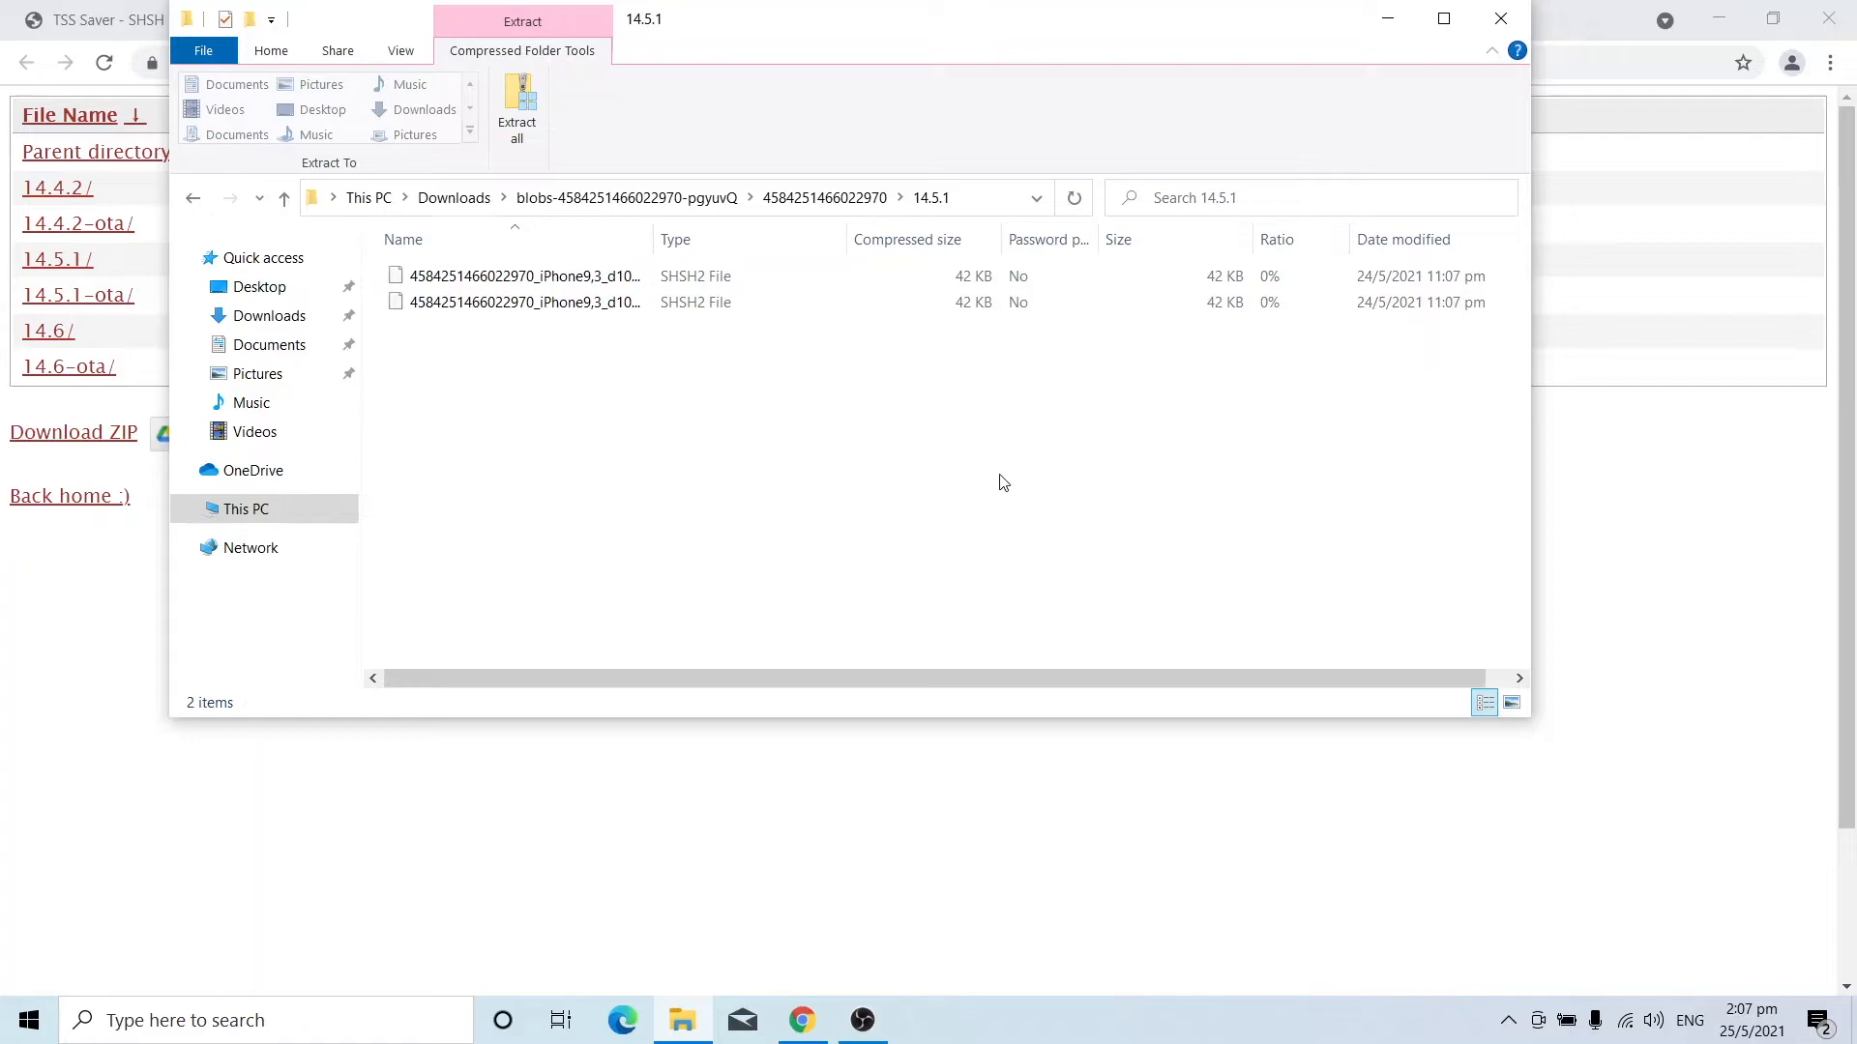
mouse_move(1642, 29)
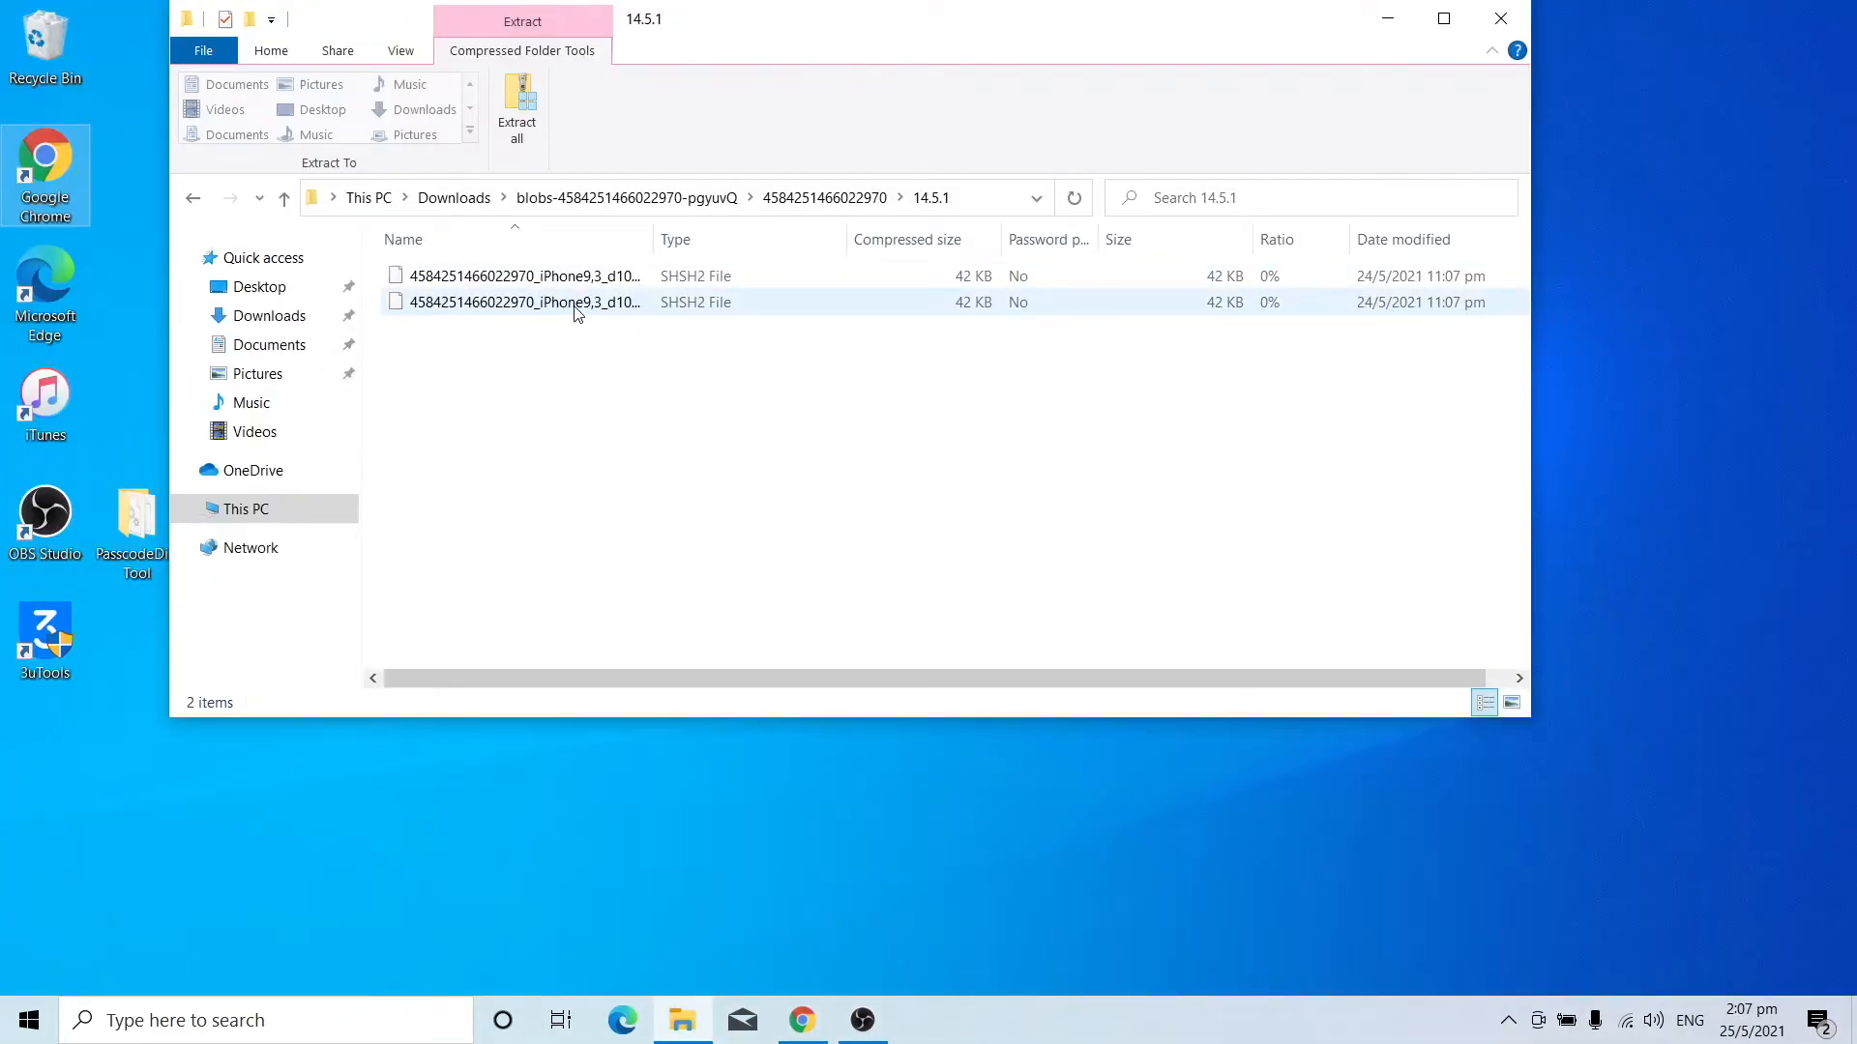
Copy the second 14.5.1 SHSH2 blob onto the desktop and return to the browser.
click(520, 301)
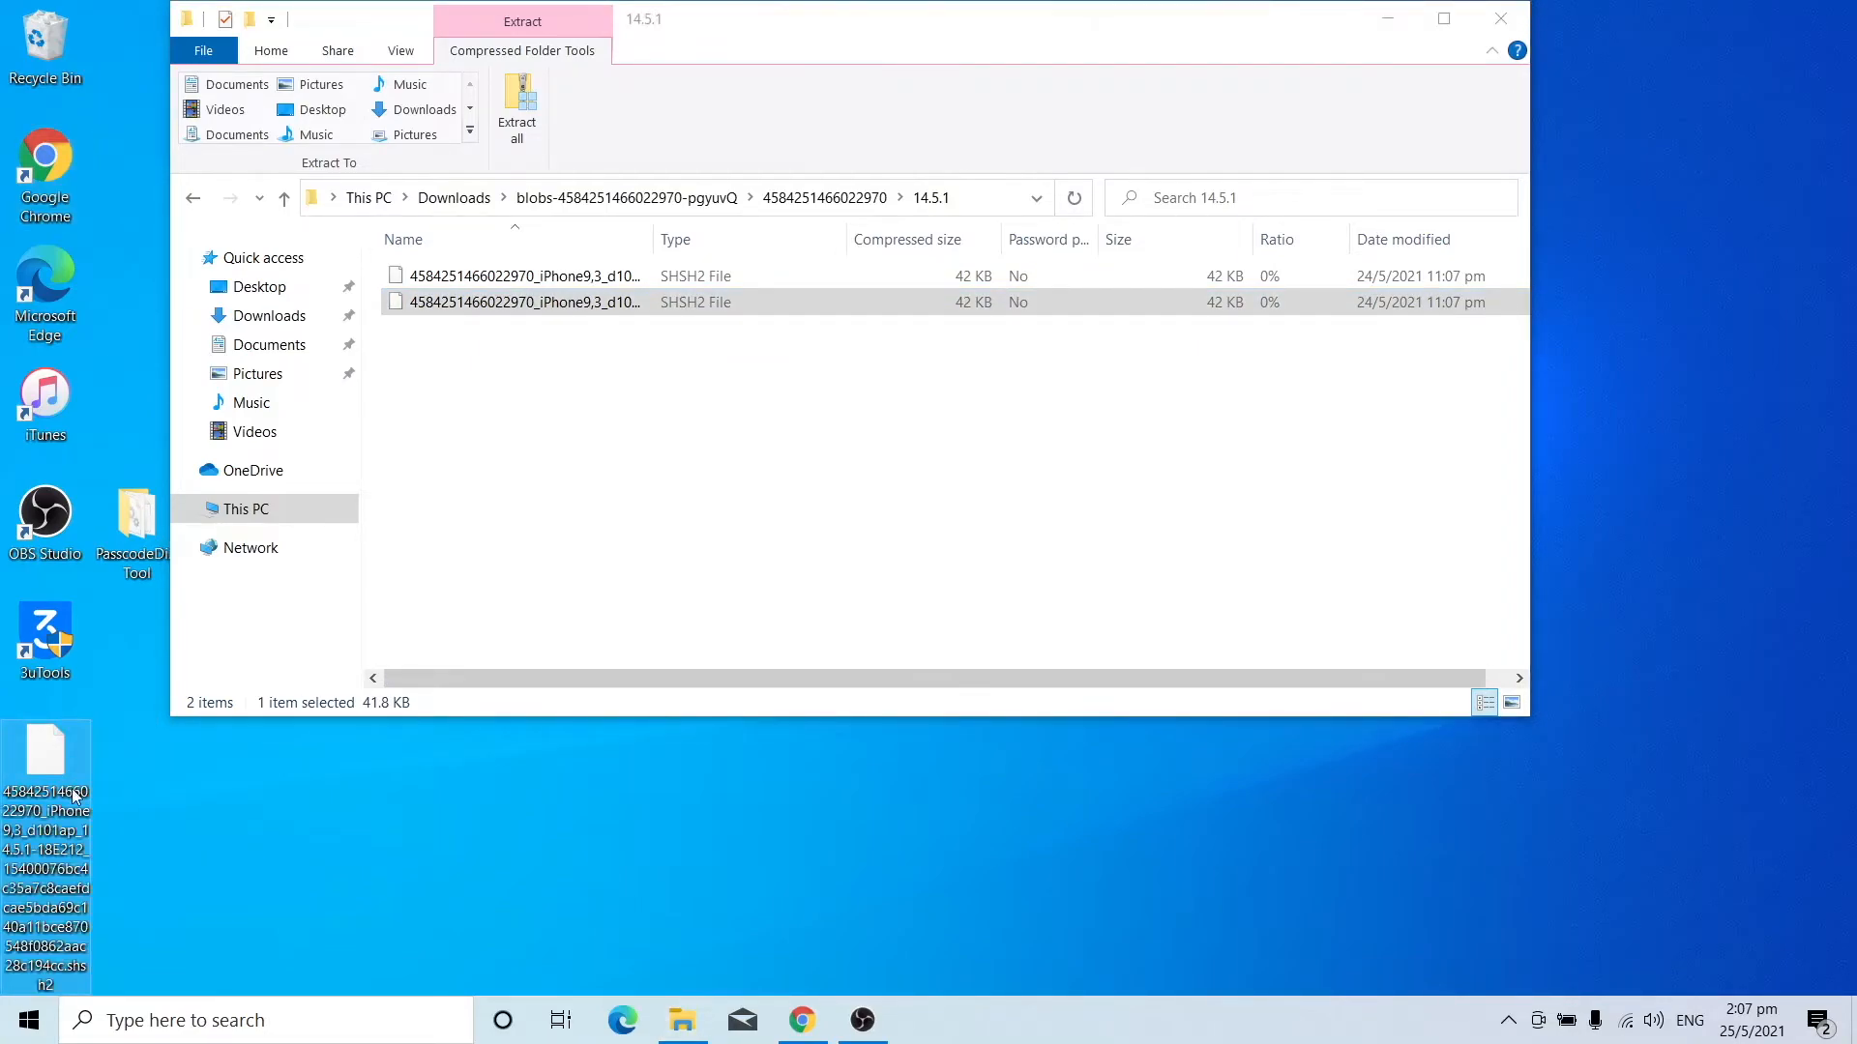
mouse_move(50, 769)
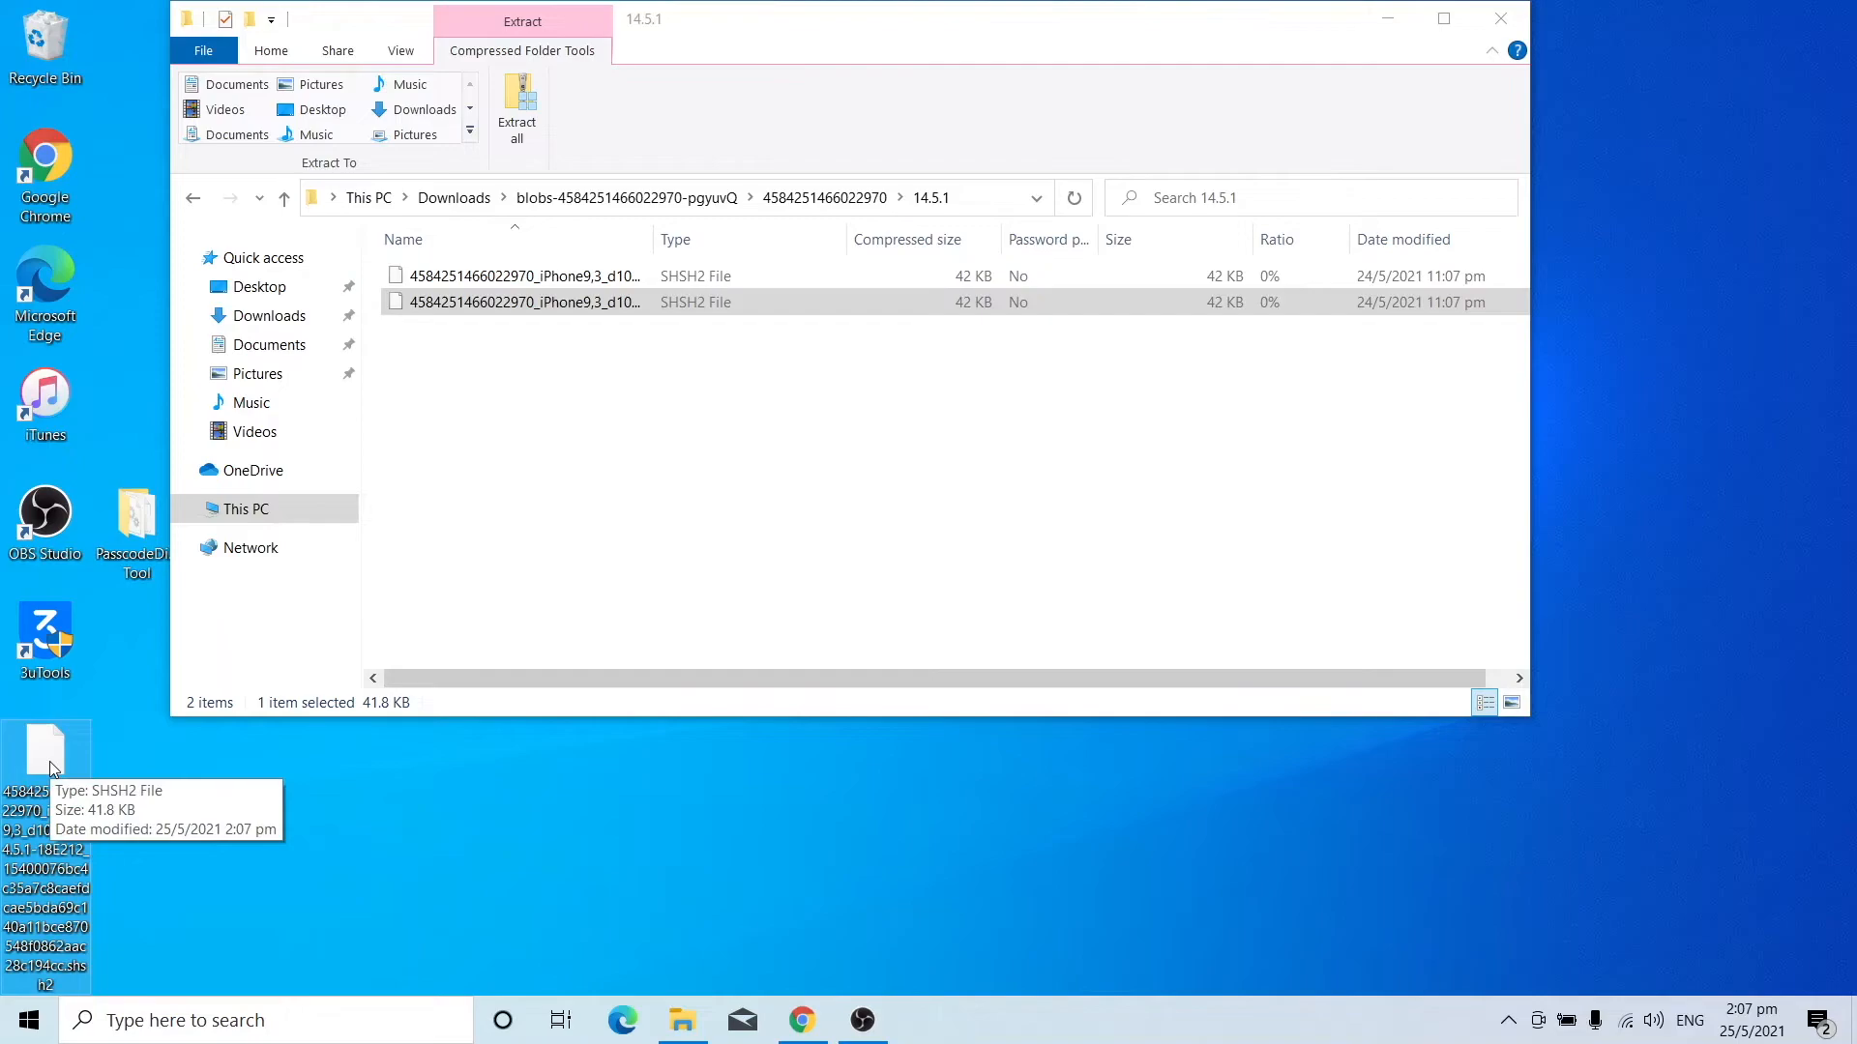
click(803, 1020)
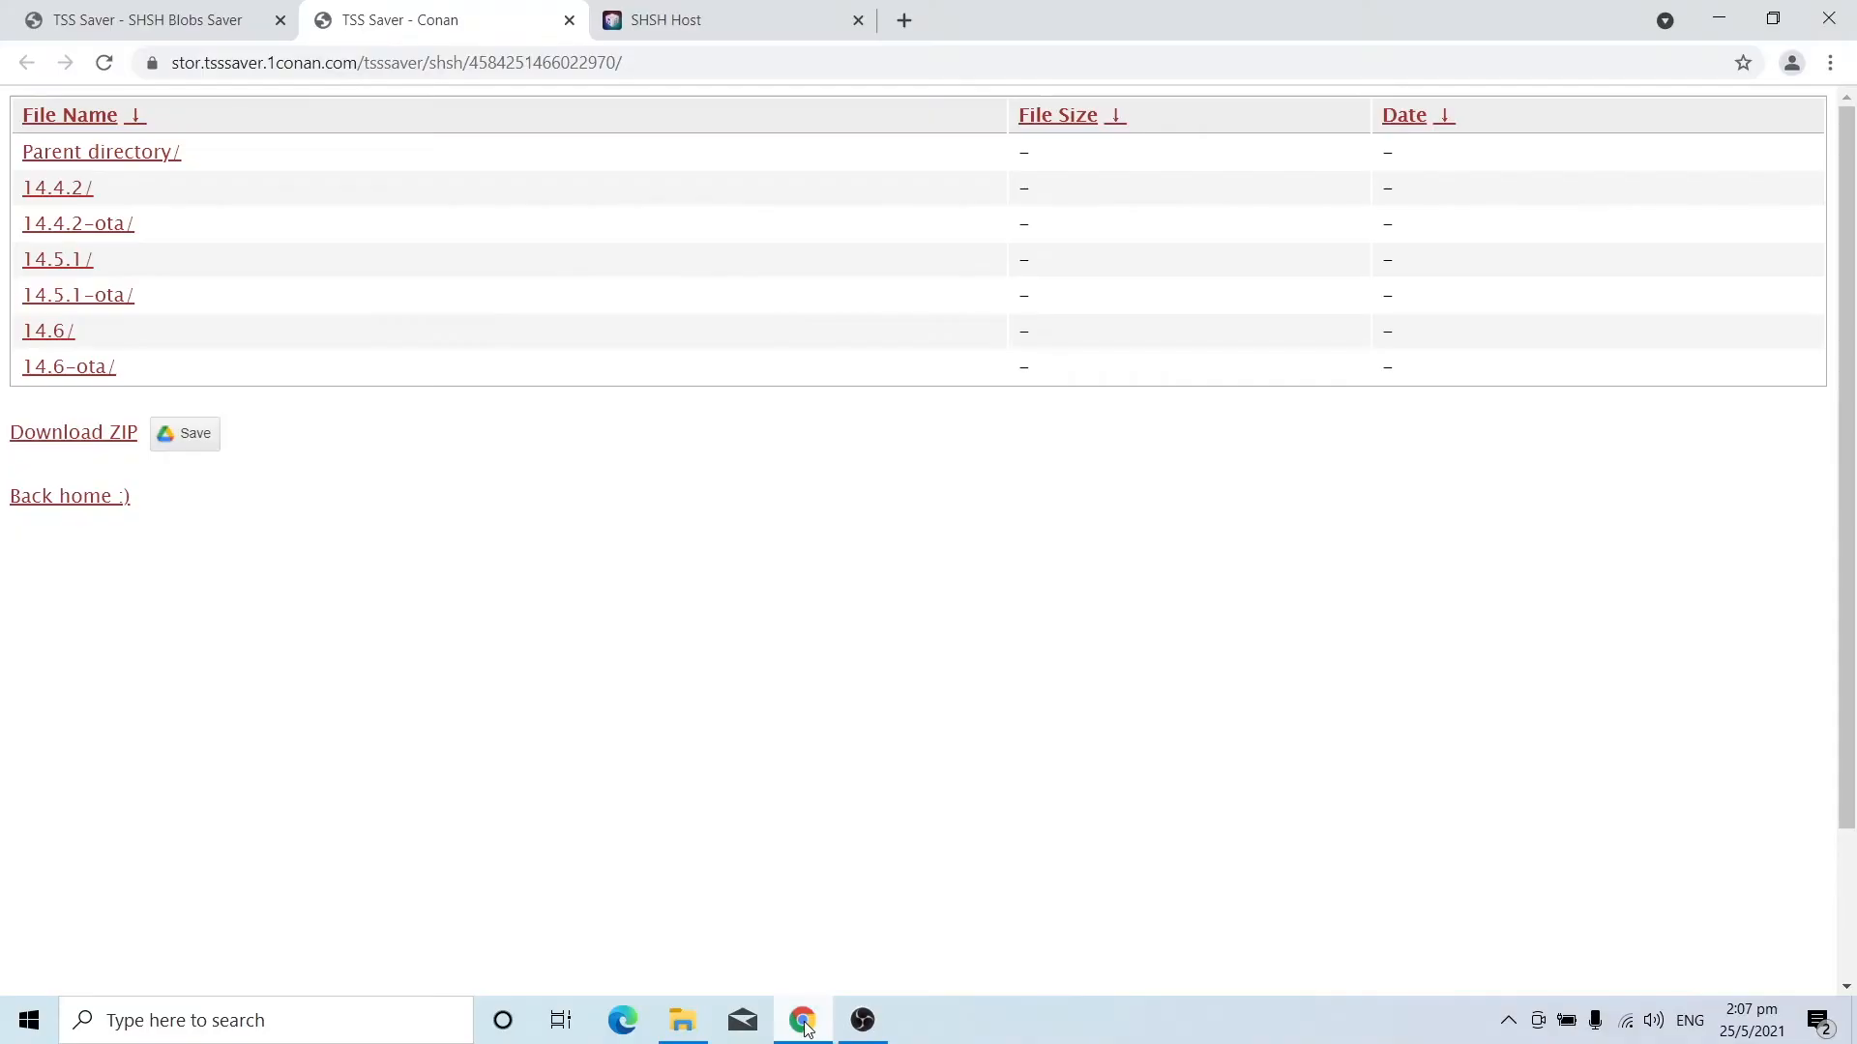
mouse_move(768, 8)
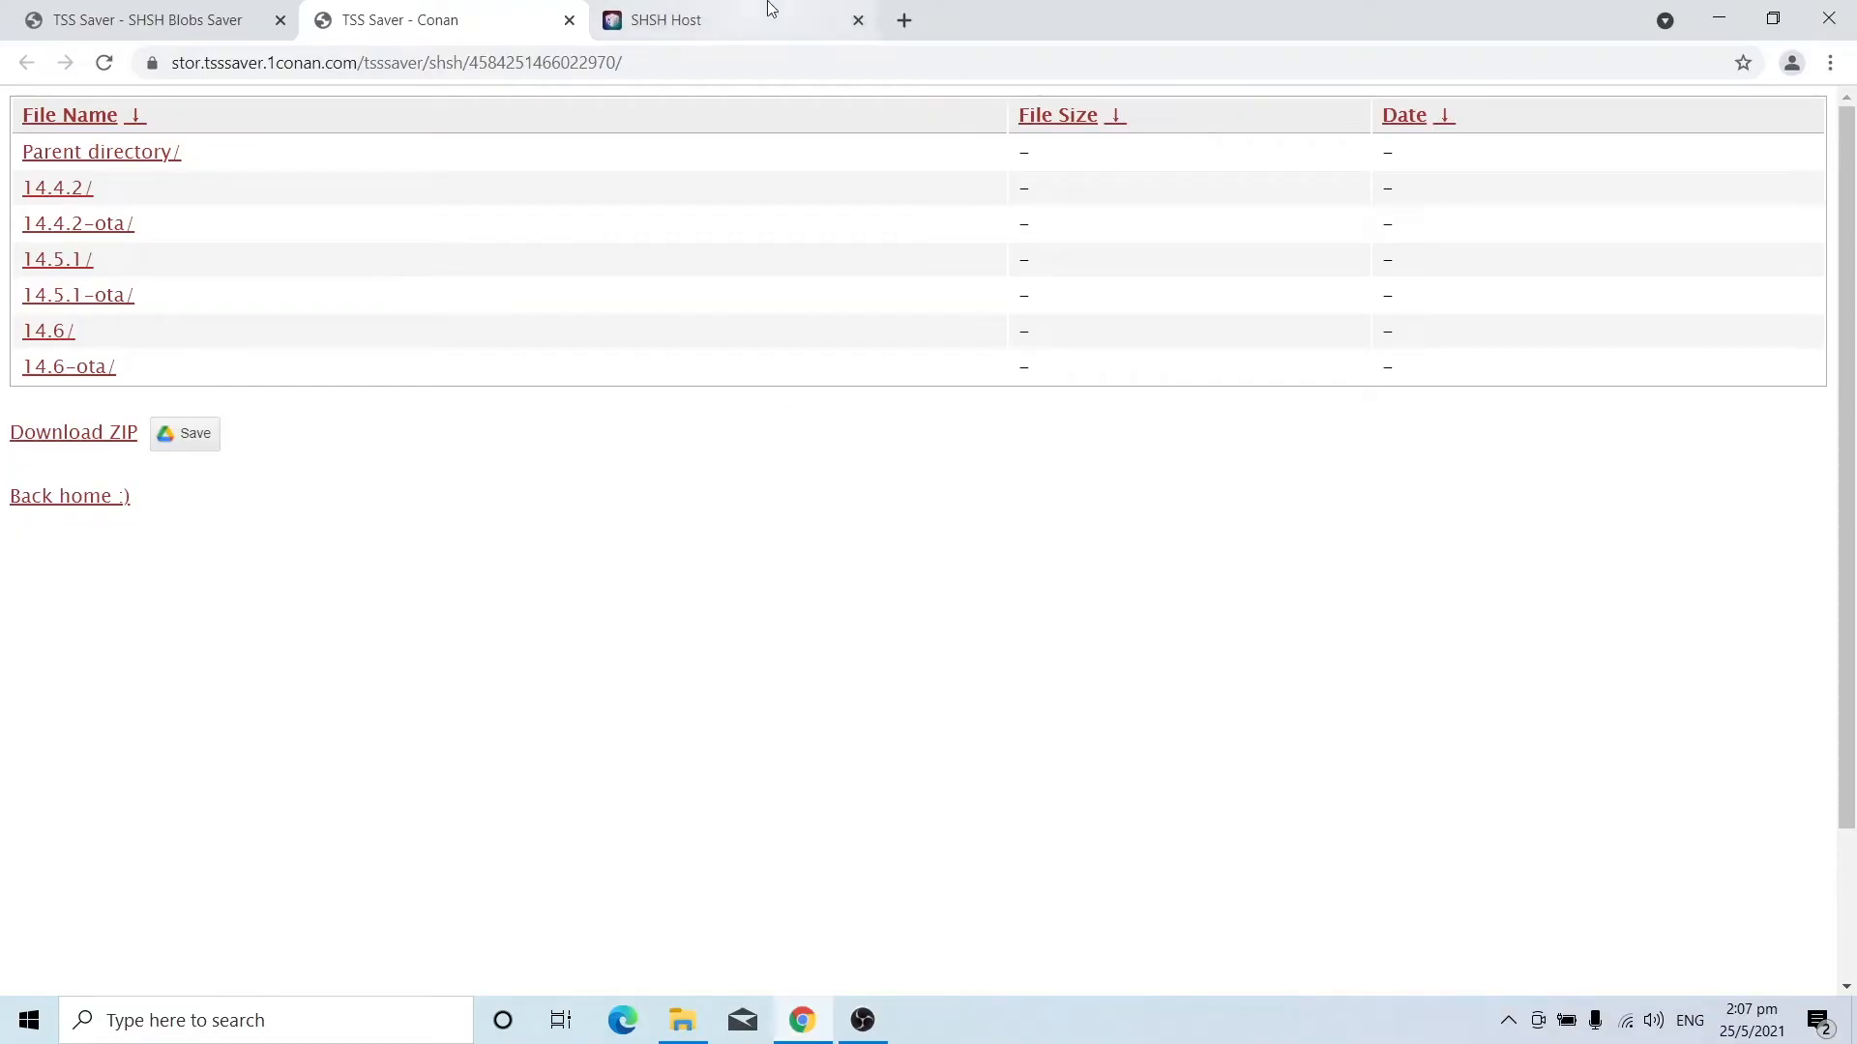
On SHSH Host pick iPhone 7 (GSM), pass the robot check and request the APTicket.
click(665, 19)
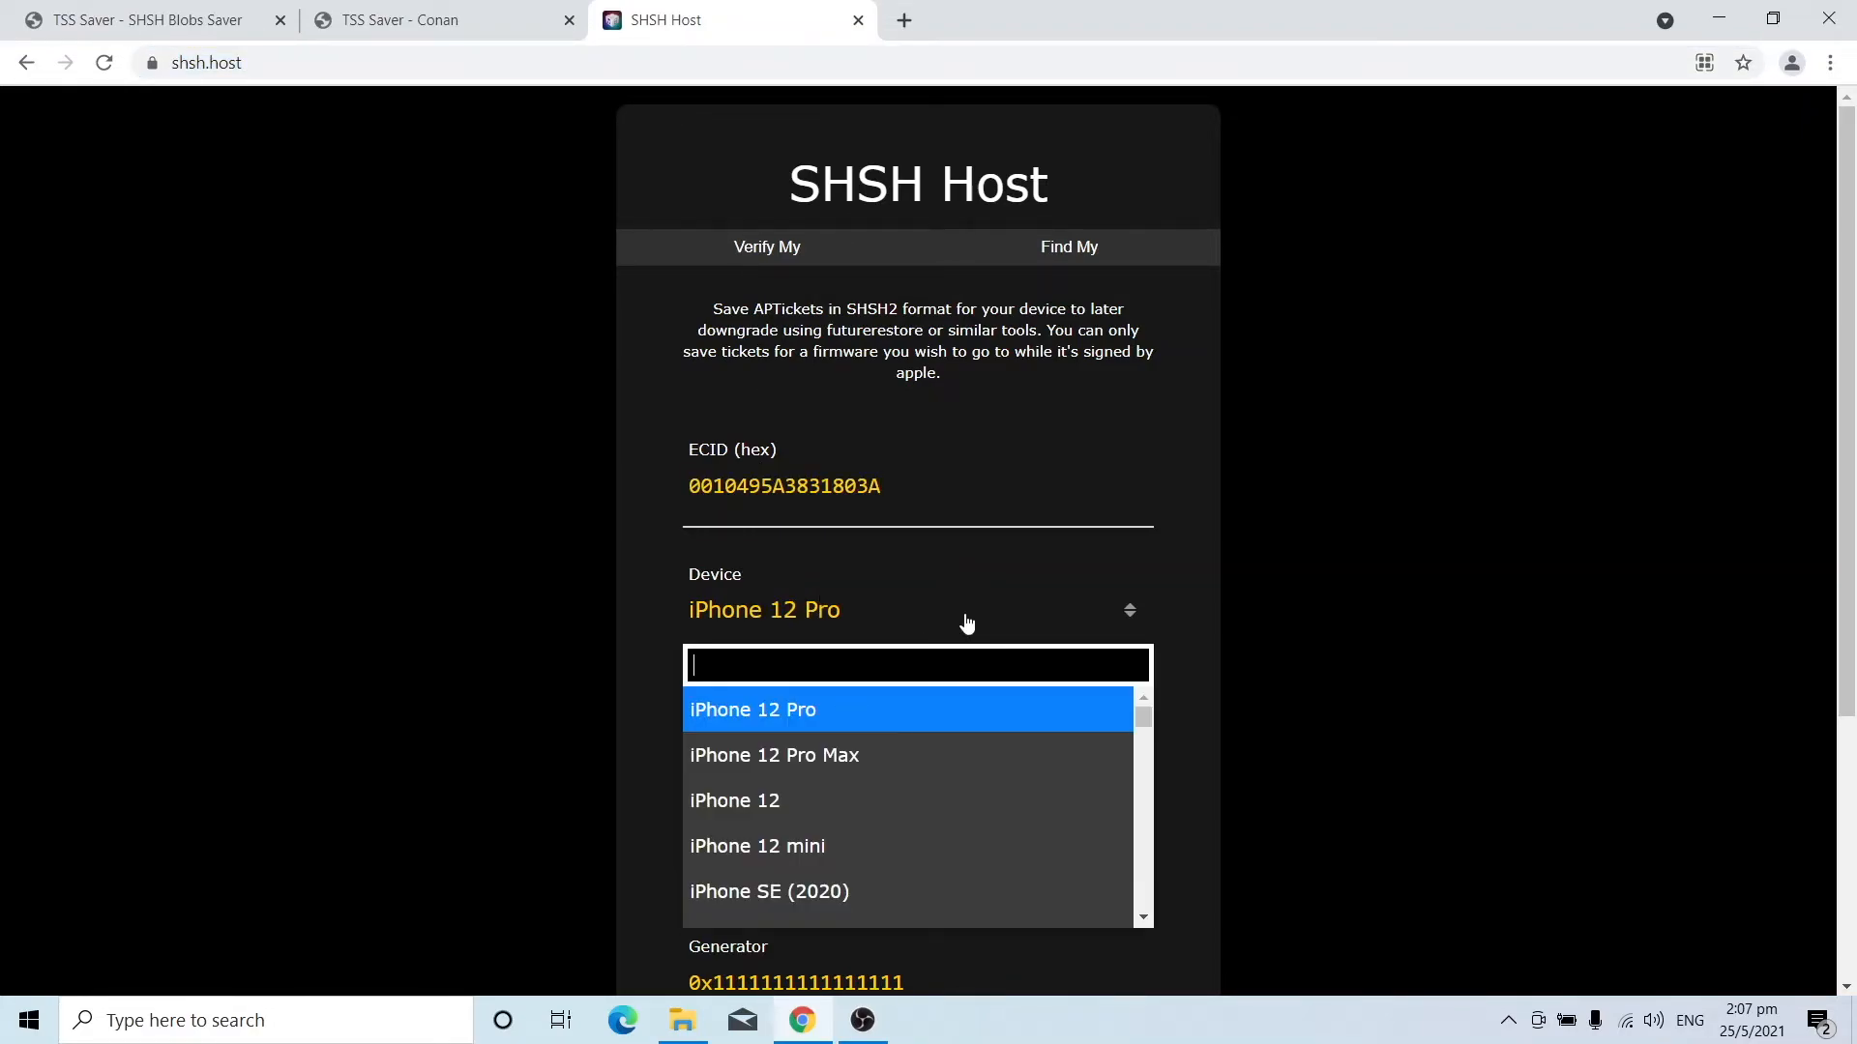
text(iphd)
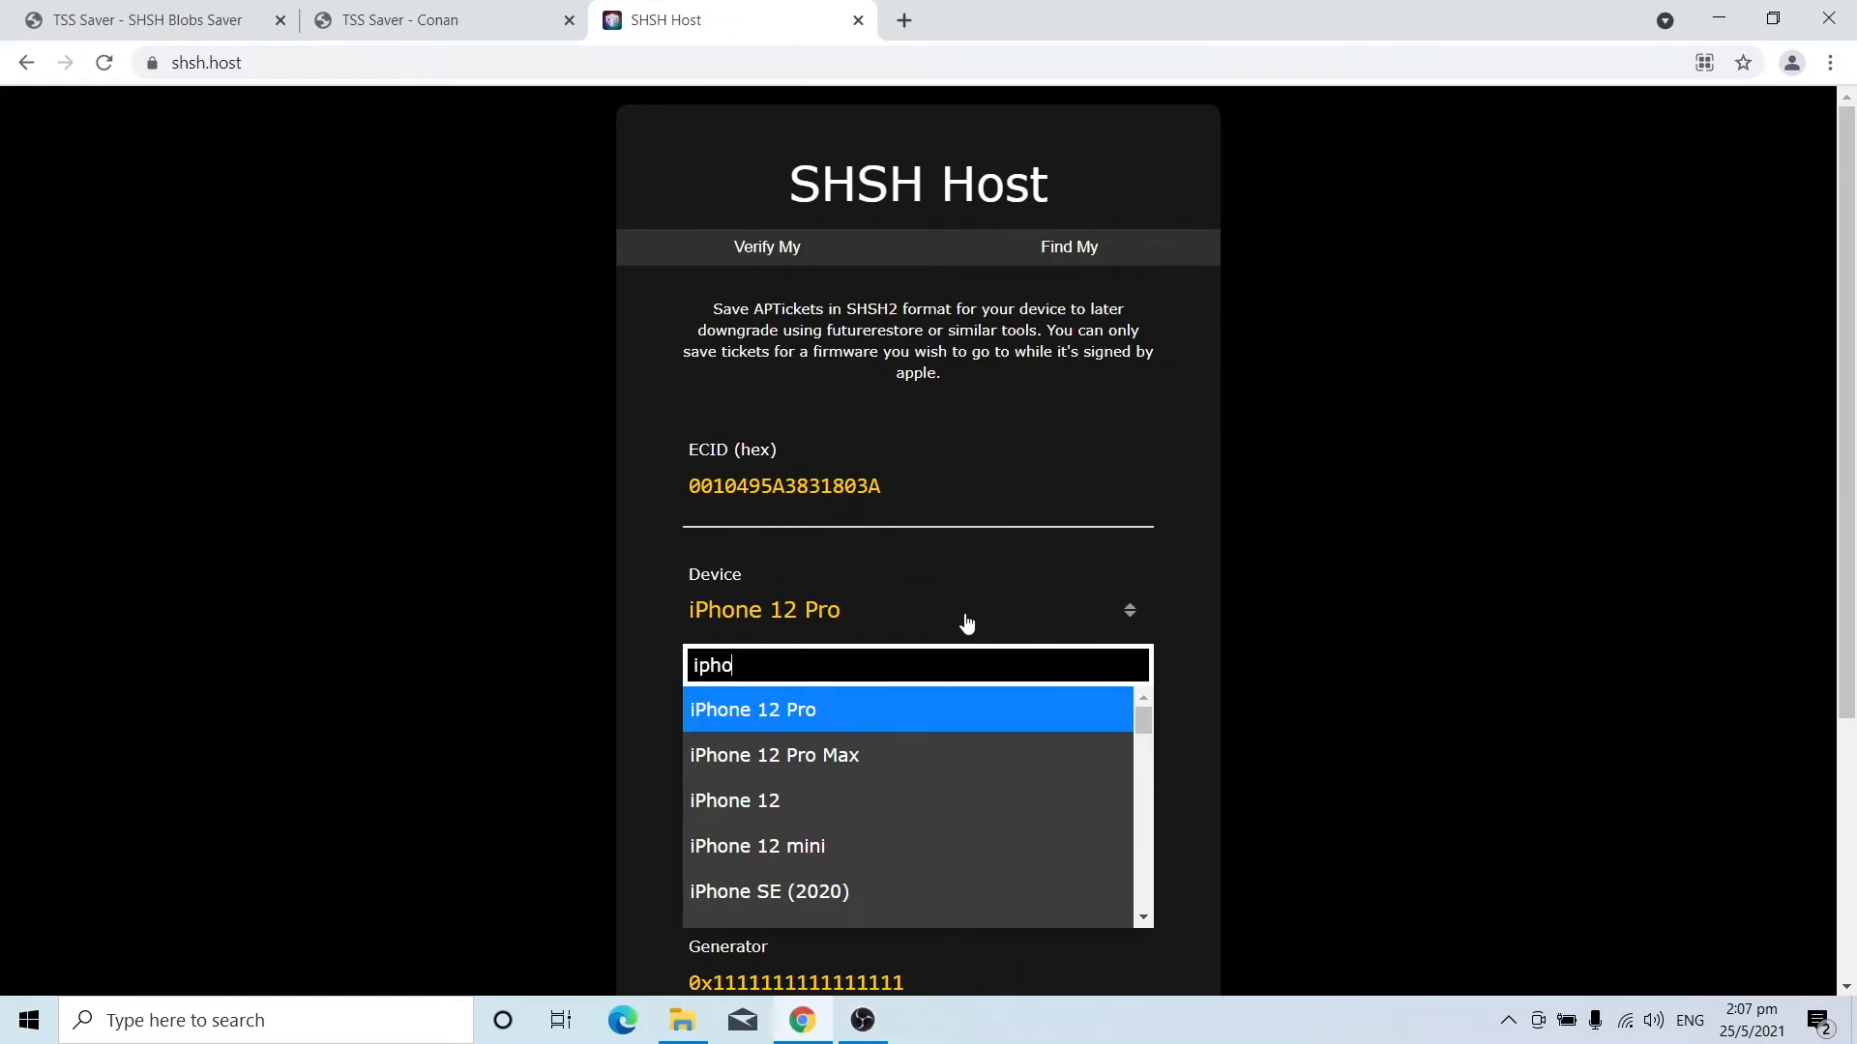
text(iphone 7)
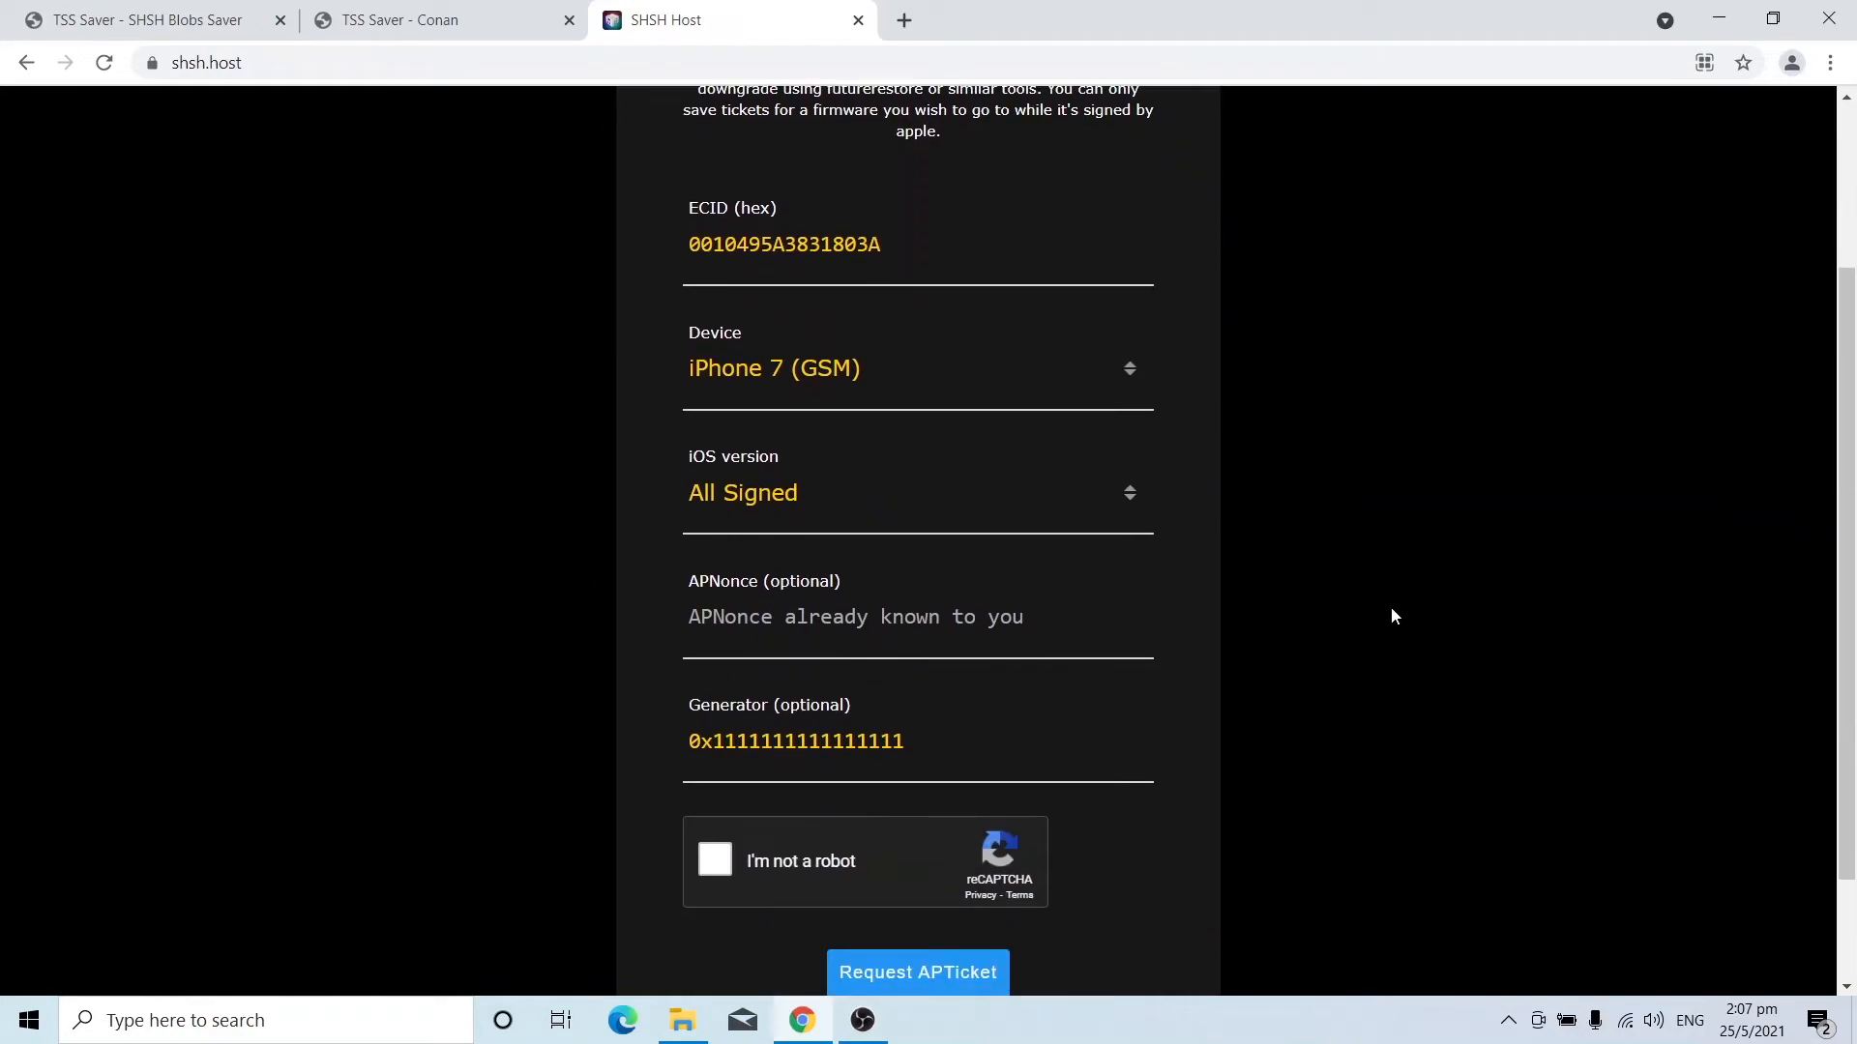
scroll(down, 3)
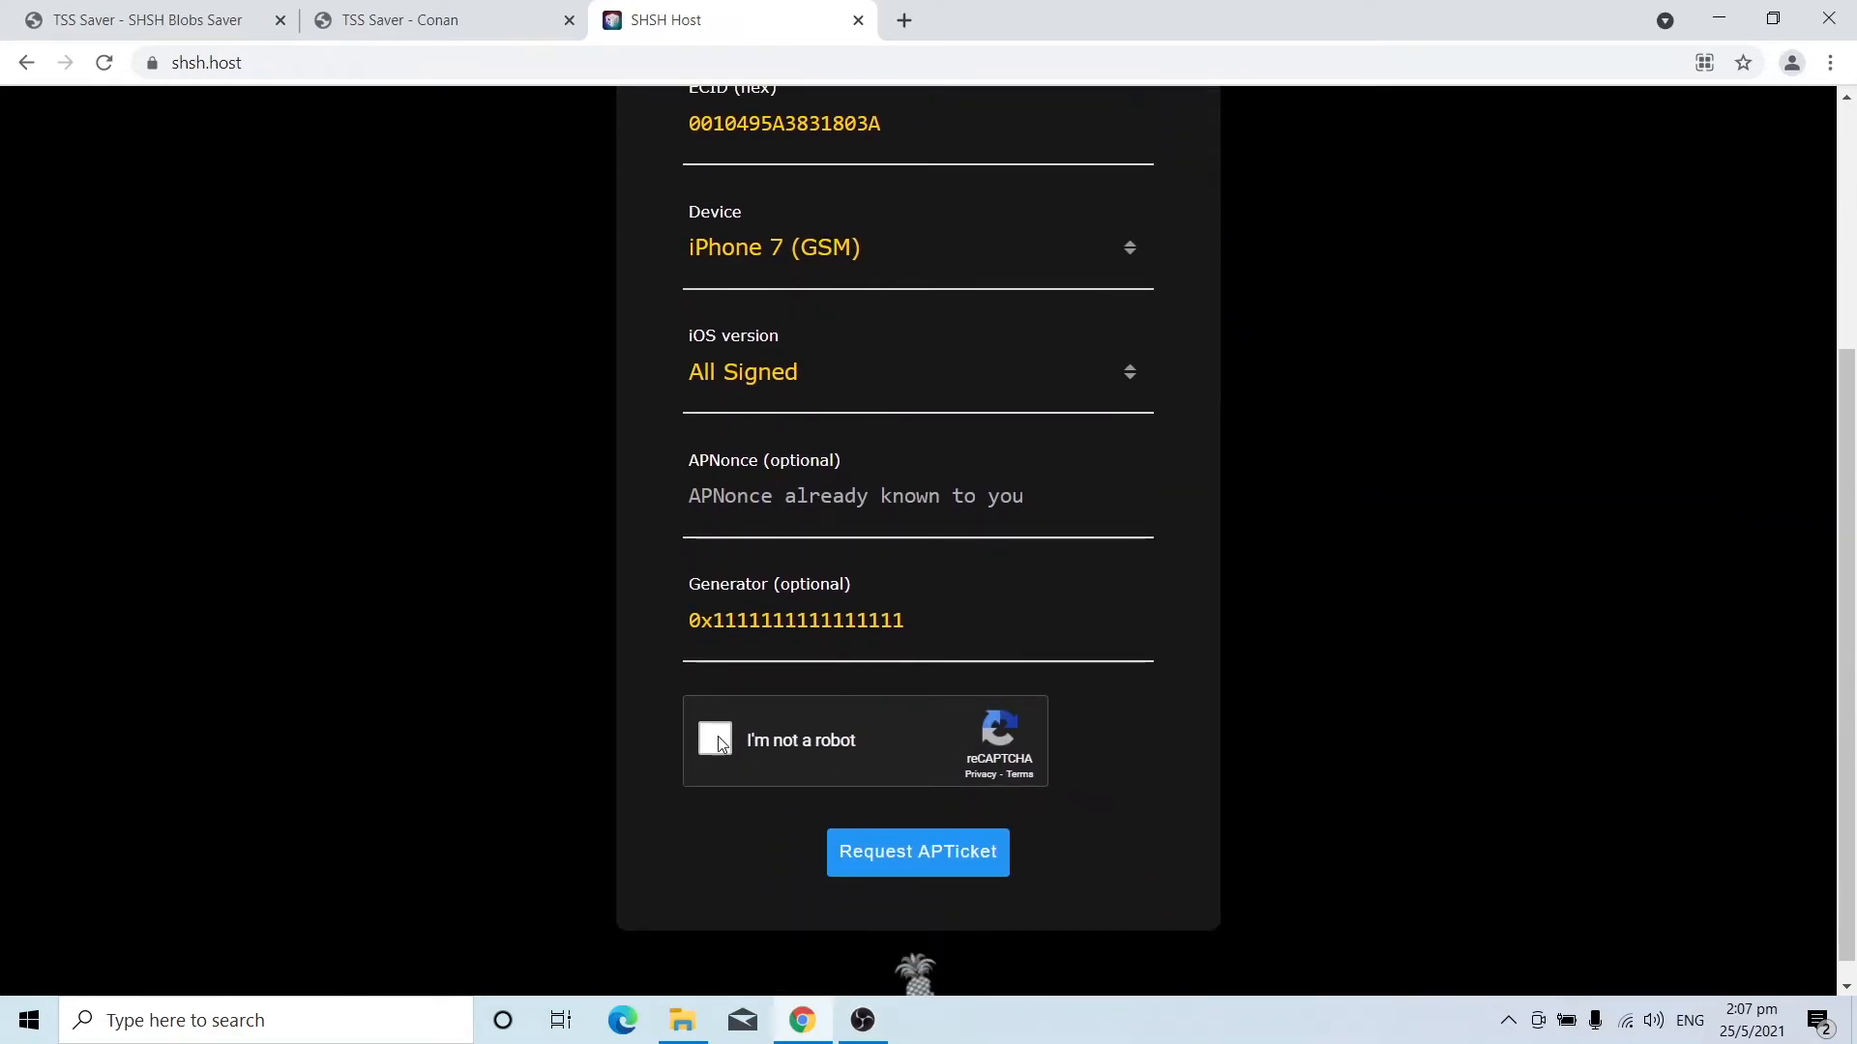
click(713, 741)
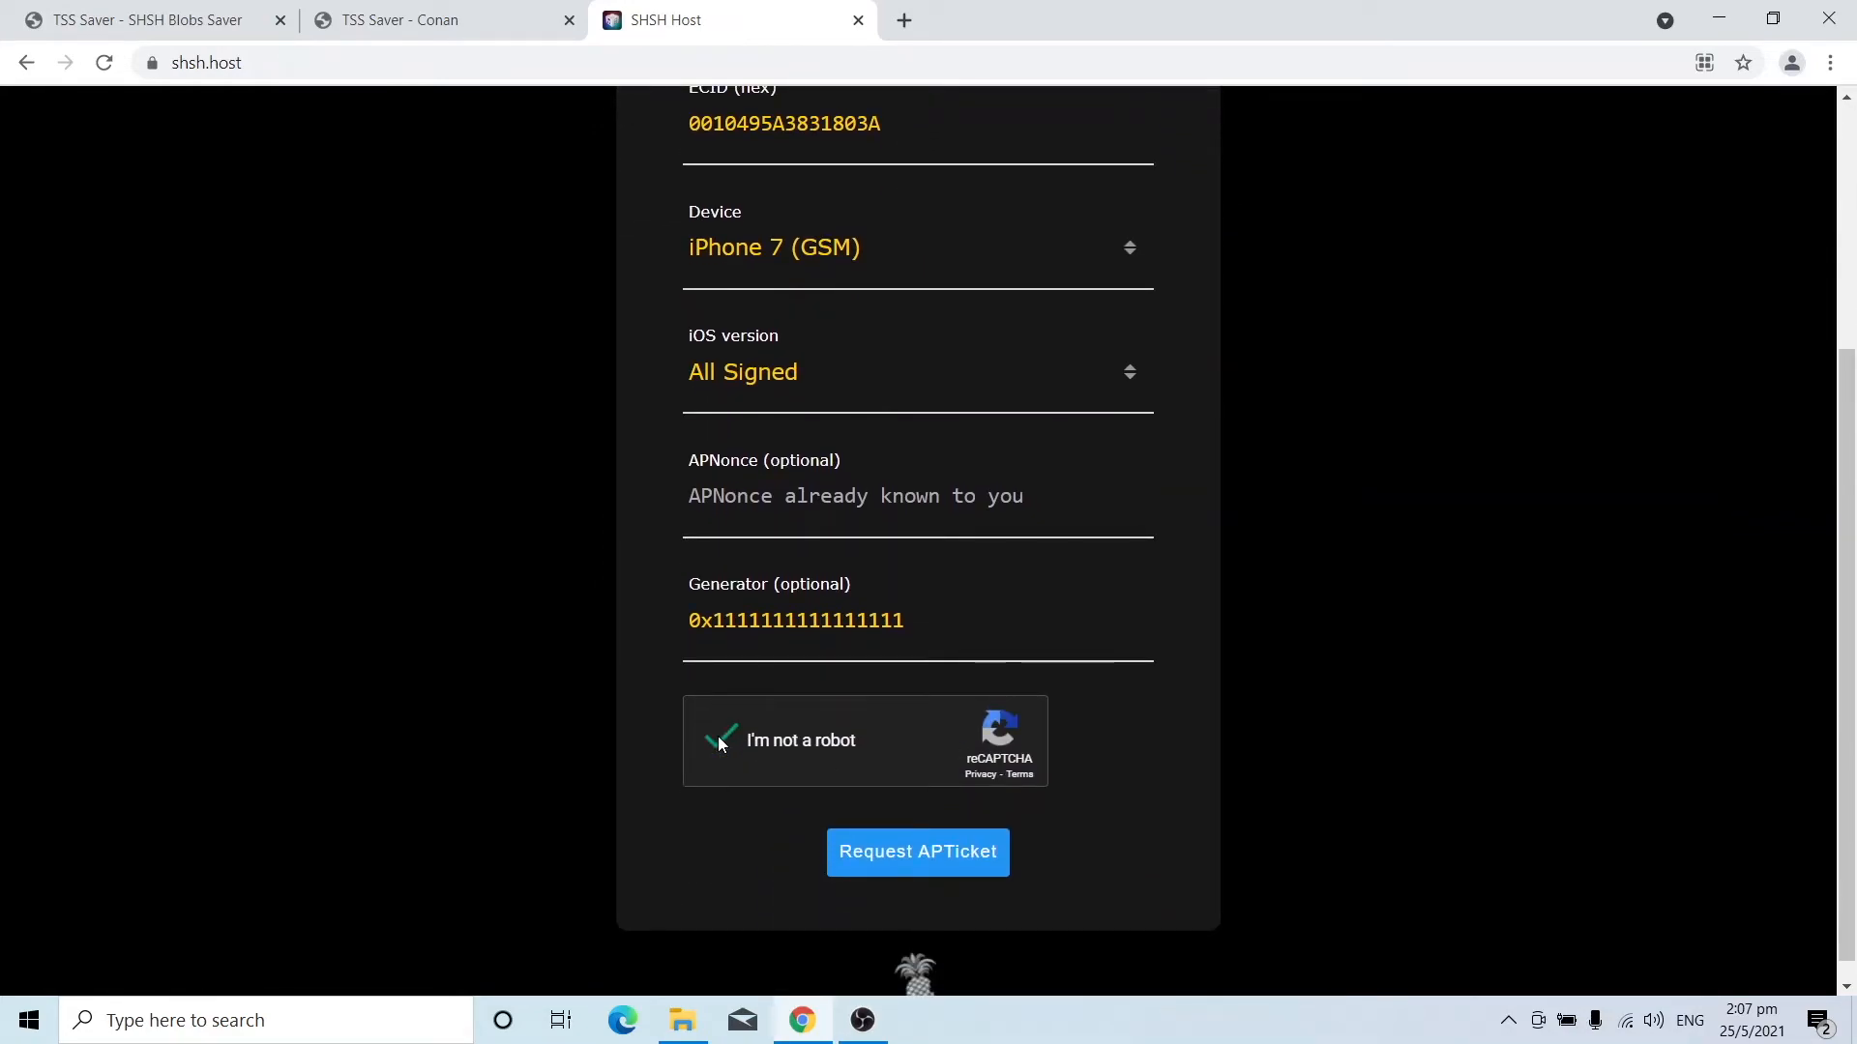
click(917, 851)
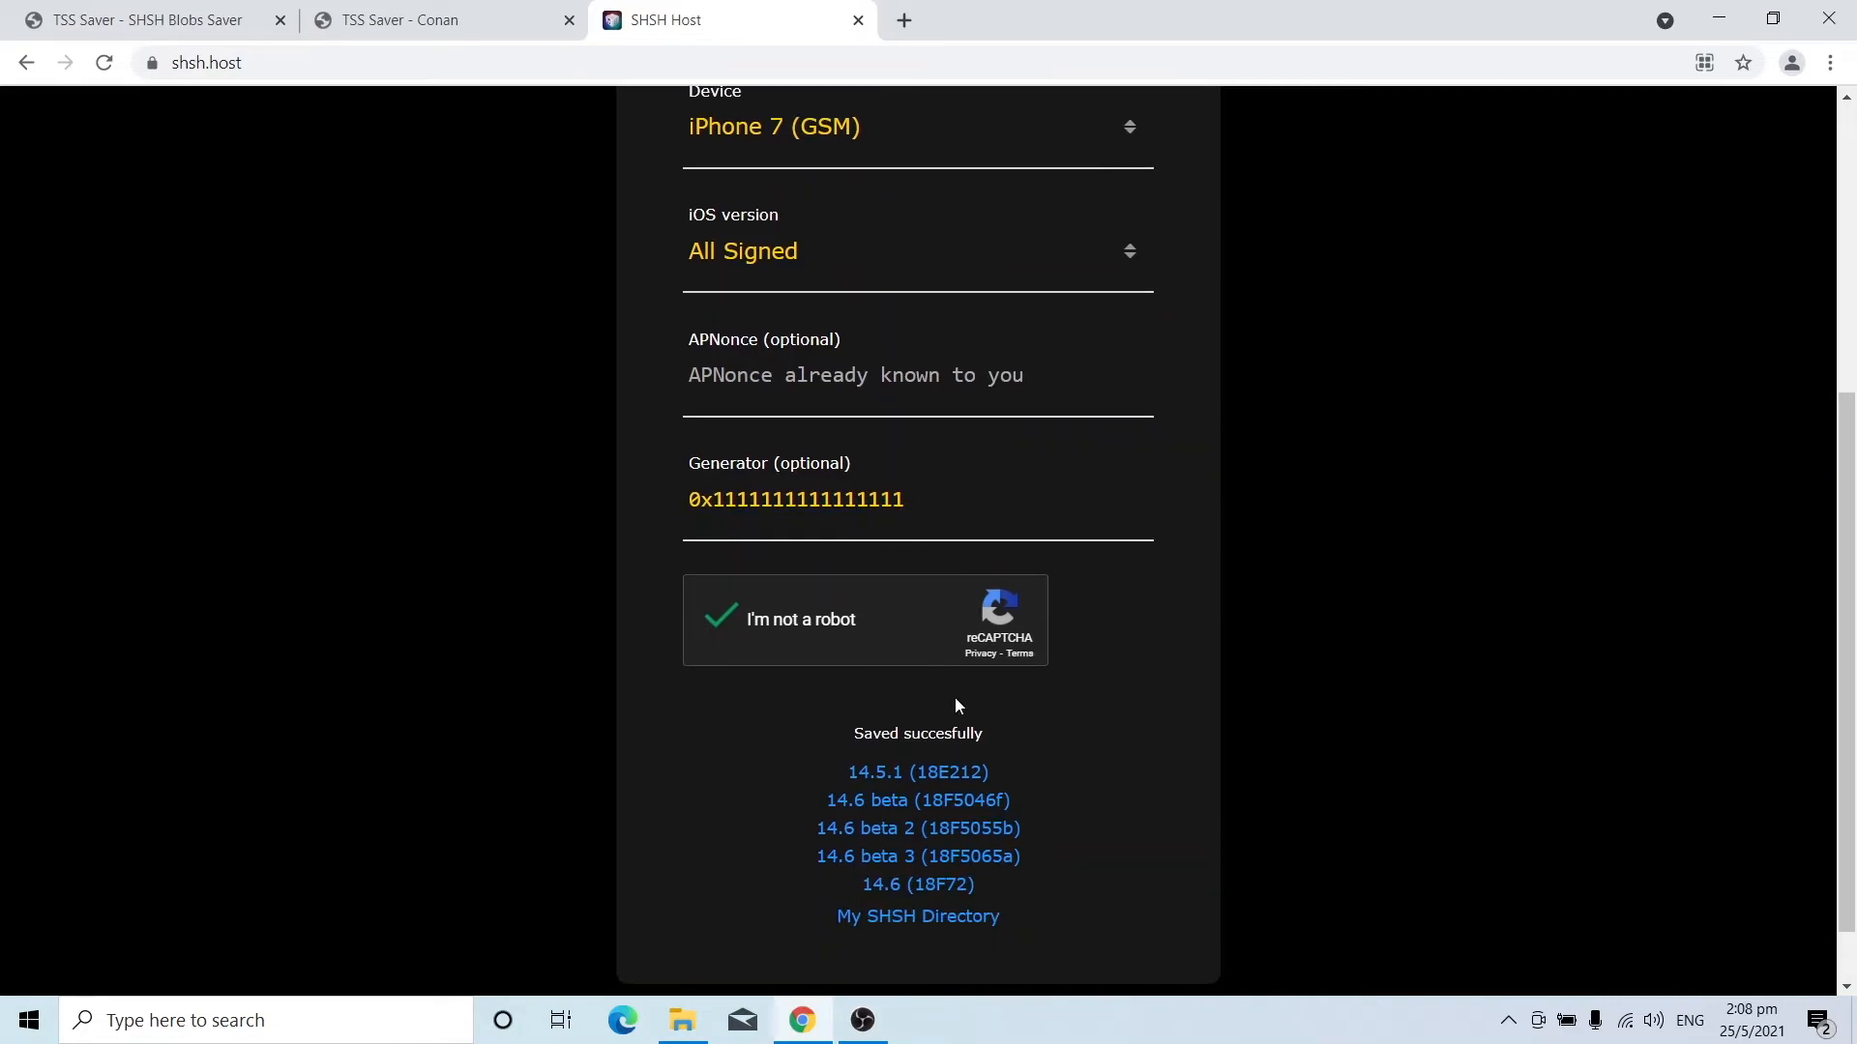
mouse_move(981, 759)
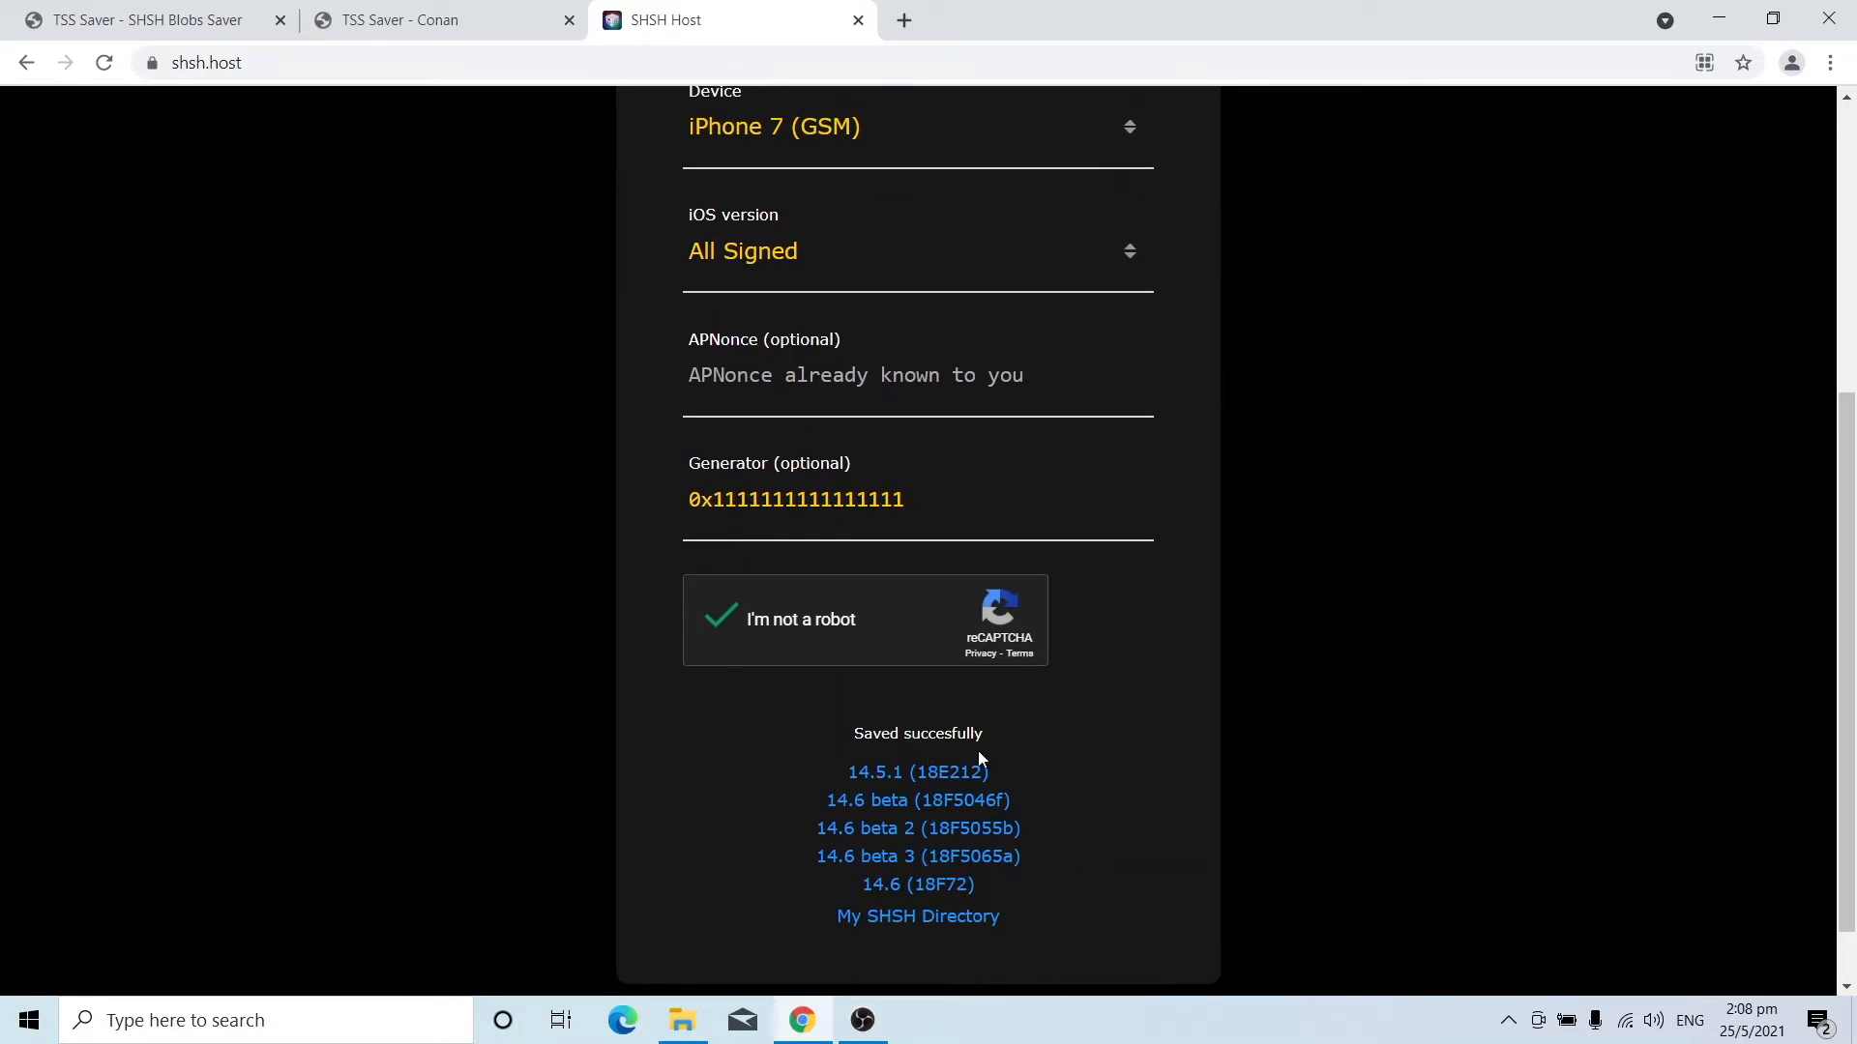
mouse_move(894, 783)
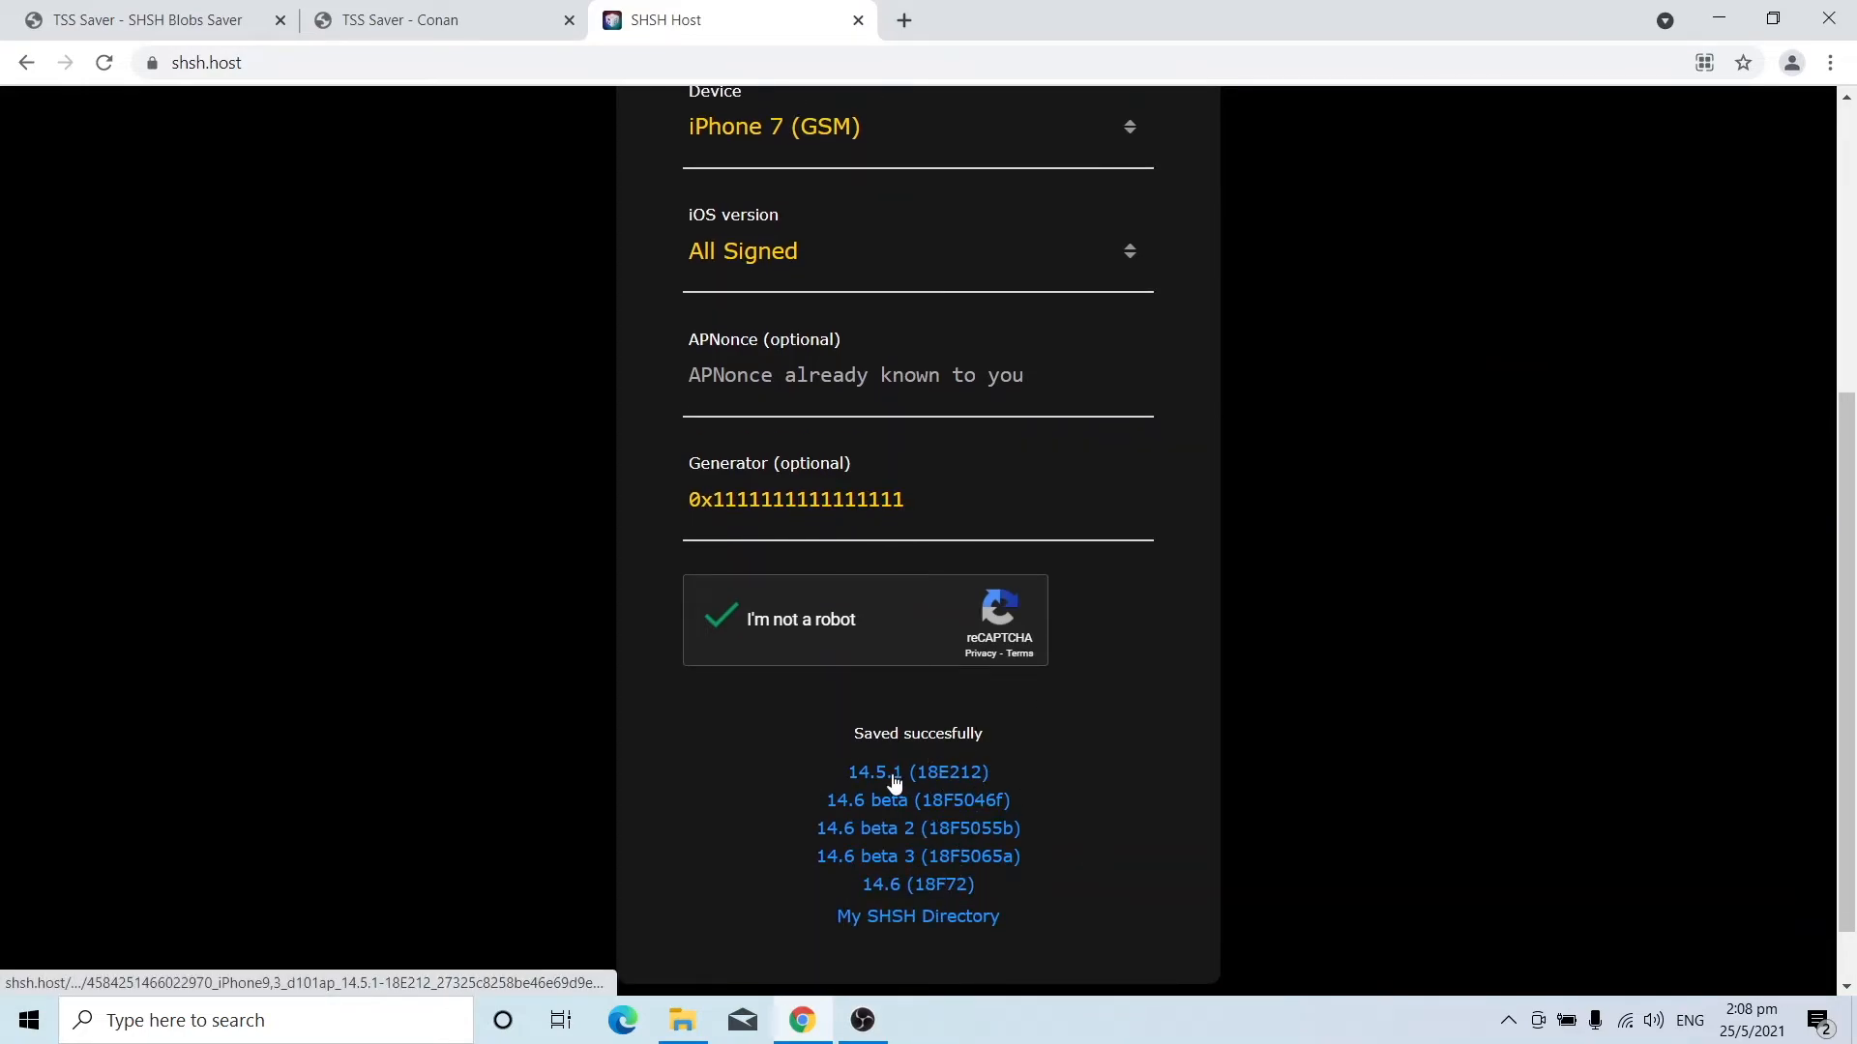
Download the 14.5.1 (18E212) blob and show the downloaded file in its folder.
click(916, 772)
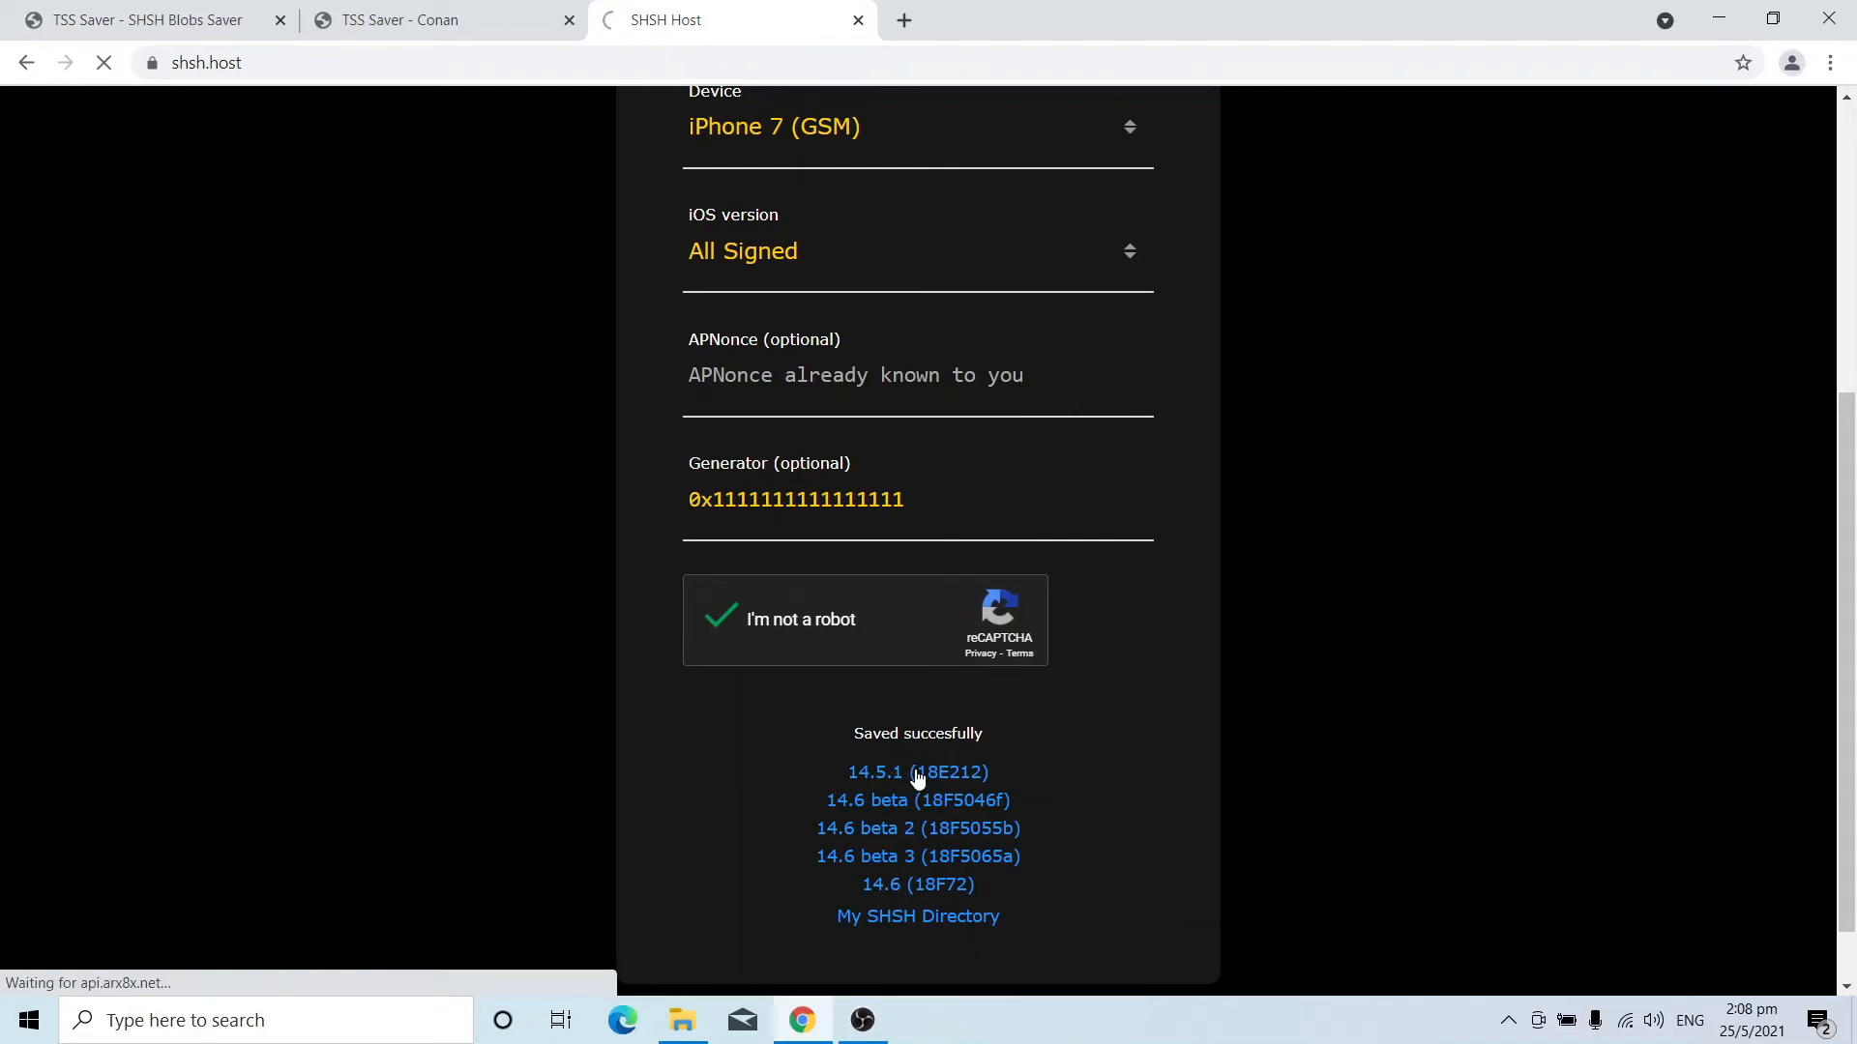
click(917, 771)
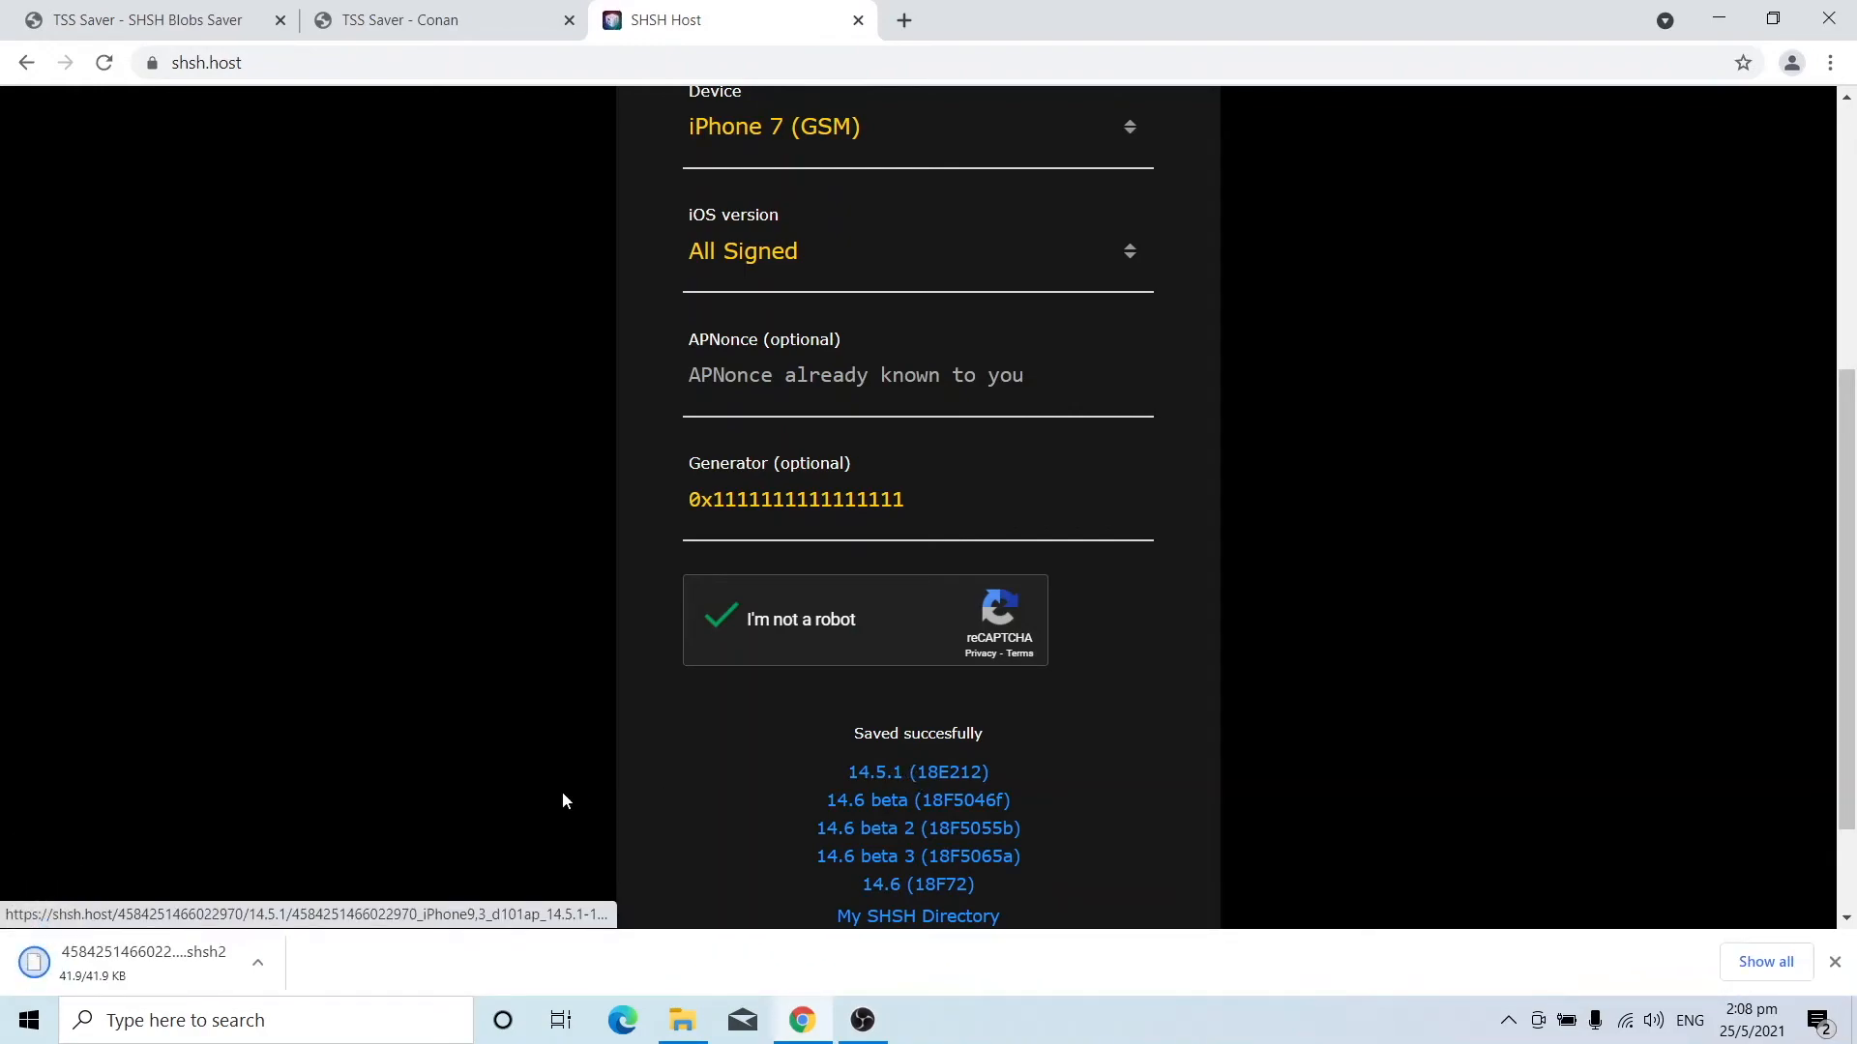
click(257, 963)
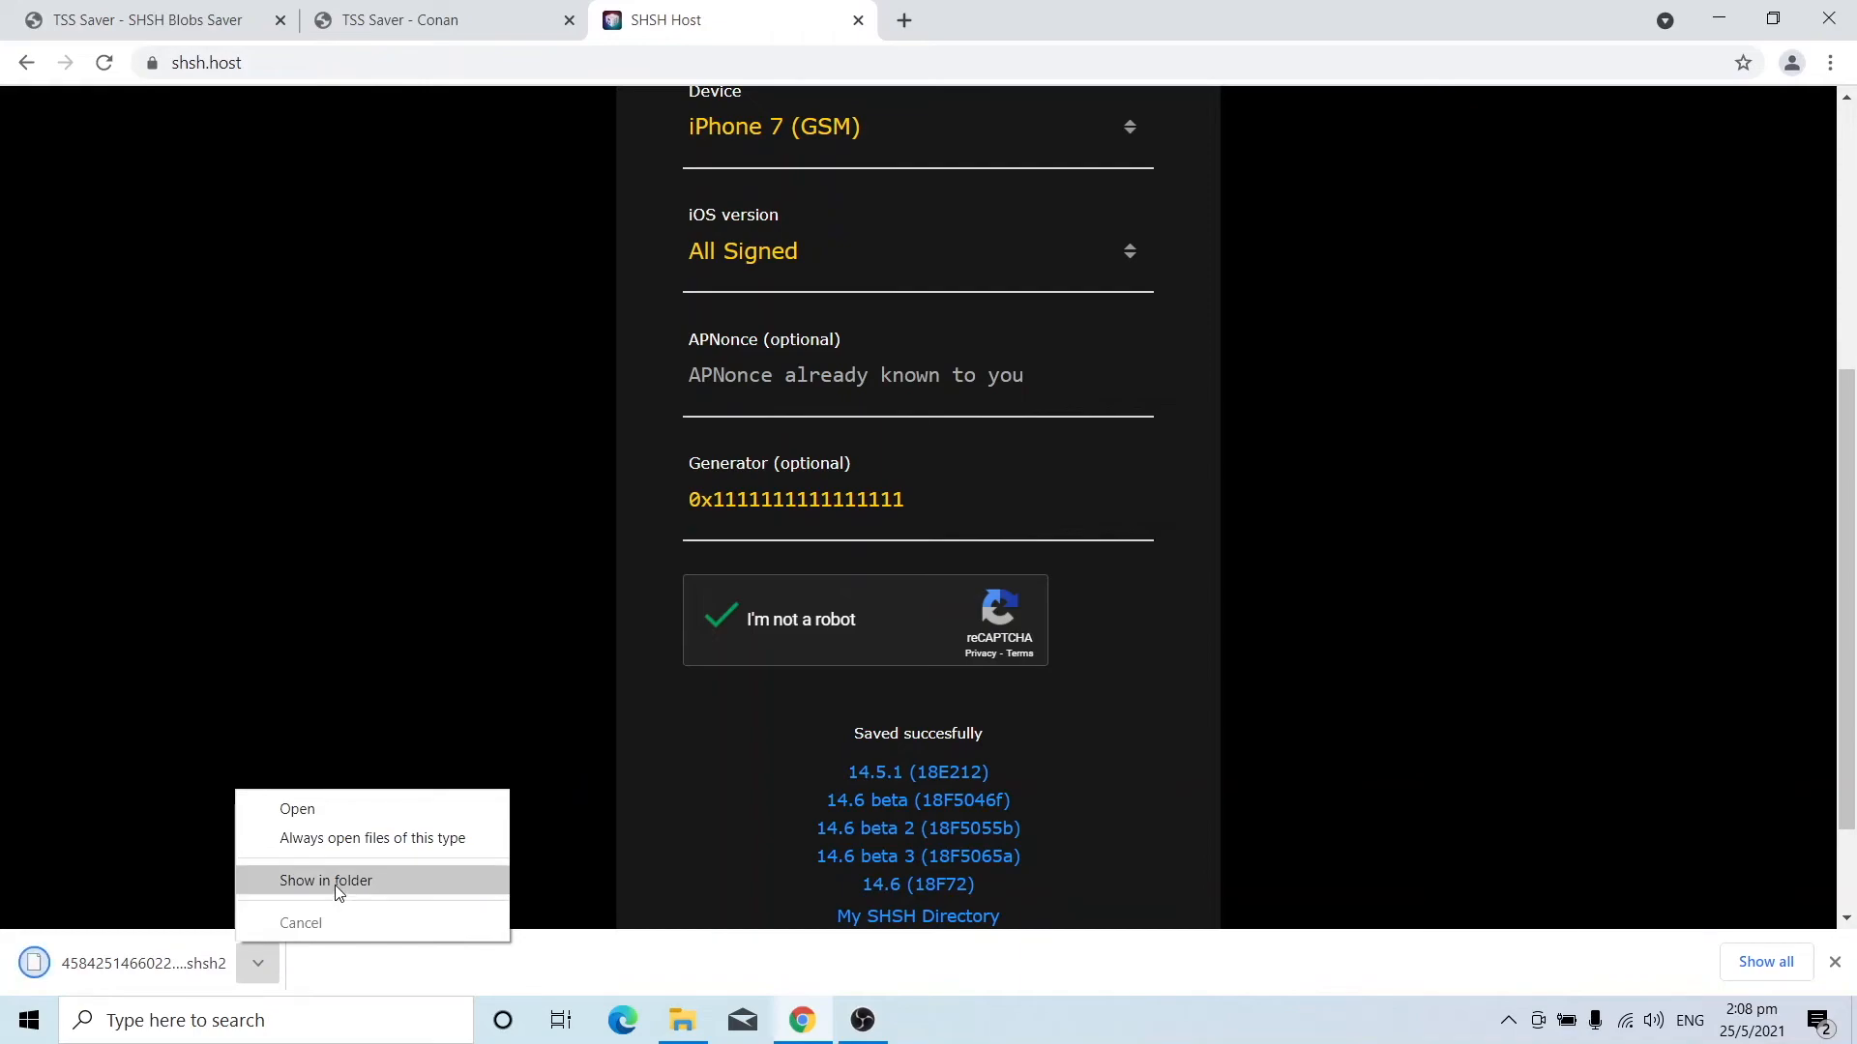
click(325, 880)
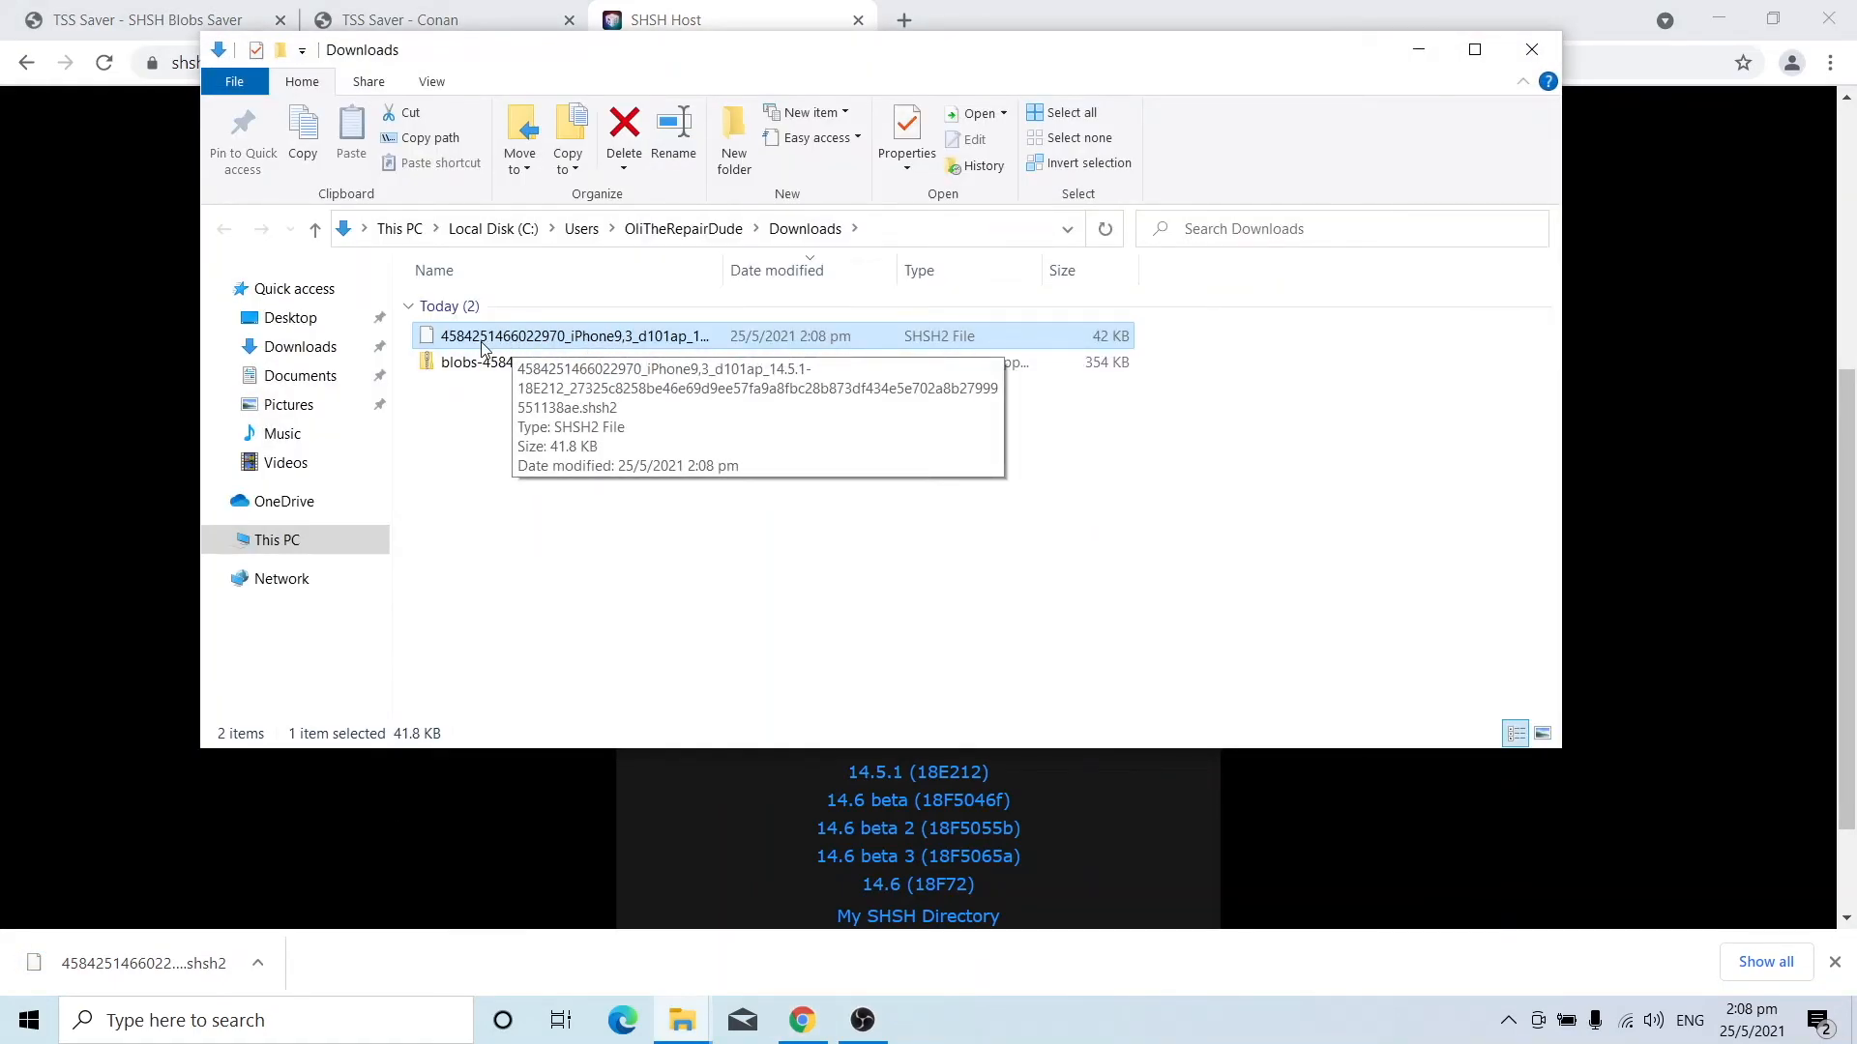
mouse_move(630, 343)
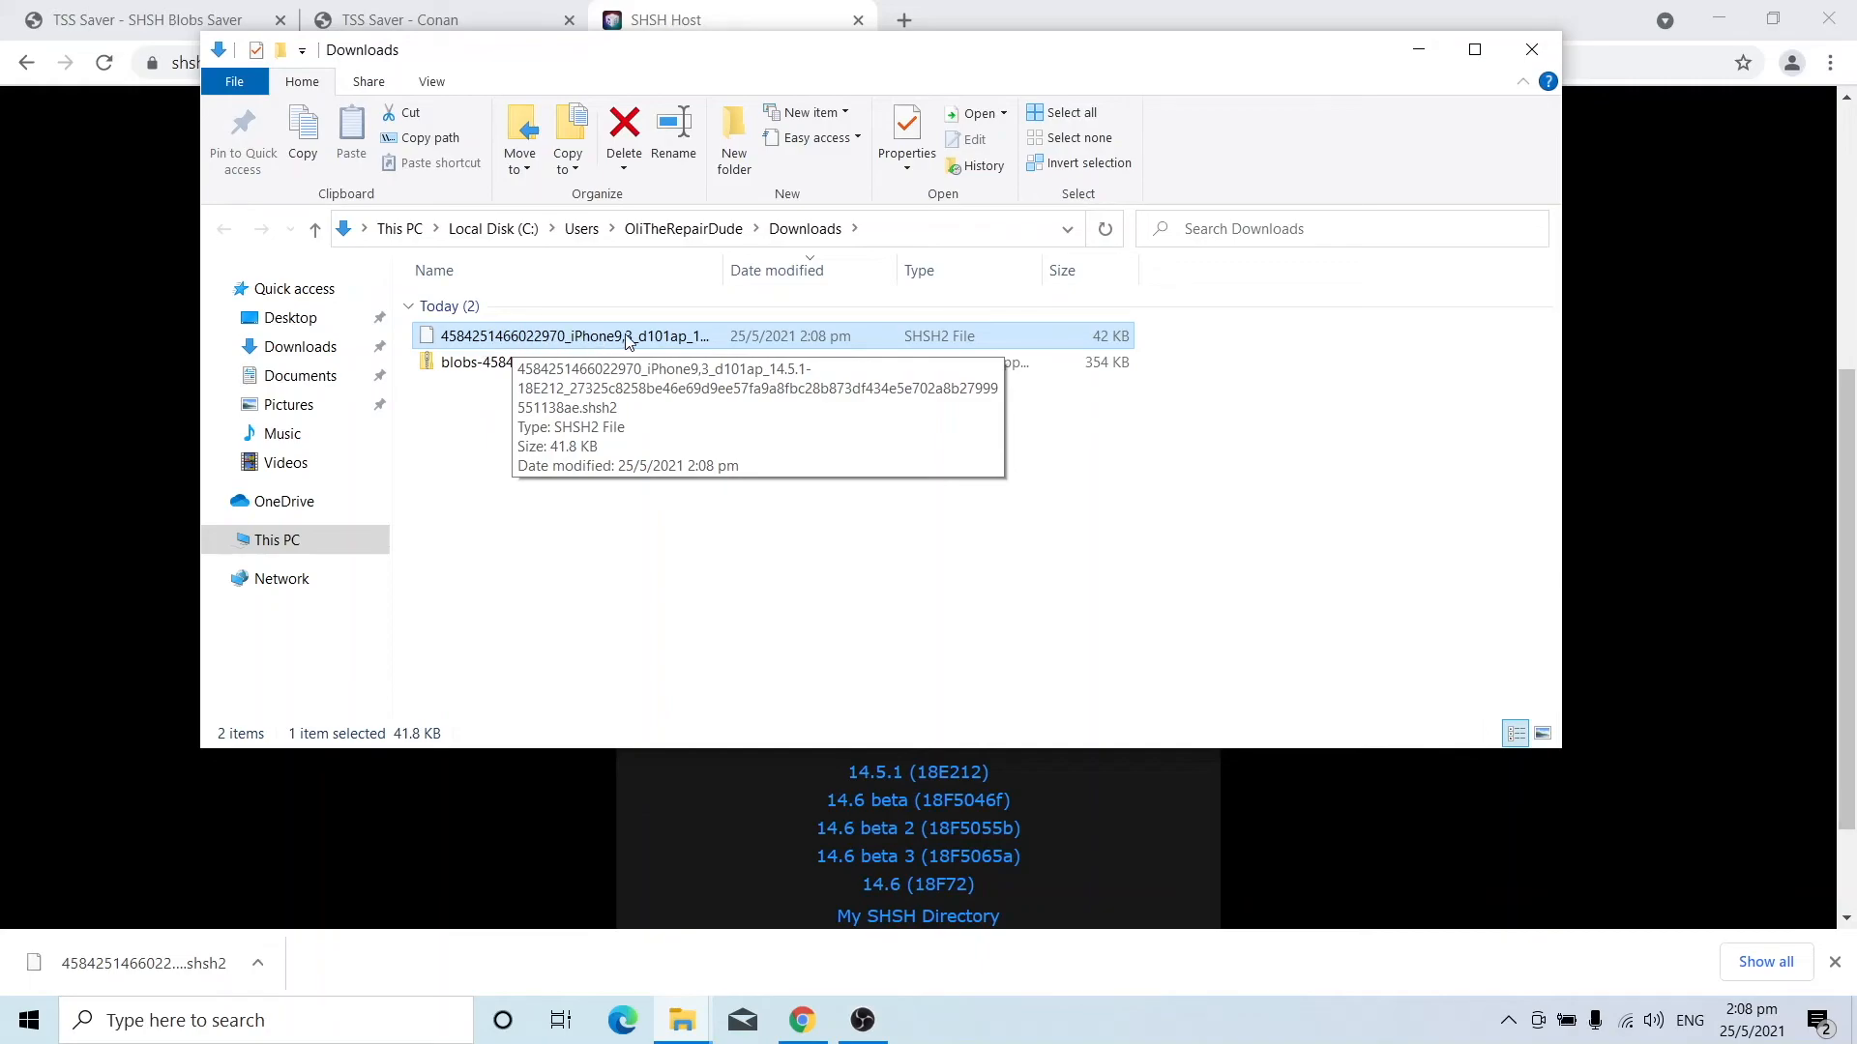
mouse_move(580, 453)
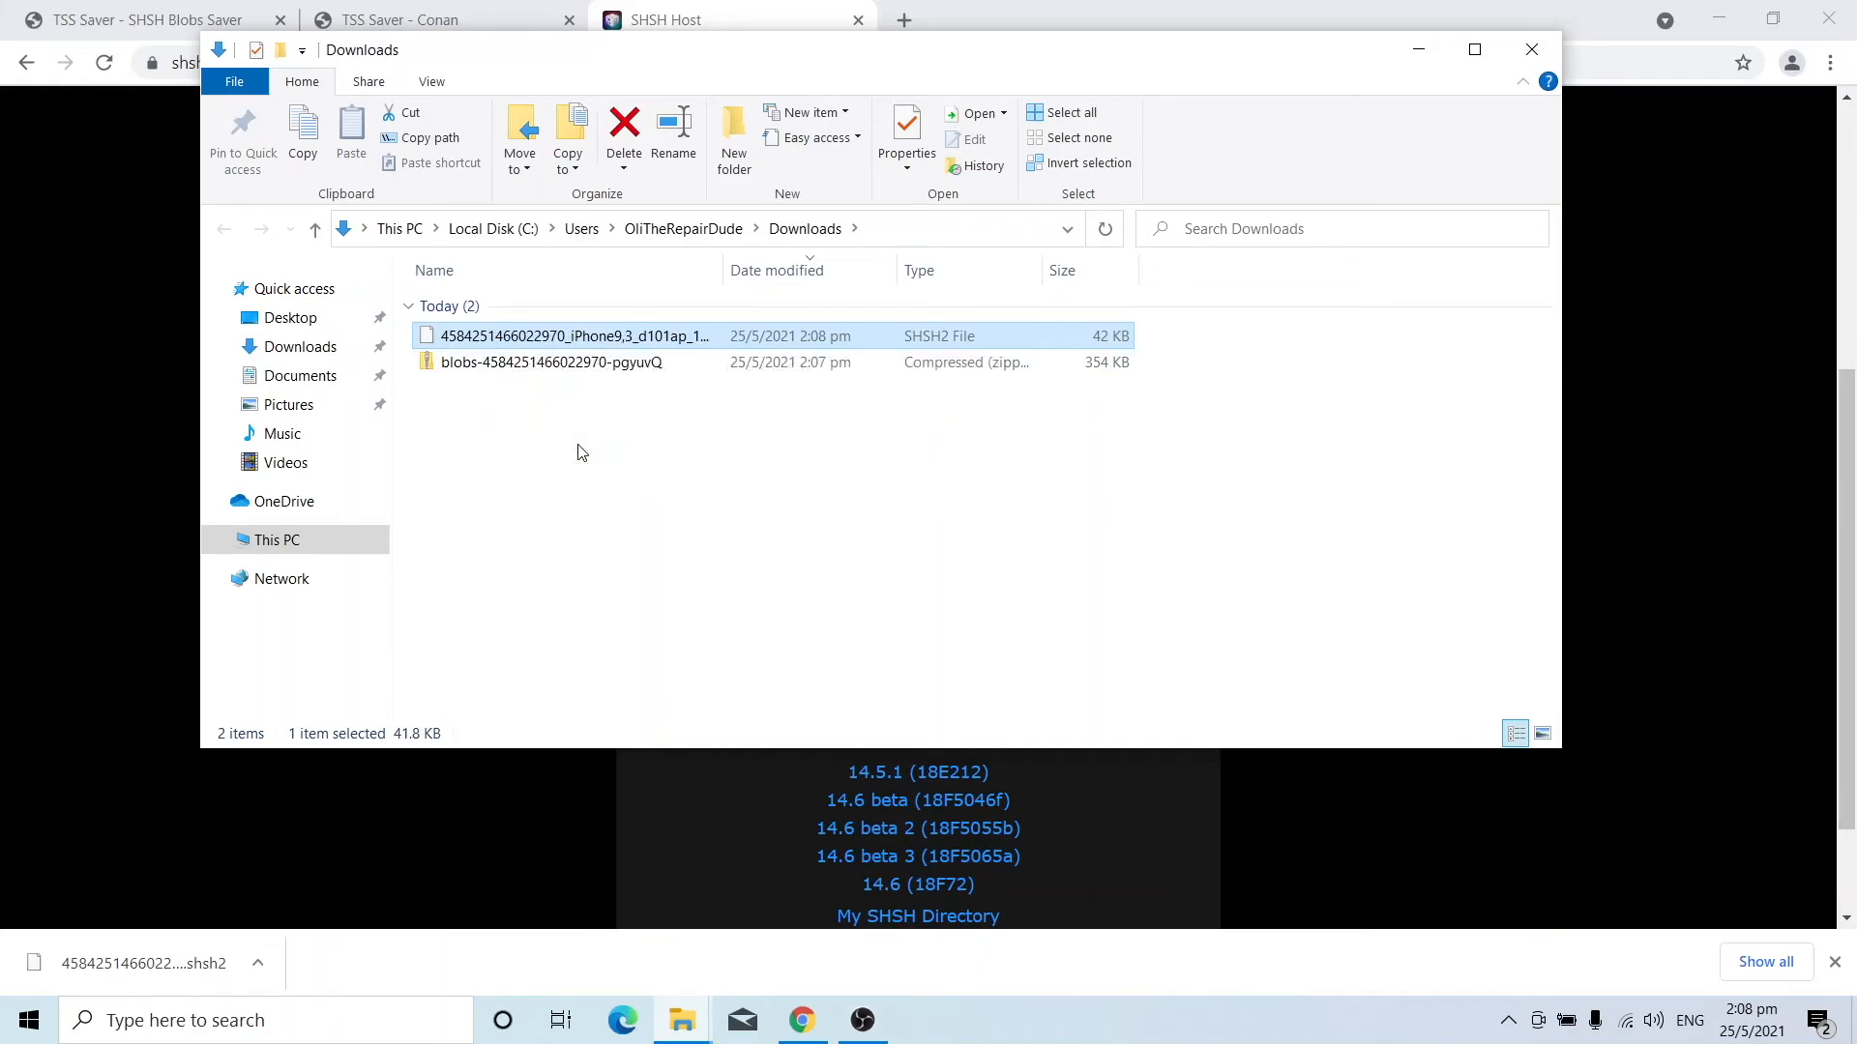